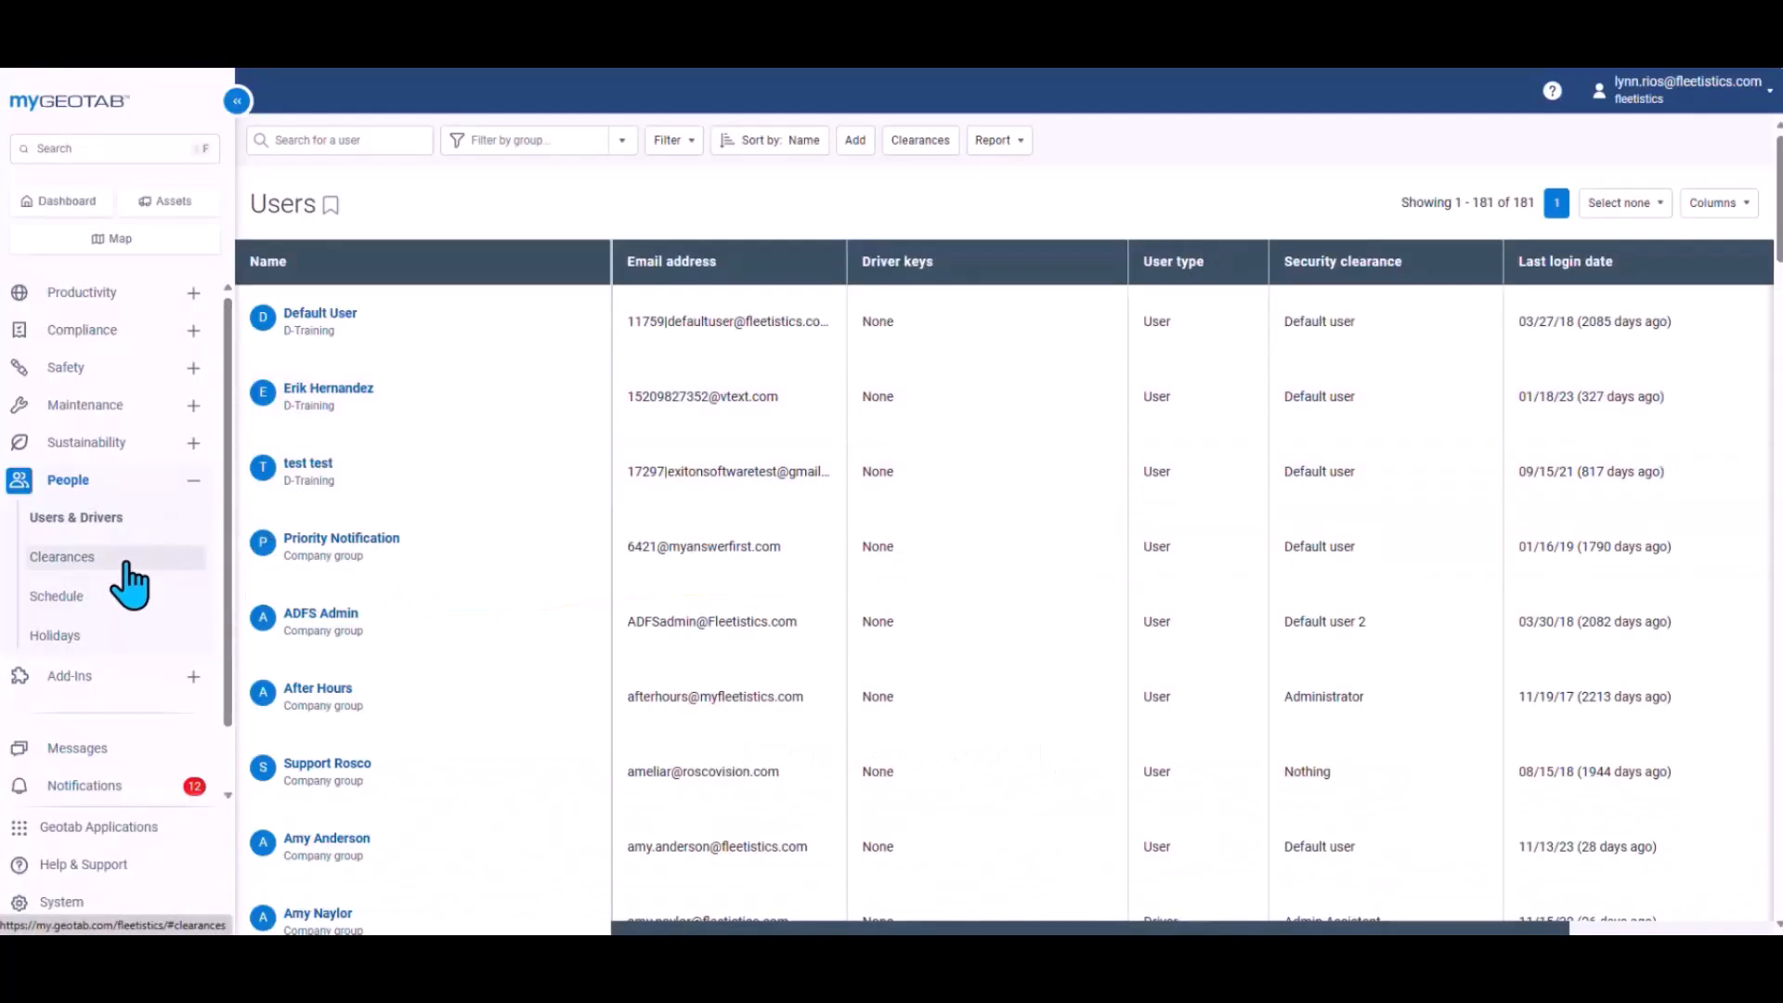
Step: Open the Clearances page from People in the left navigation
{"action": "left_click", "coordinate": [63, 557]}
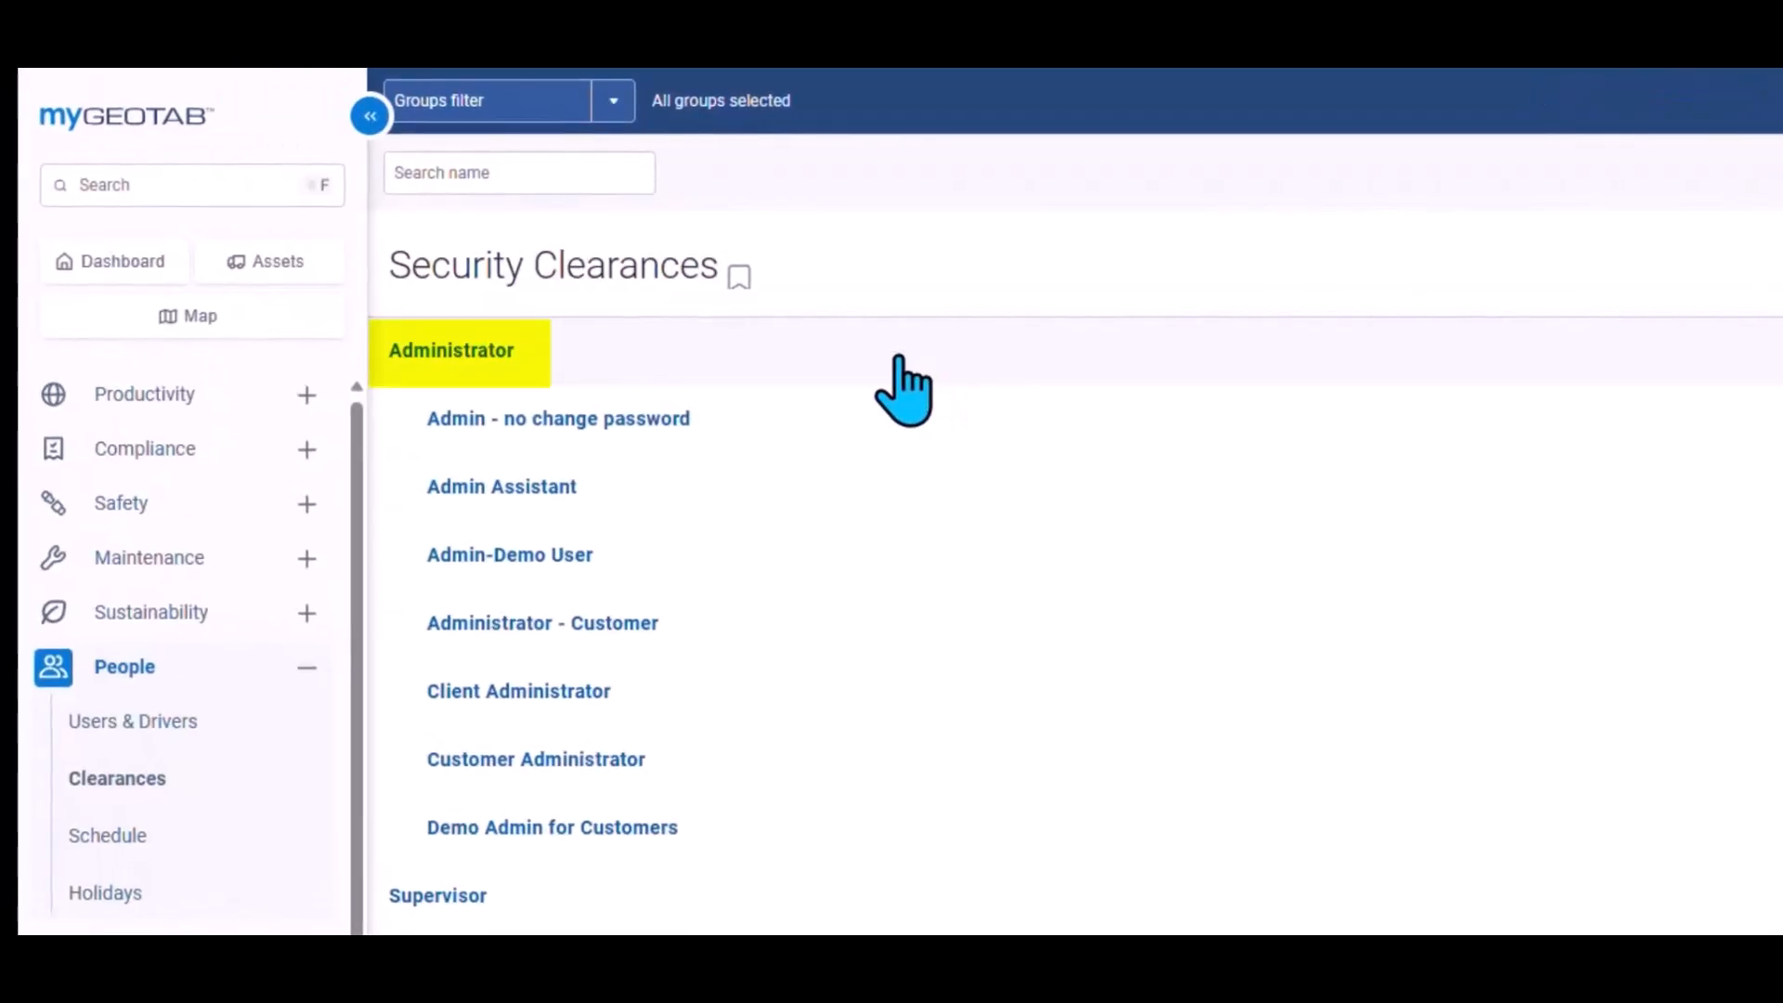
{"action": "left_click", "coordinate": [438, 896]}
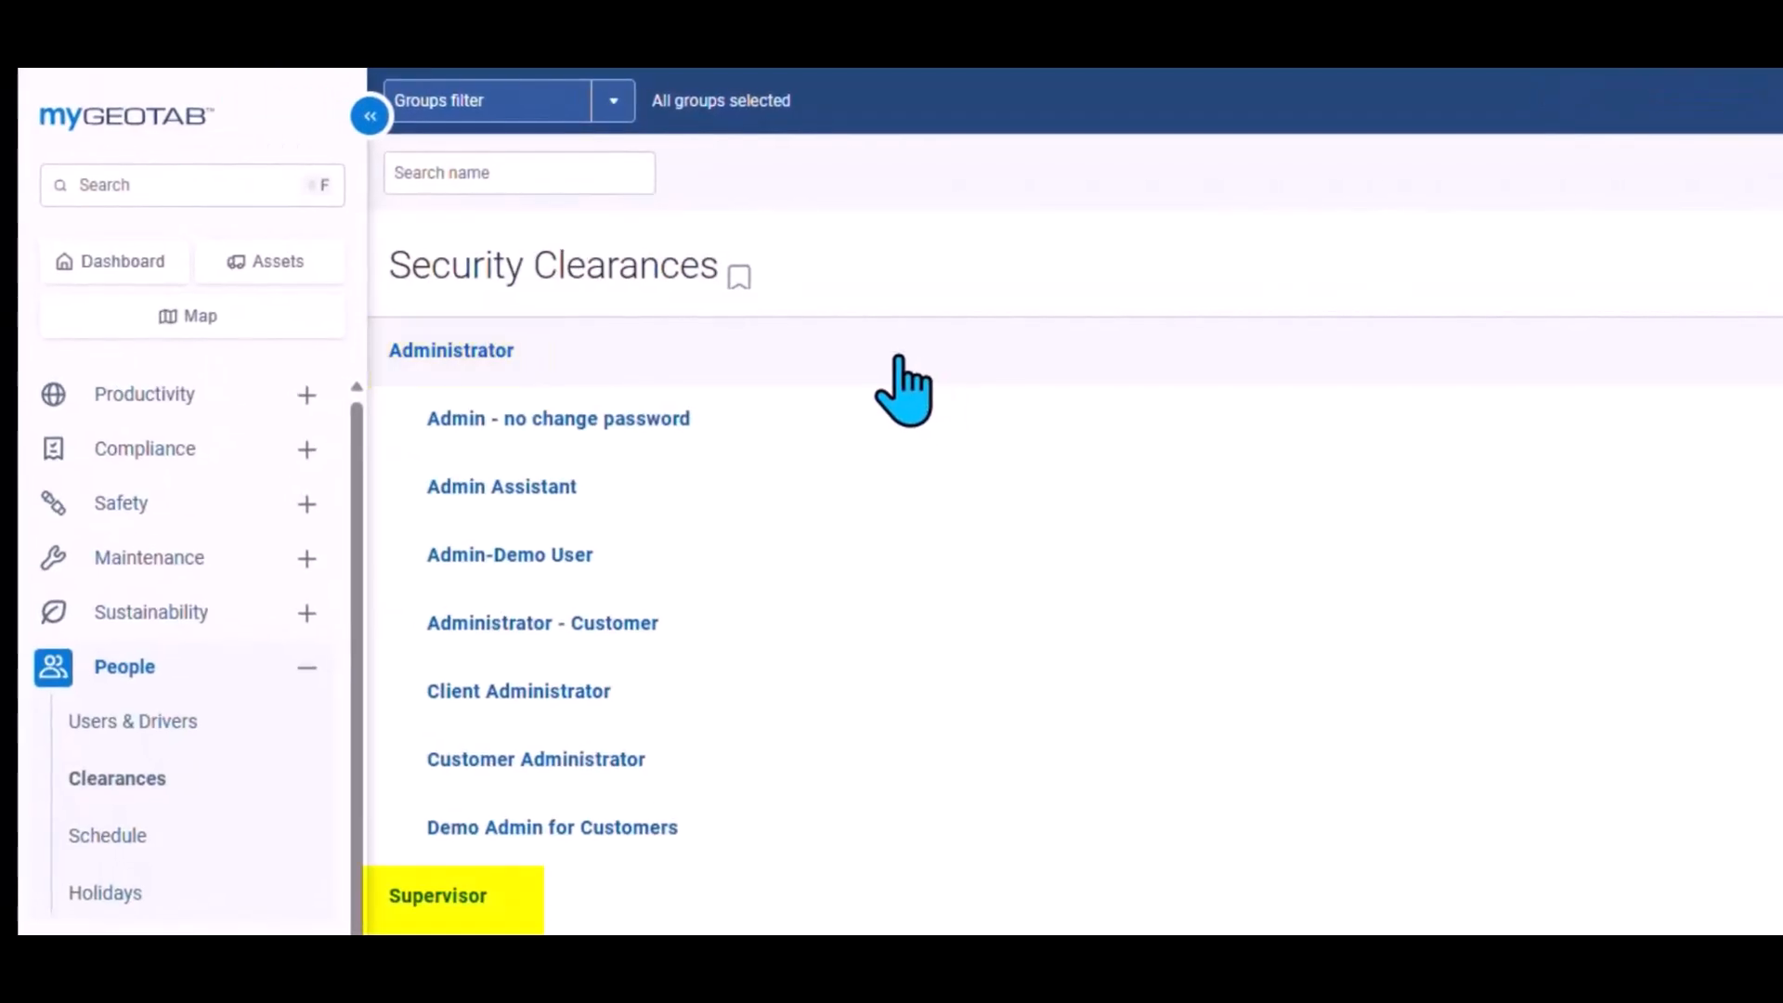
{"action": "scroll", "scroll_direction": "down", "scroll_amount": 3}
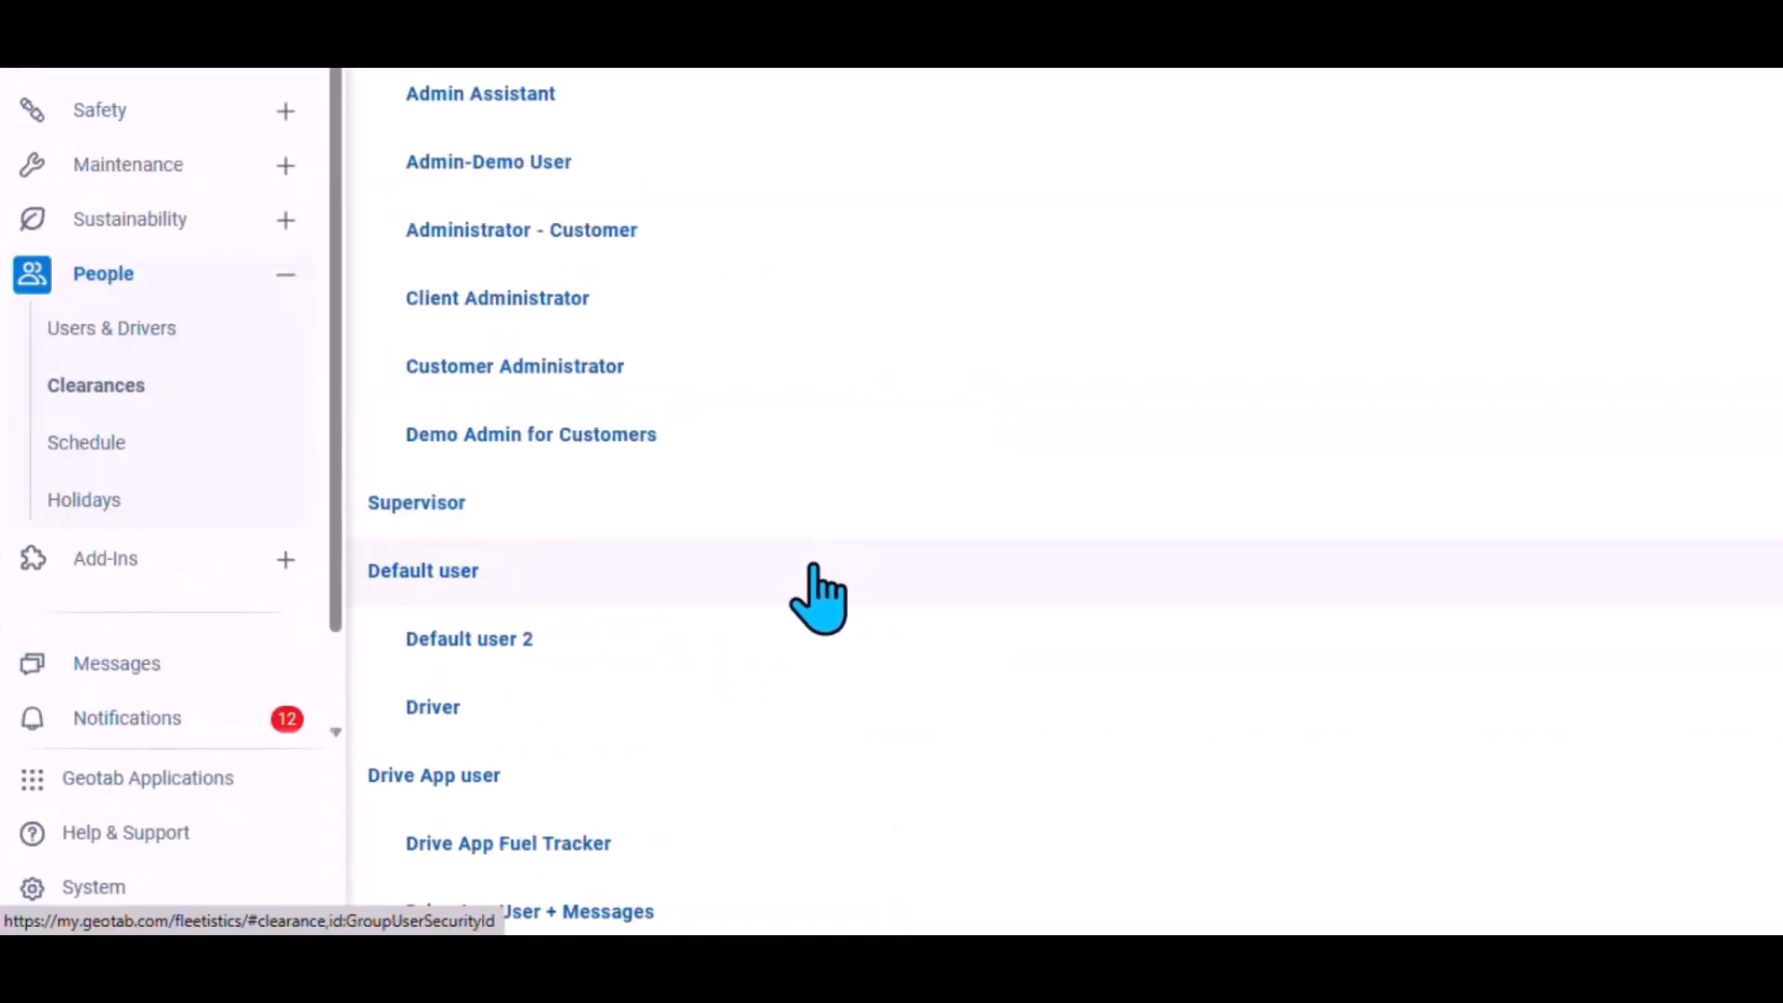
{"action": "scroll", "scroll_direction": "down", "scroll_amount": 3}
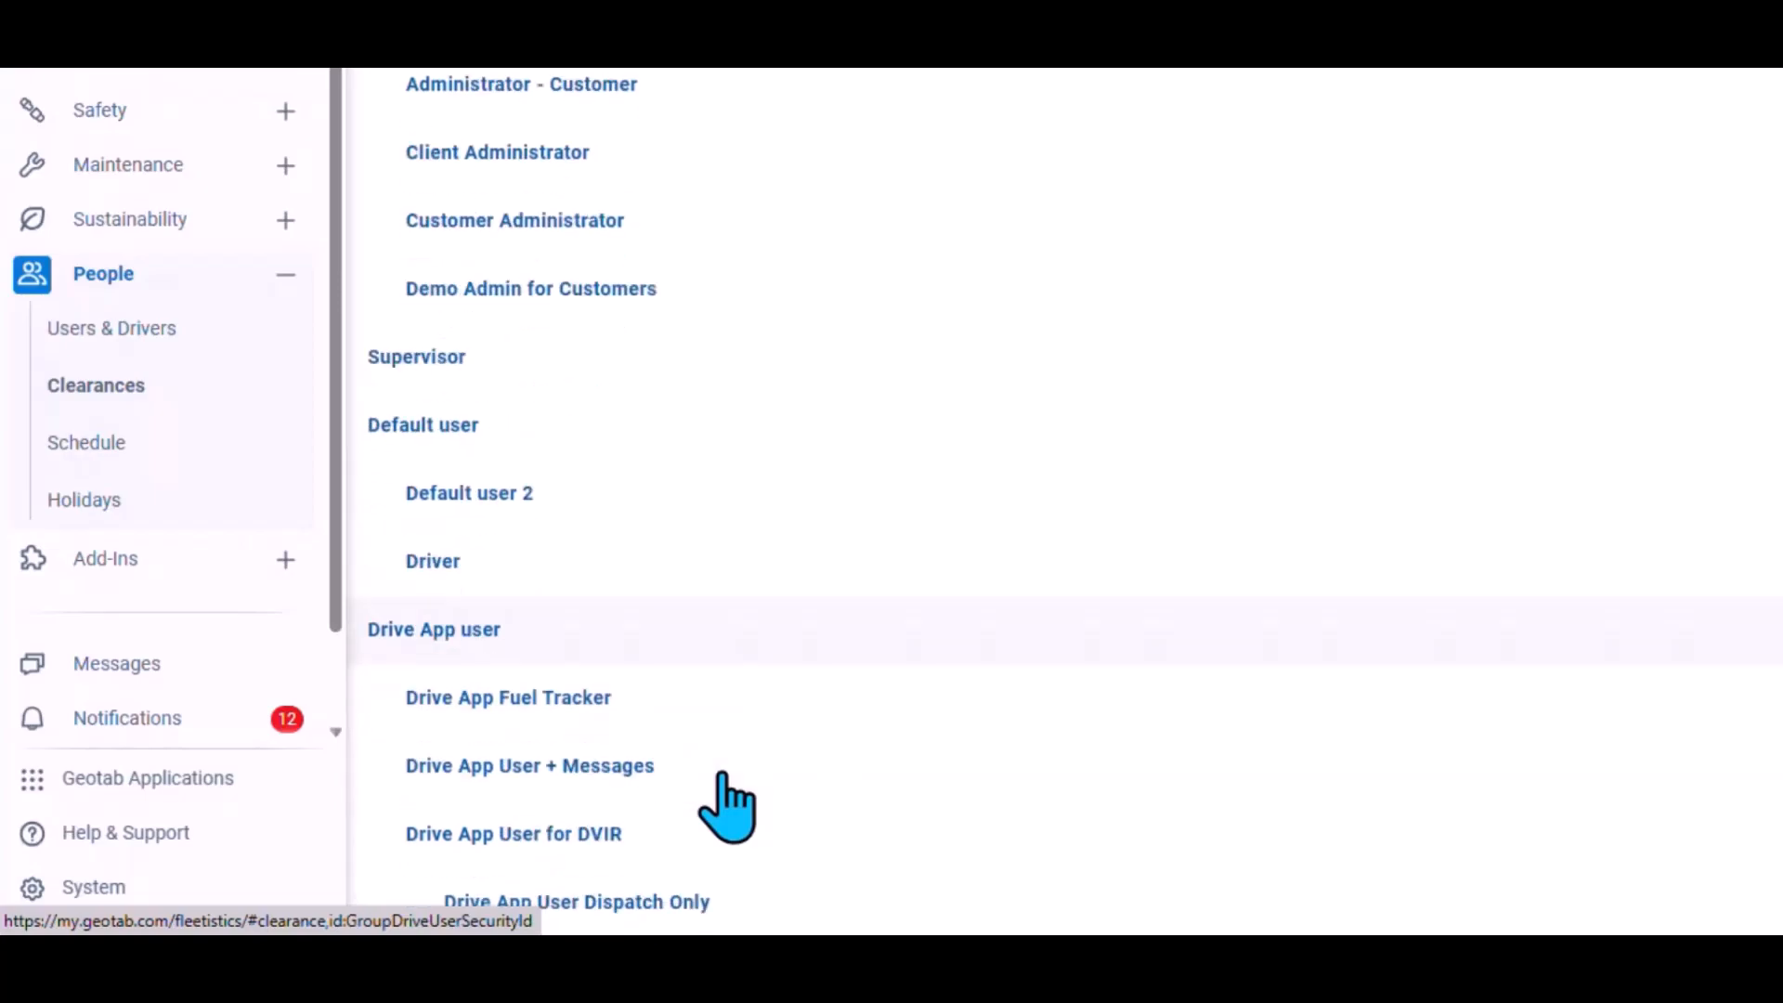
{"action": "scroll", "scroll_direction": "down", "scroll_amount": 3}
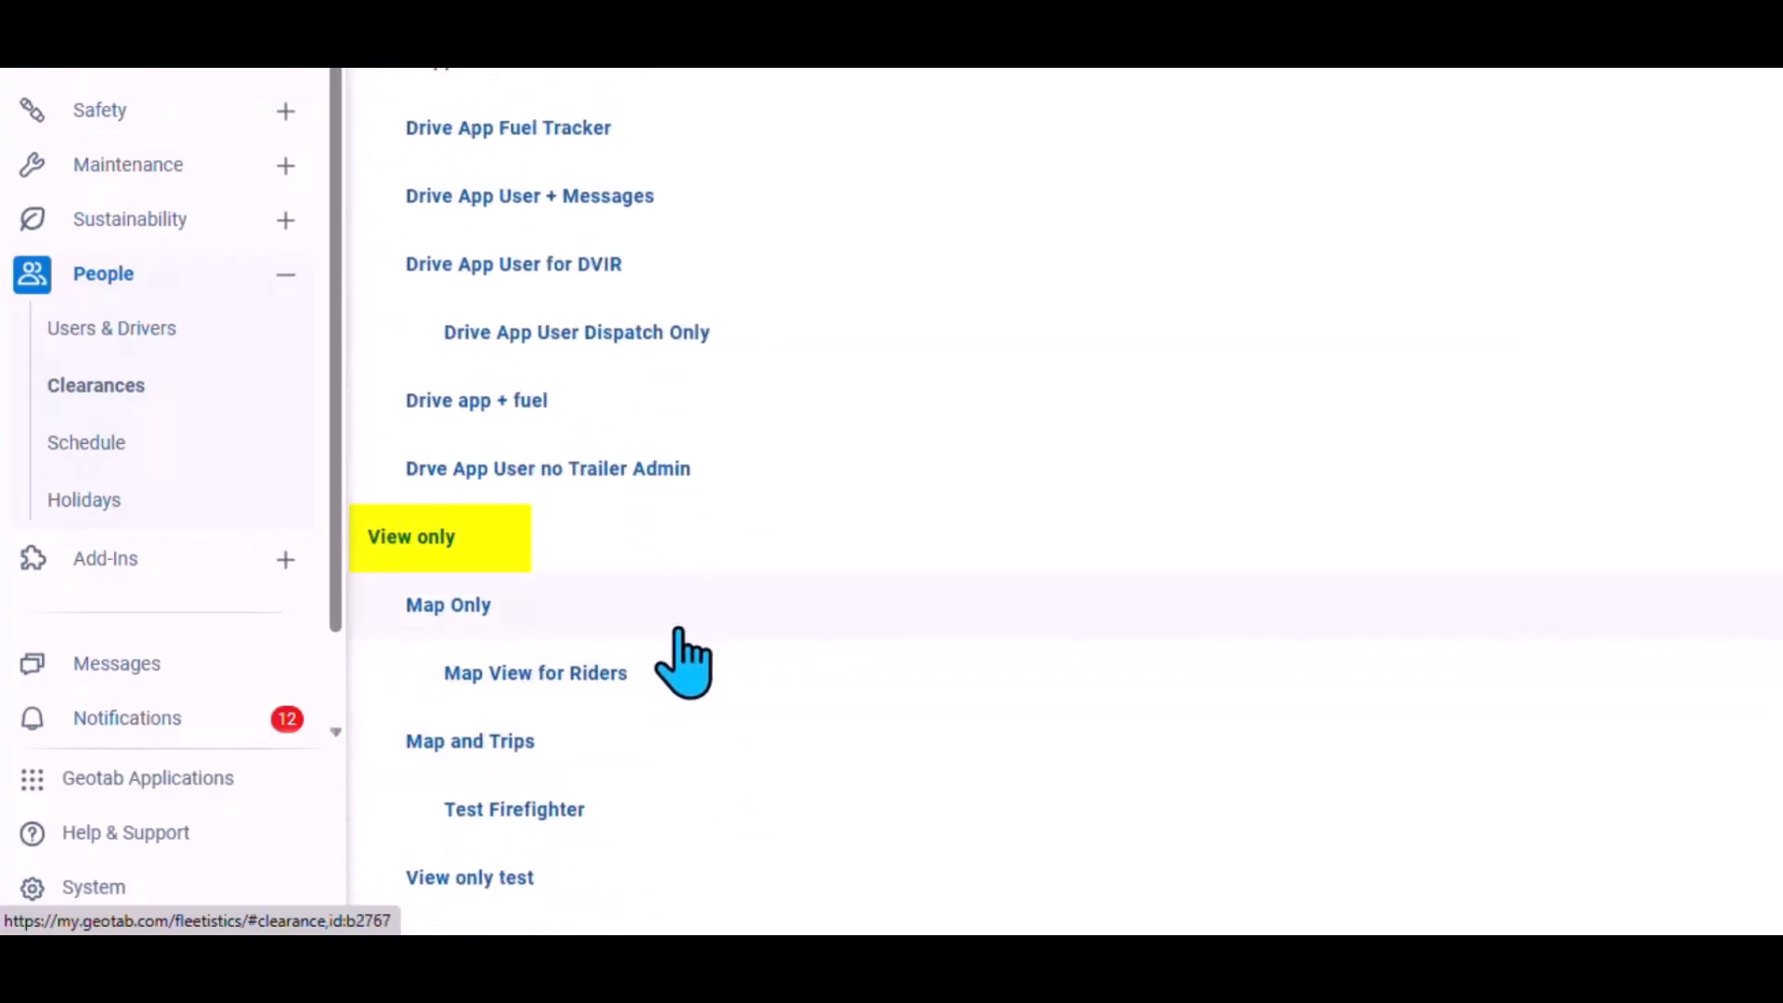
{"action": "scroll", "scroll_direction": "down", "scroll_amount": 3}
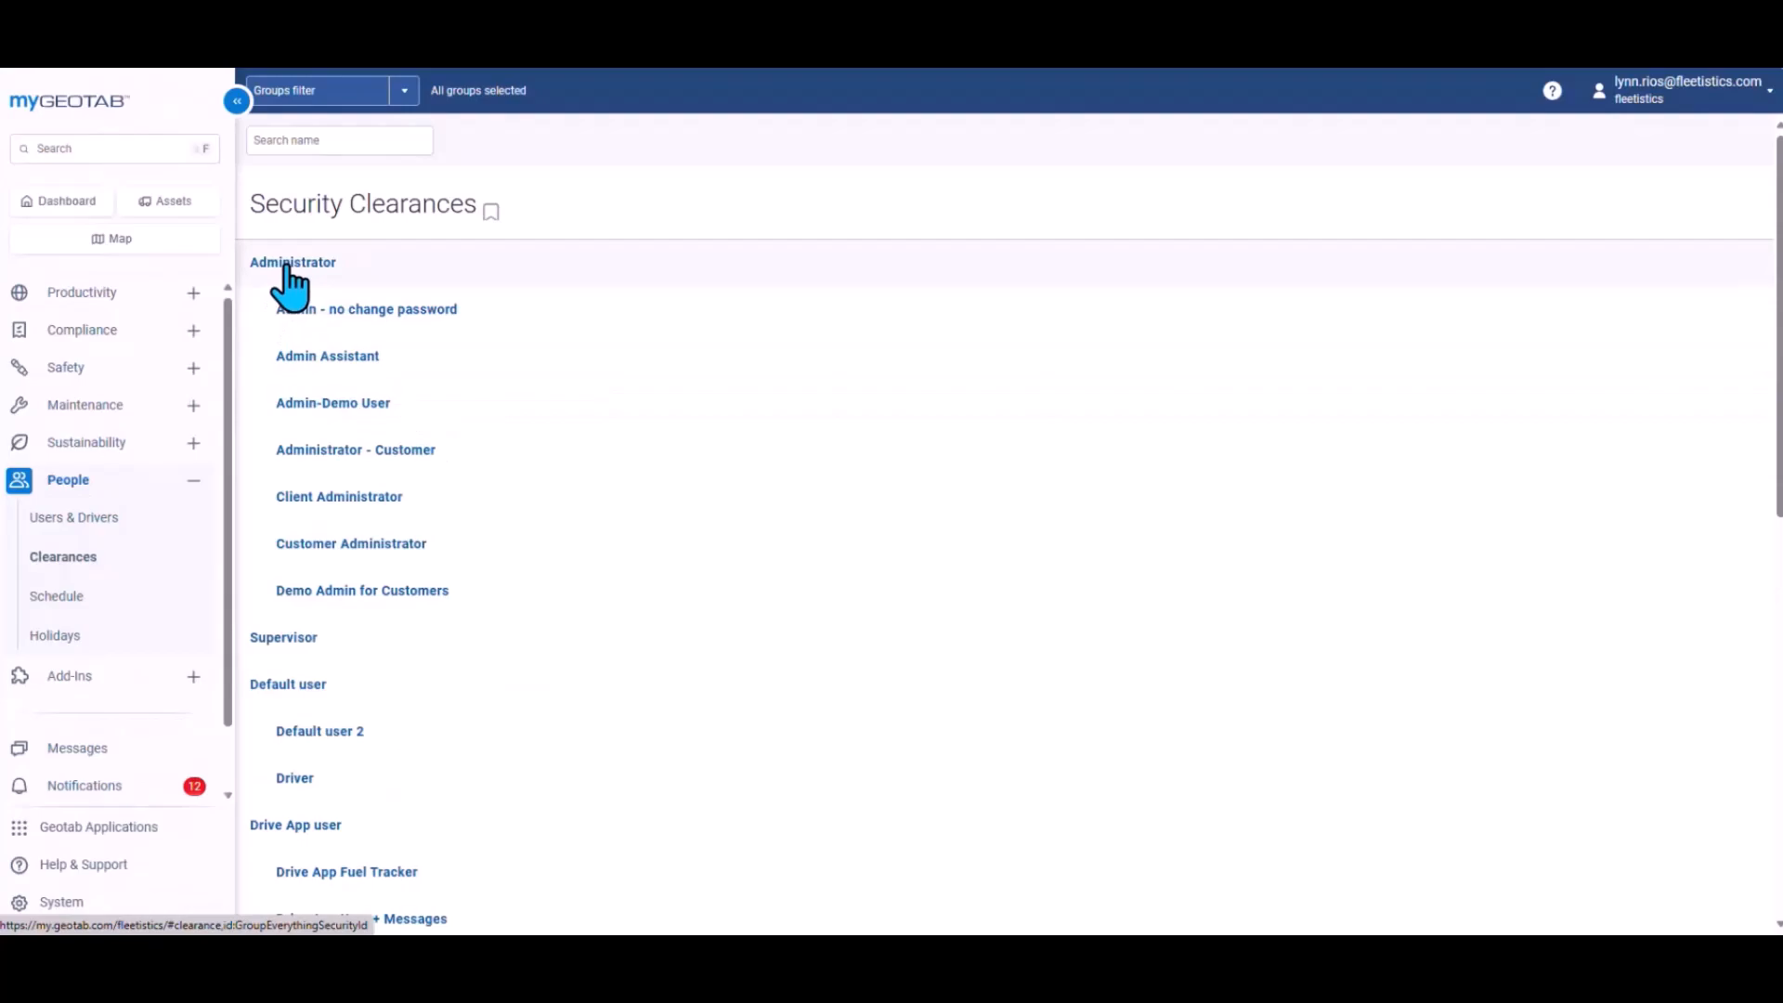
{"action": "left_click", "coordinate": [292, 262]}
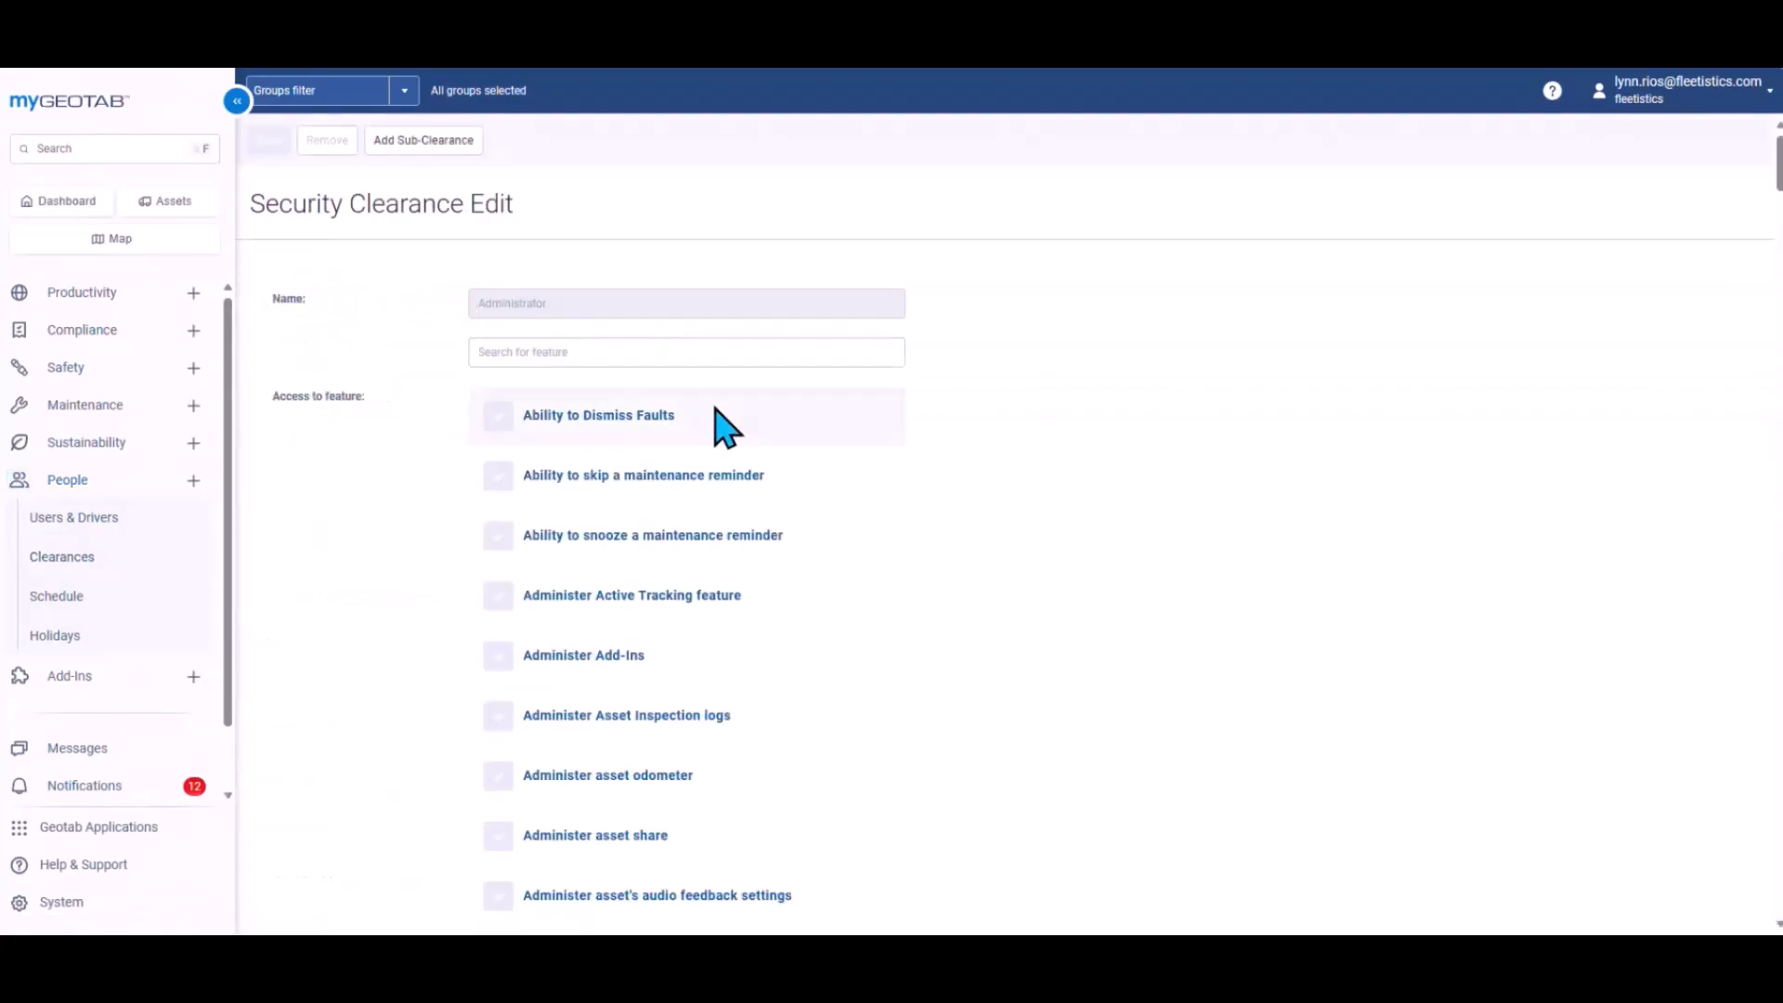
{"action": "scroll", "scroll_direction": "down", "scroll_amount": 3}
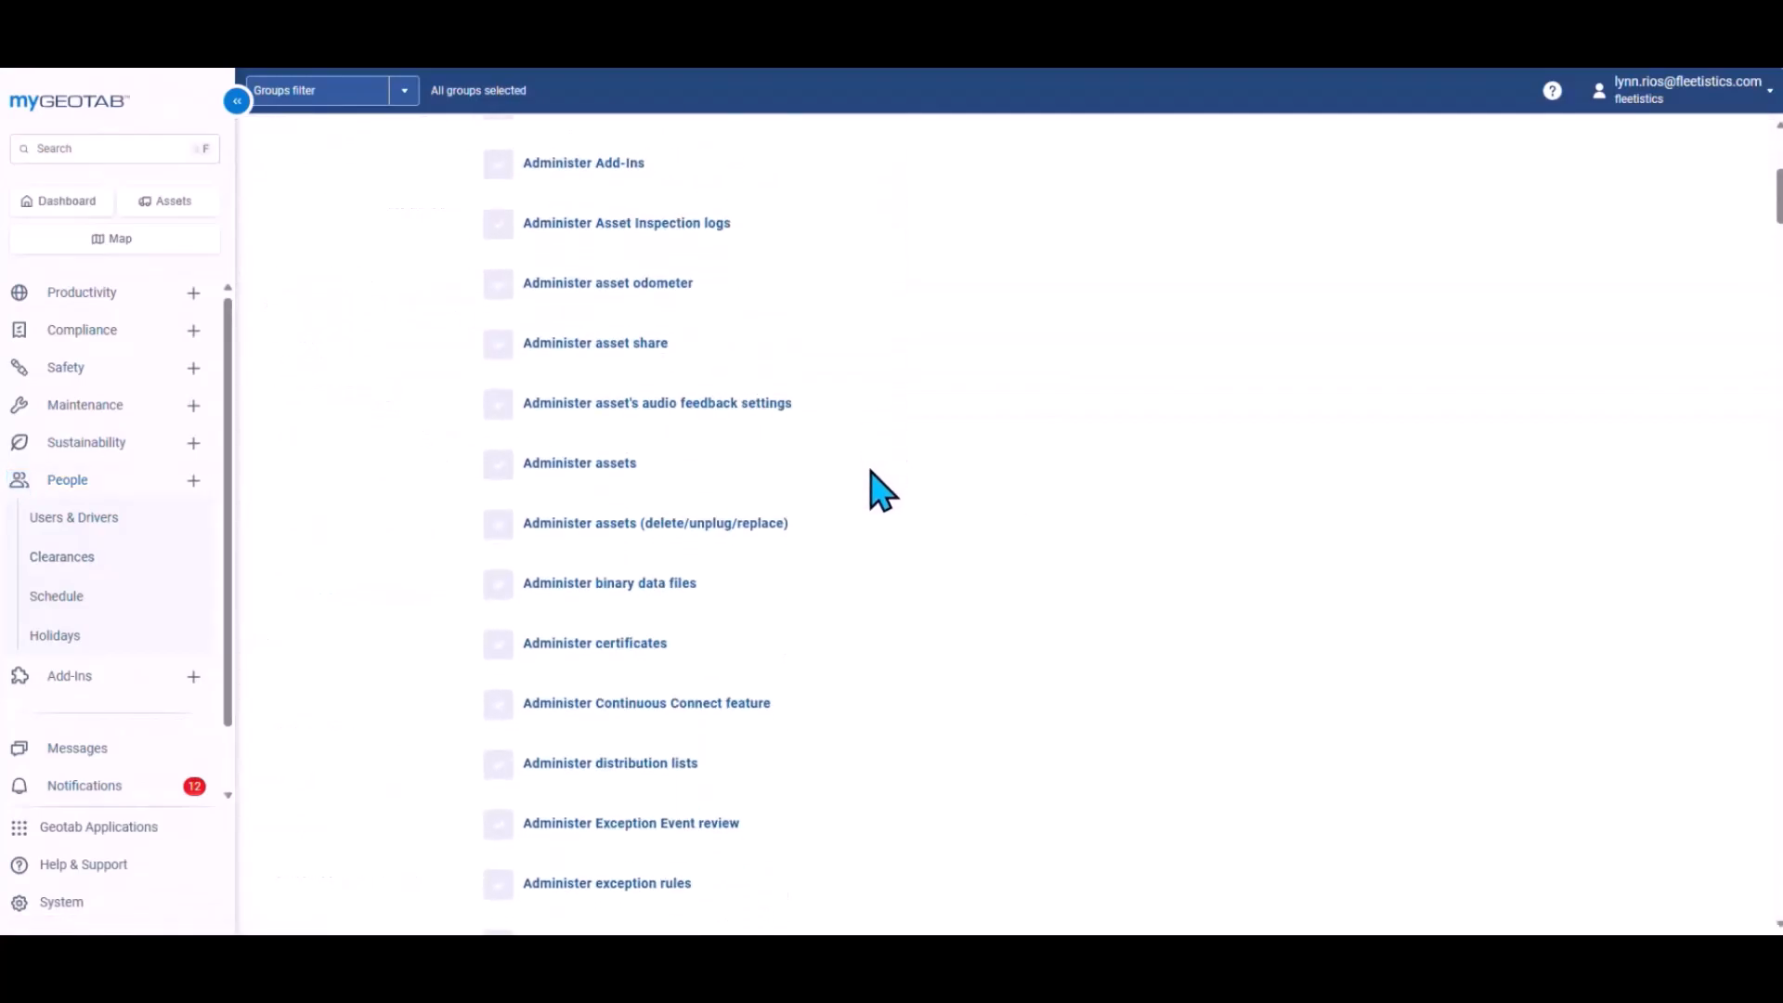
{"action": "scroll", "scroll_direction": "down", "scroll_amount": 3}
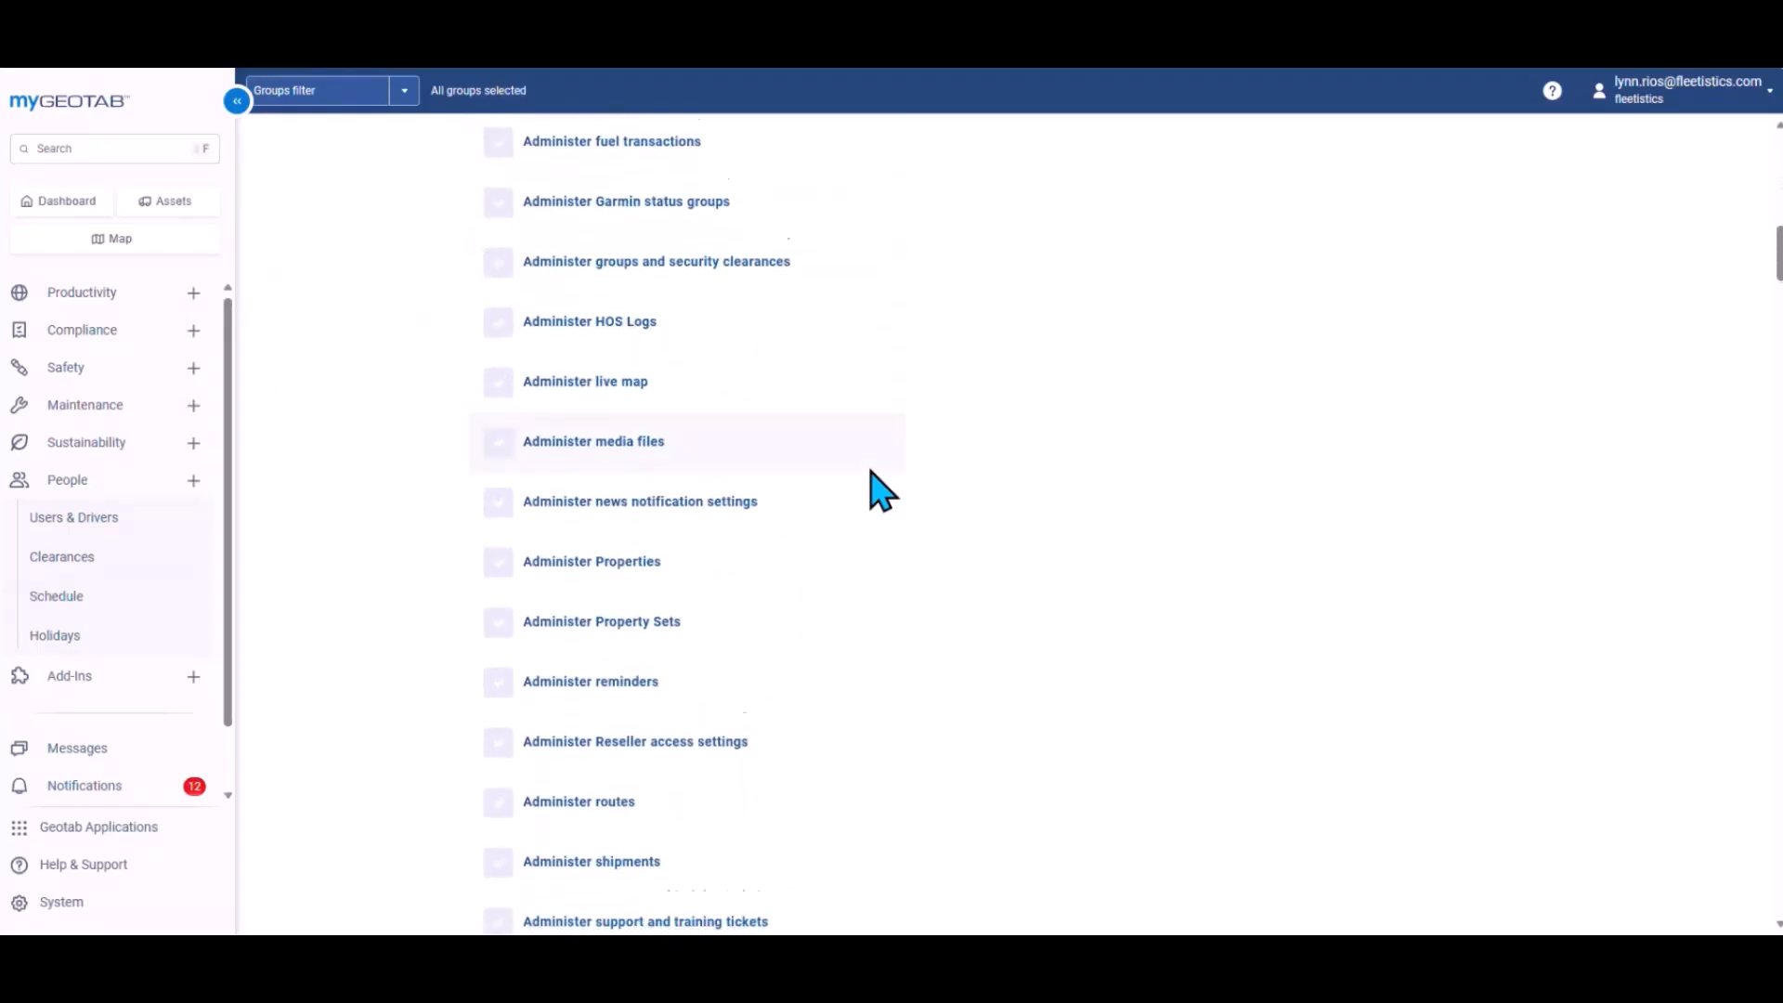
{"action": "scroll", "scroll_direction": "down", "scroll_amount": 3}
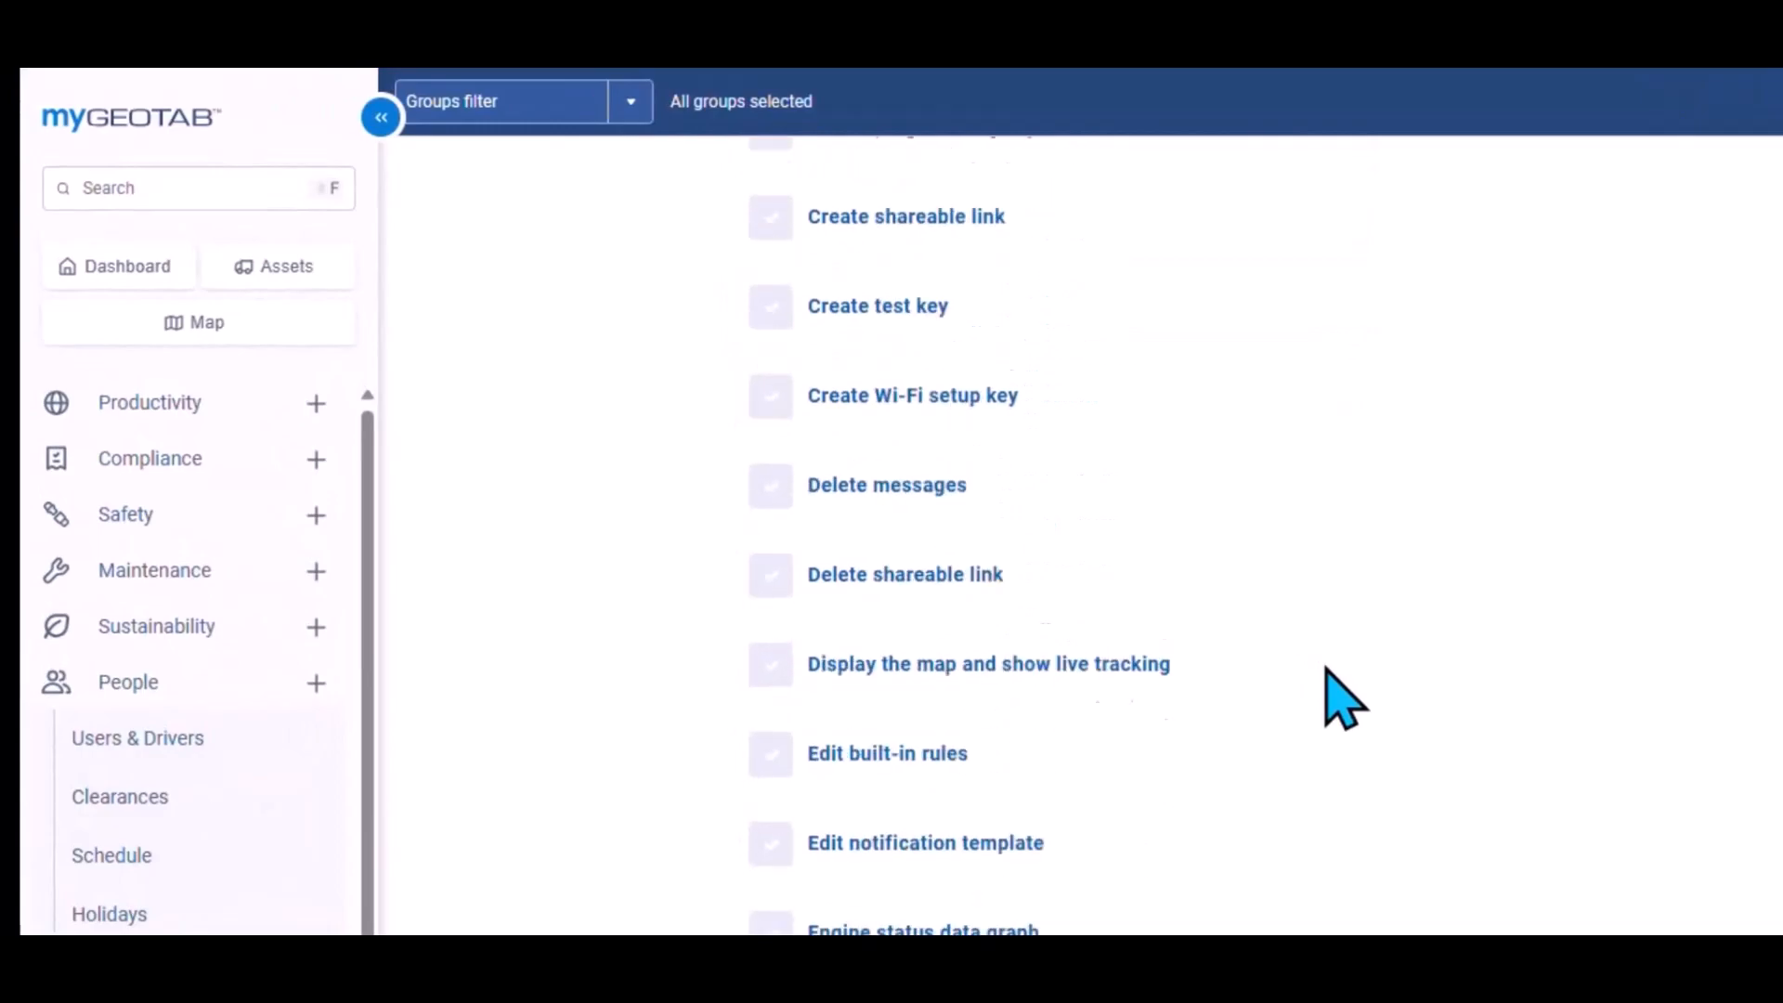
{"action": "scroll", "scroll_direction": "down", "scroll_amount": 3}
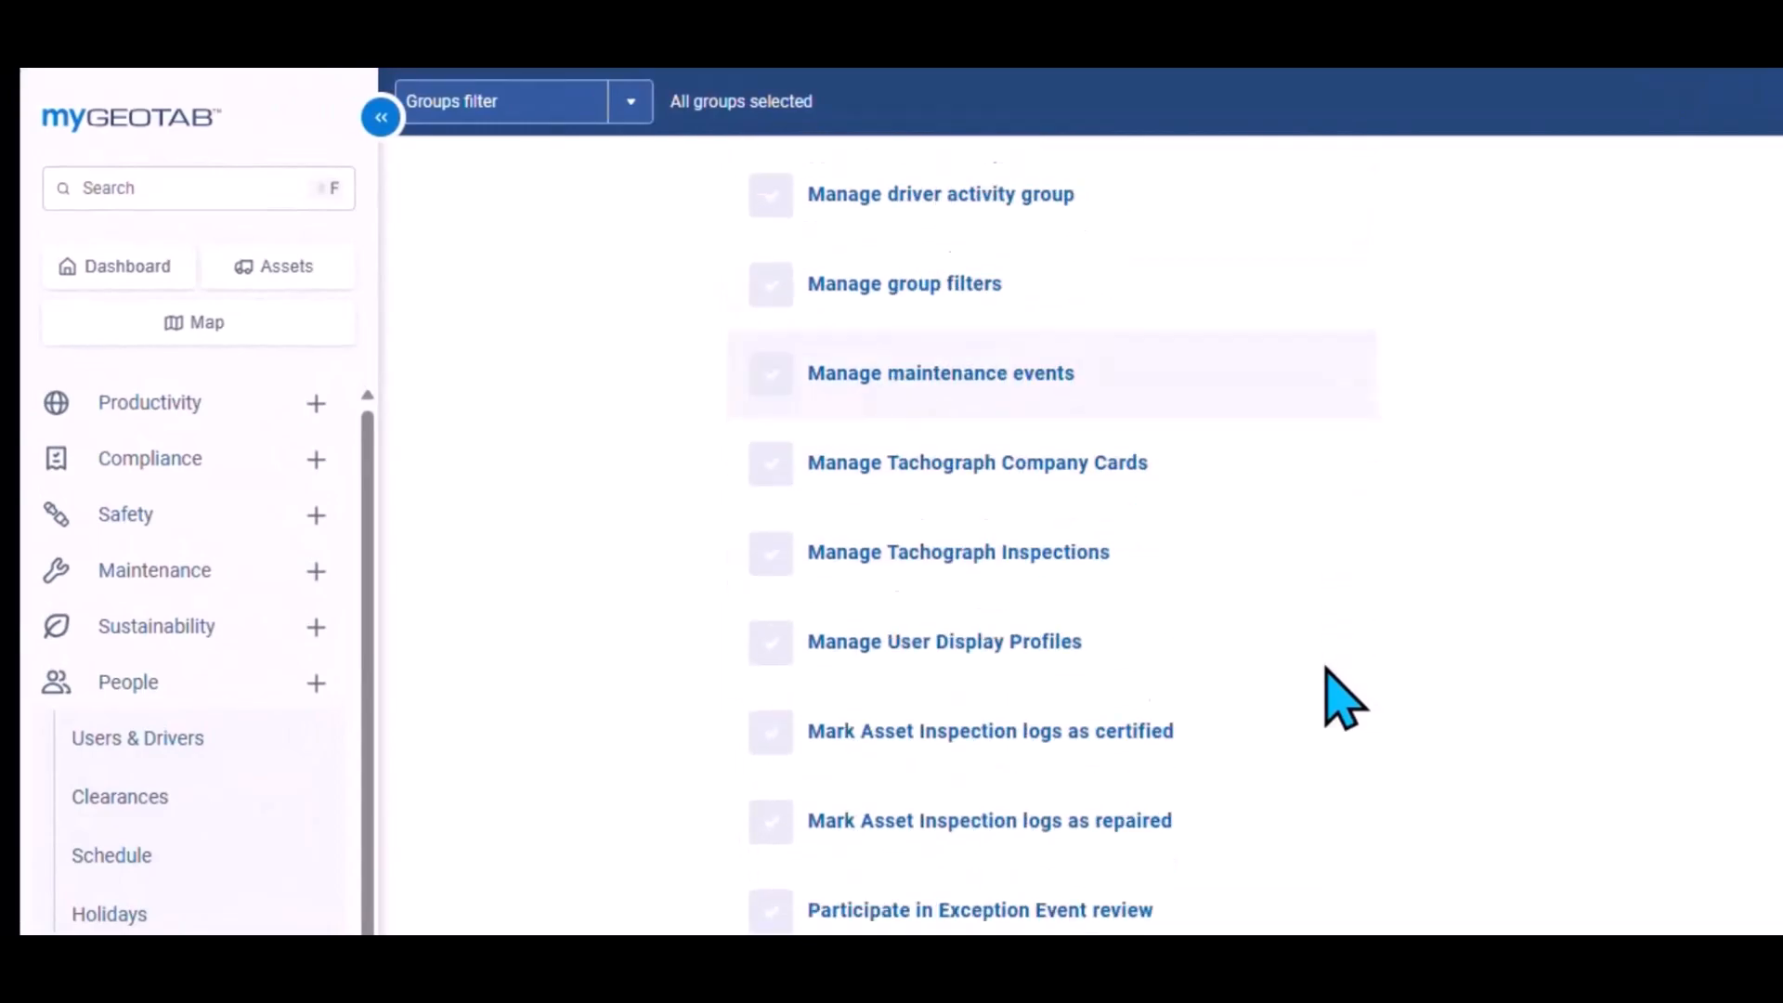
{"action": "scroll", "scroll_direction": "down", "scroll_amount": 3}
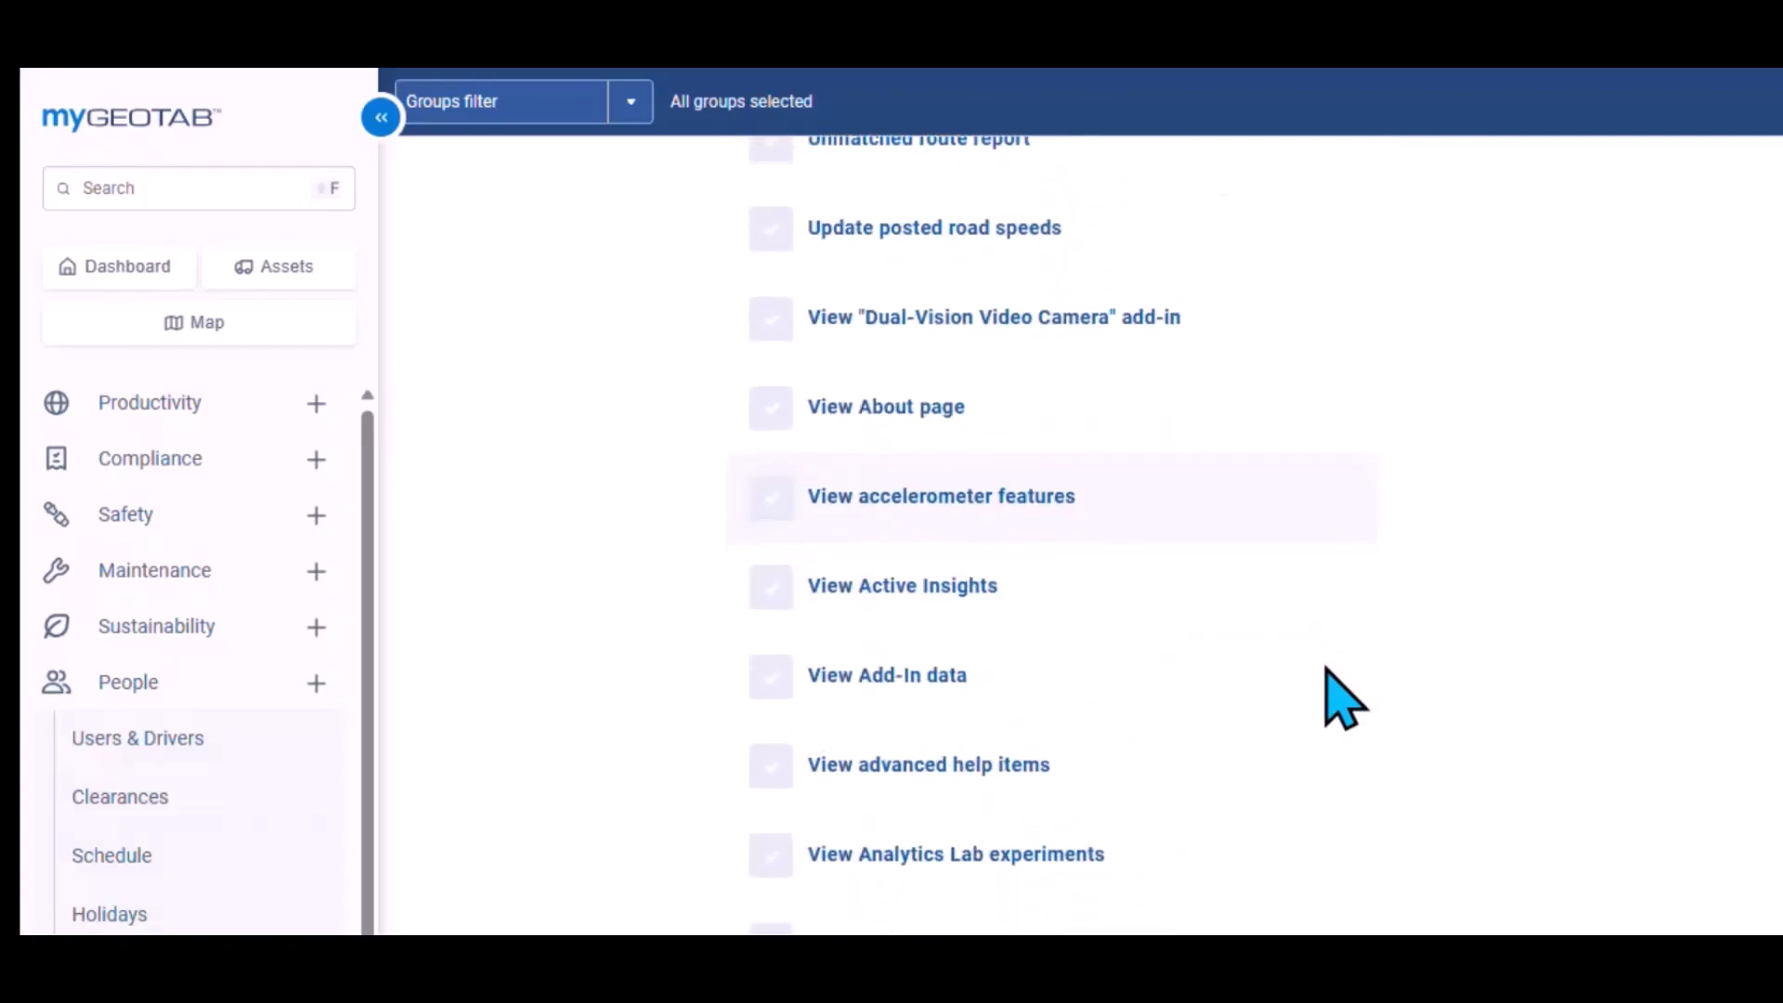
{"action": "scroll", "scroll_direction": "down", "scroll_amount": 3}
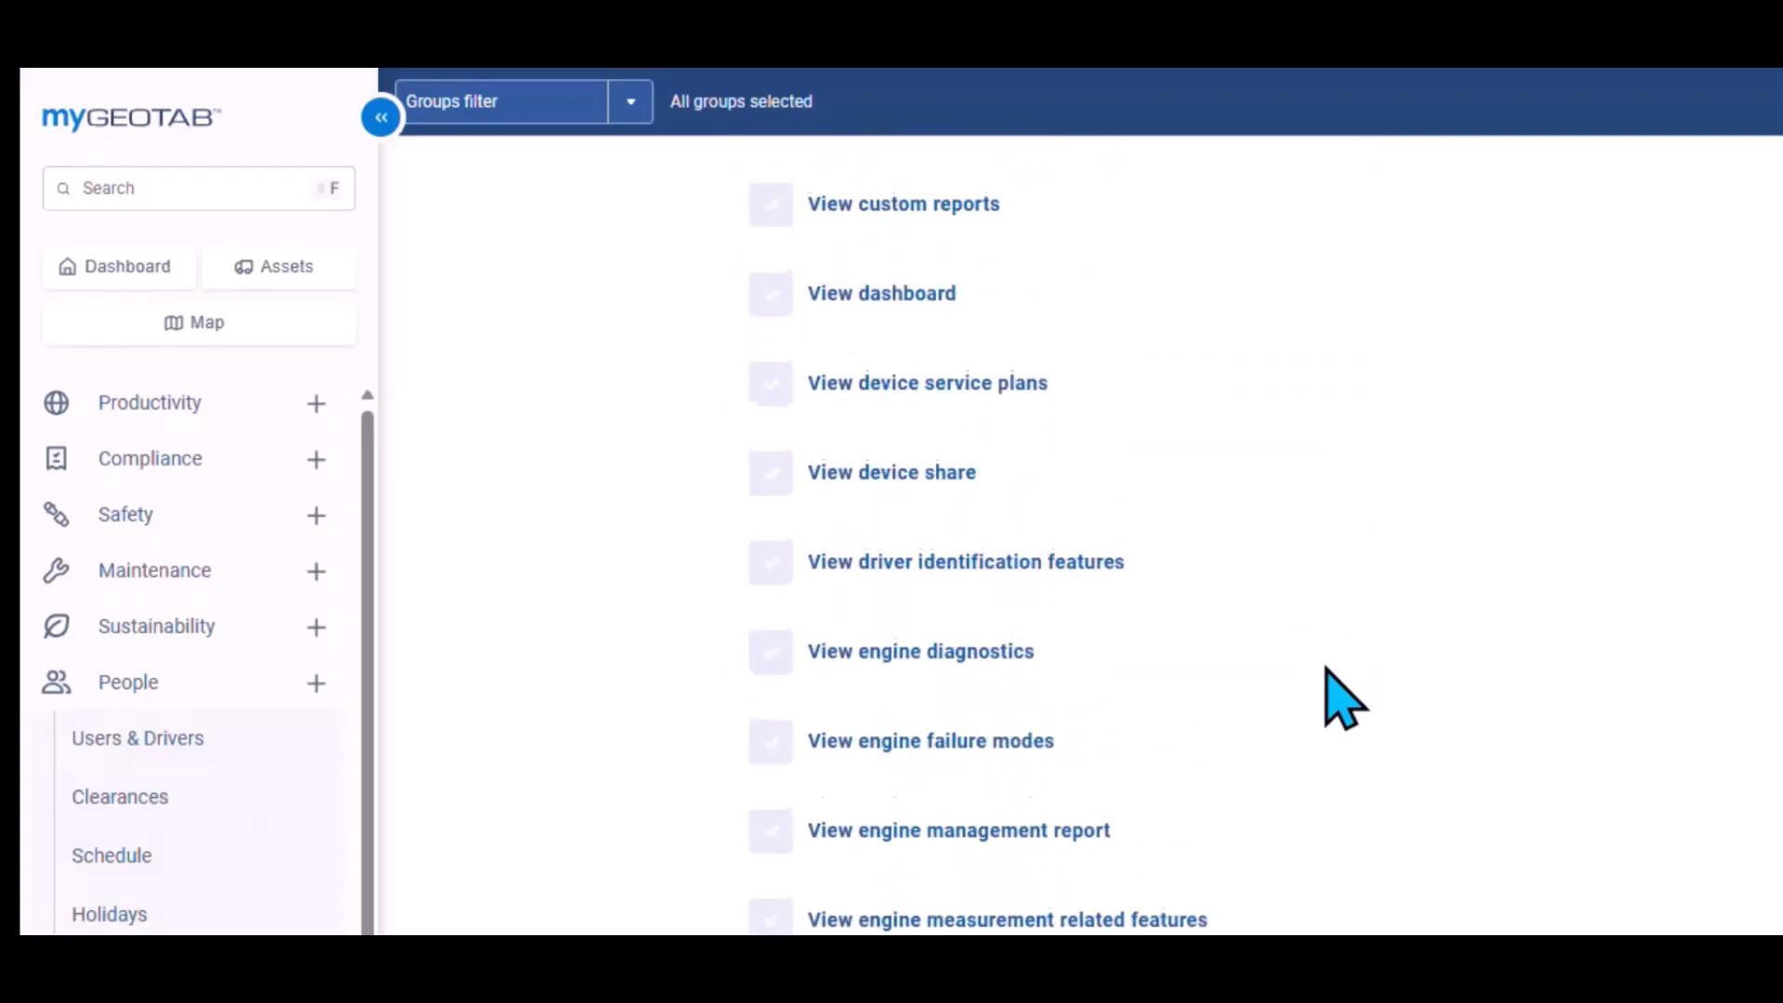
{"action": "scroll", "scroll_direction": "down", "scroll_amount": 3}
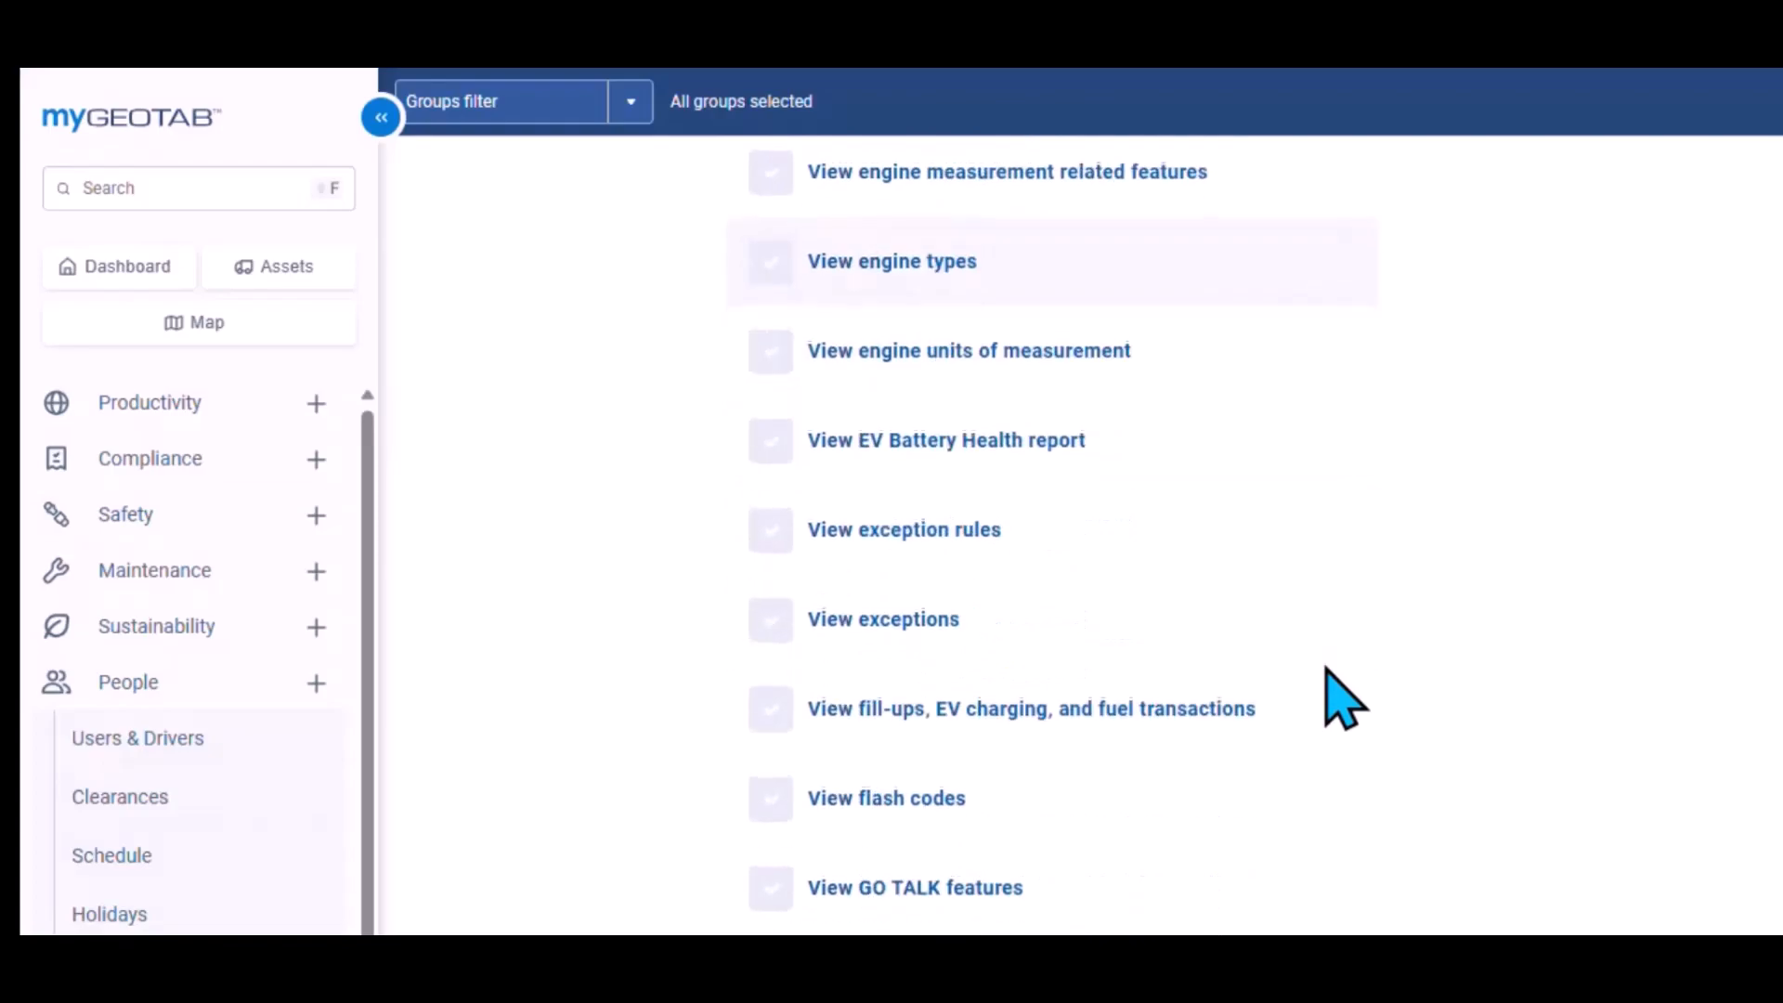
{"action": "scroll", "scroll_direction": "down", "scroll_amount": 3}
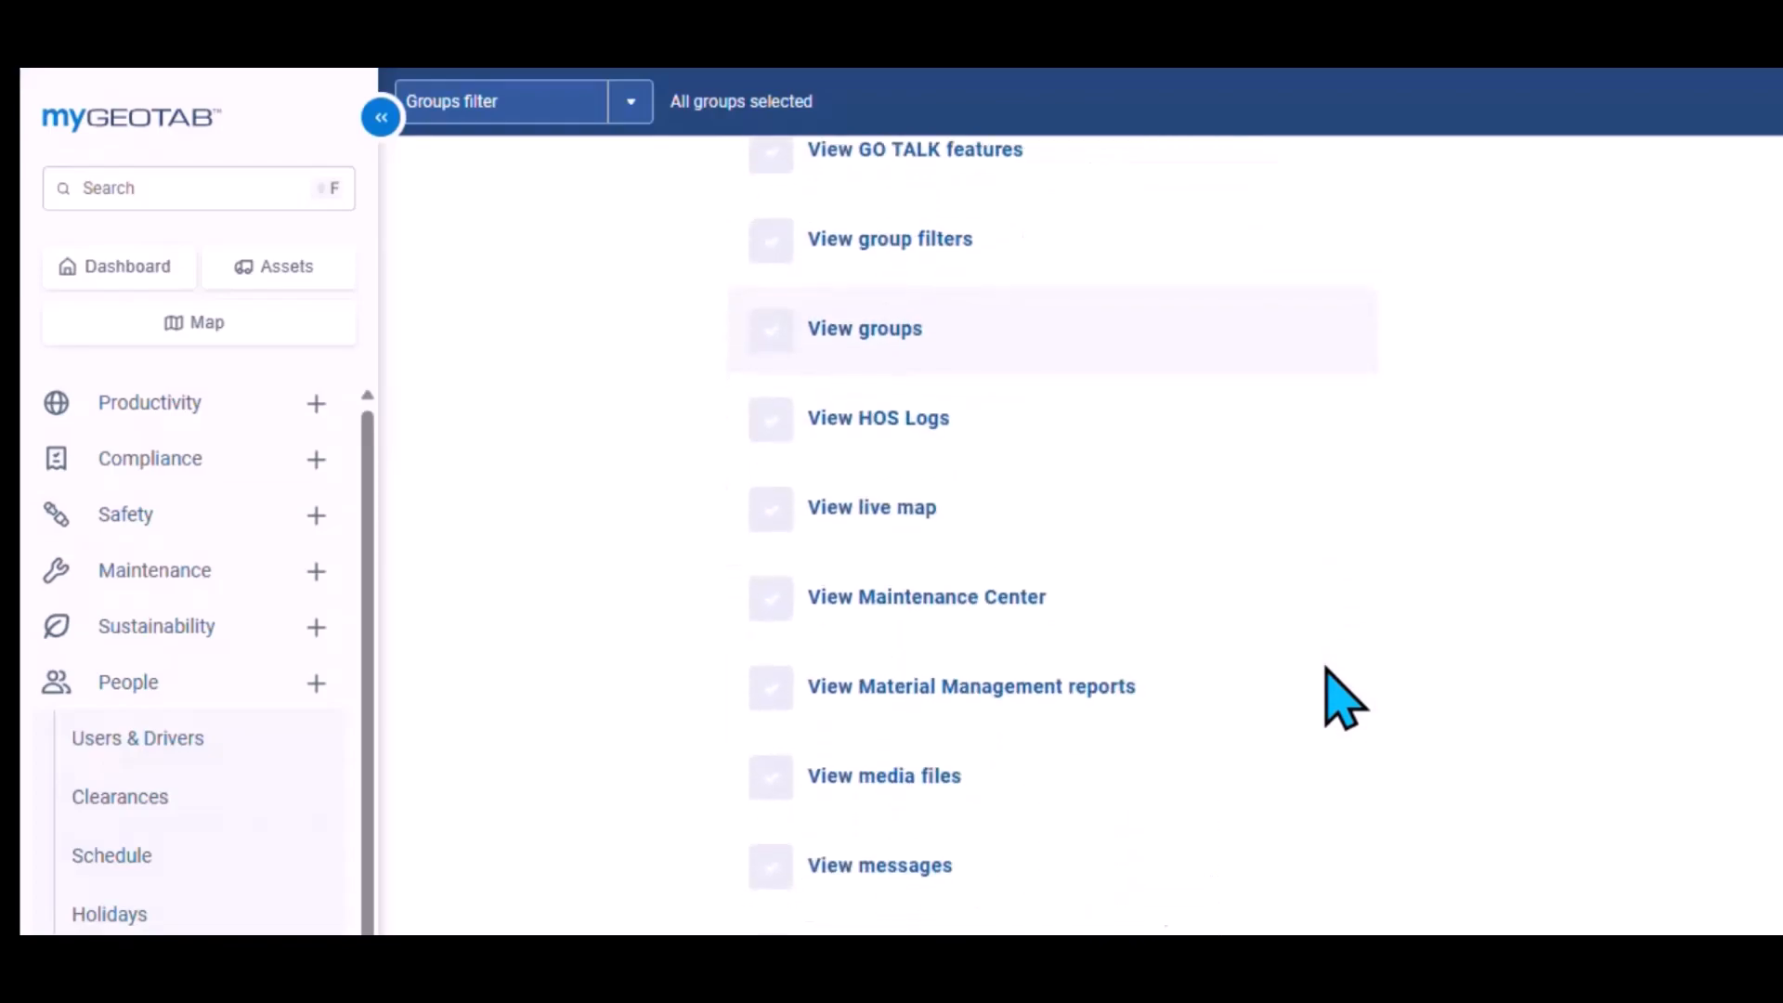
{"action": "scroll", "scroll_direction": "down", "scroll_amount": 3}
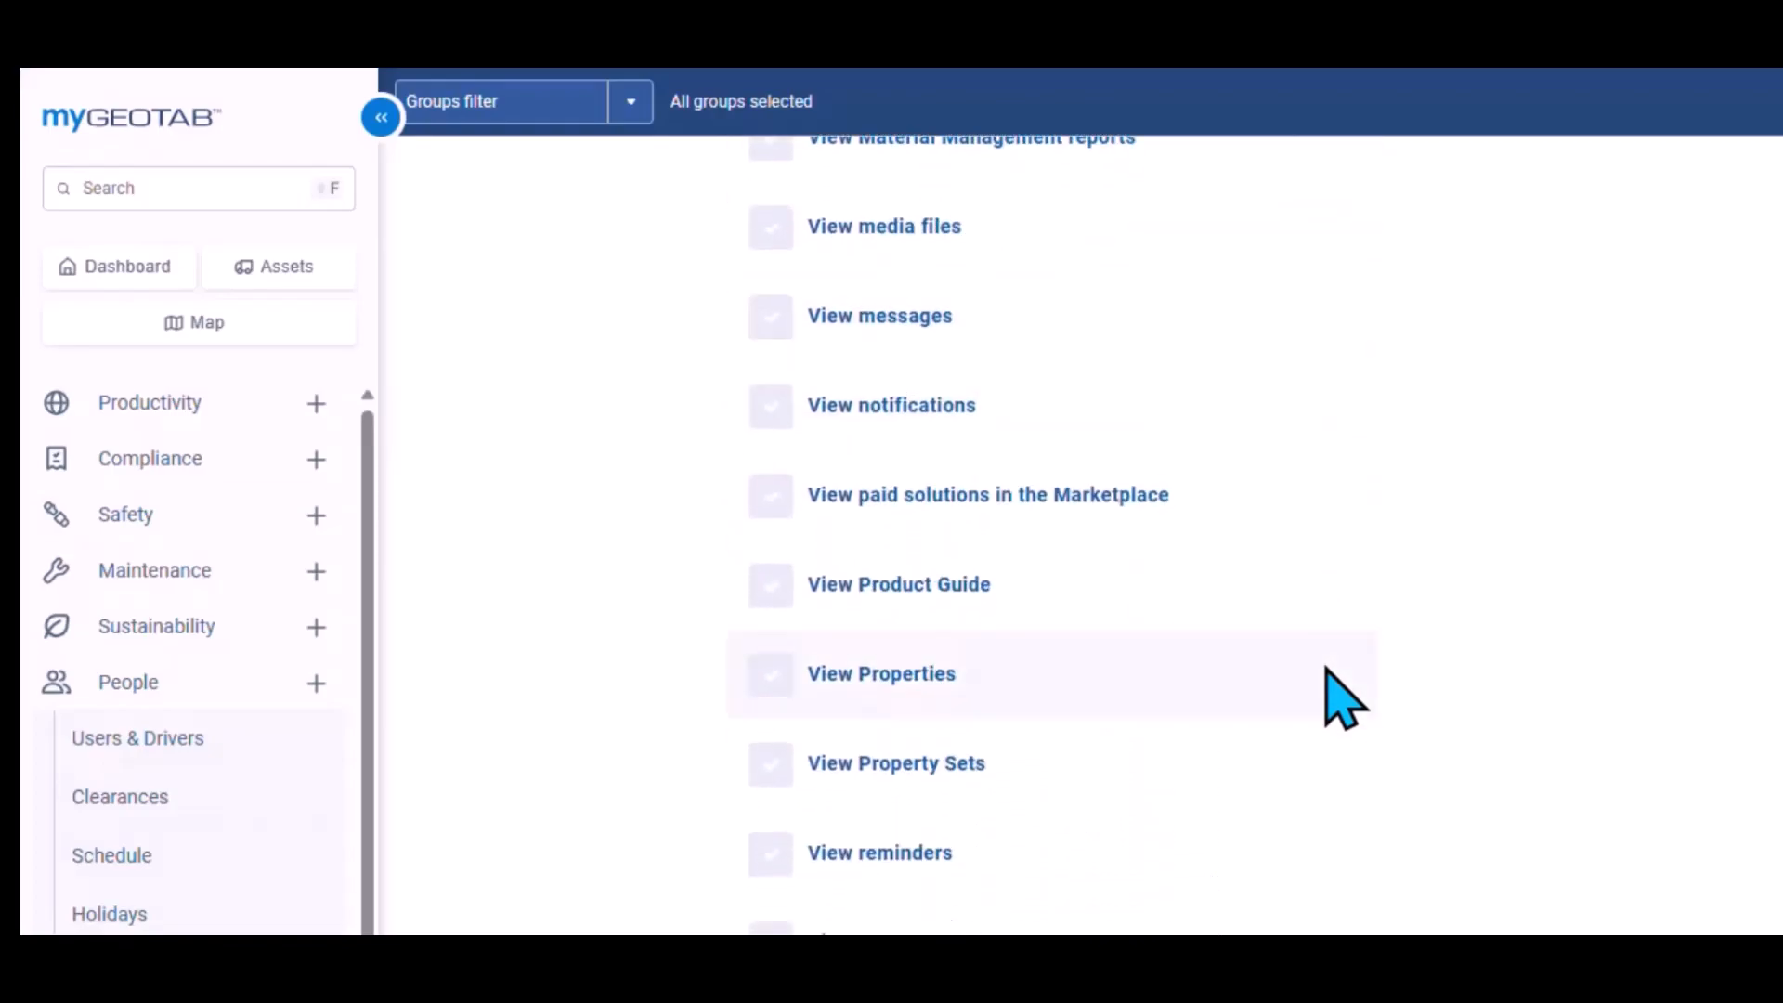
{"action": "scroll", "scroll_direction": "down", "scroll_amount": 3}
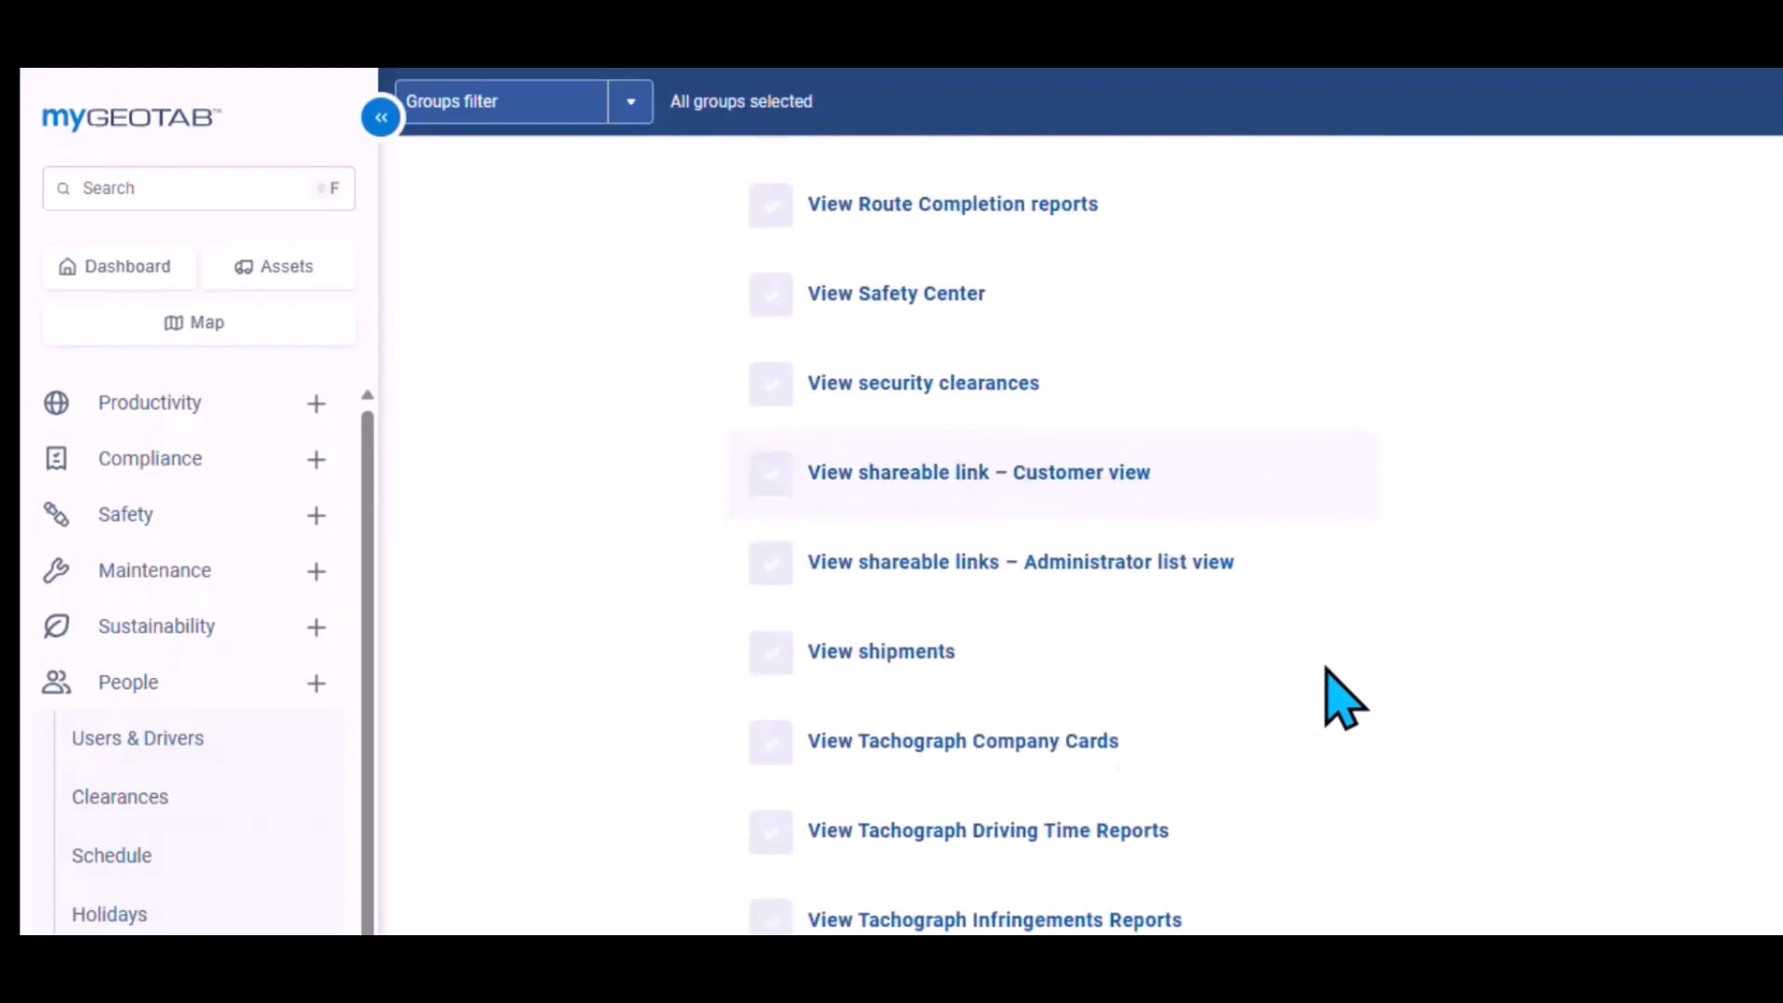
{"action": "scroll", "scroll_direction": "down", "scroll_amount": 3}
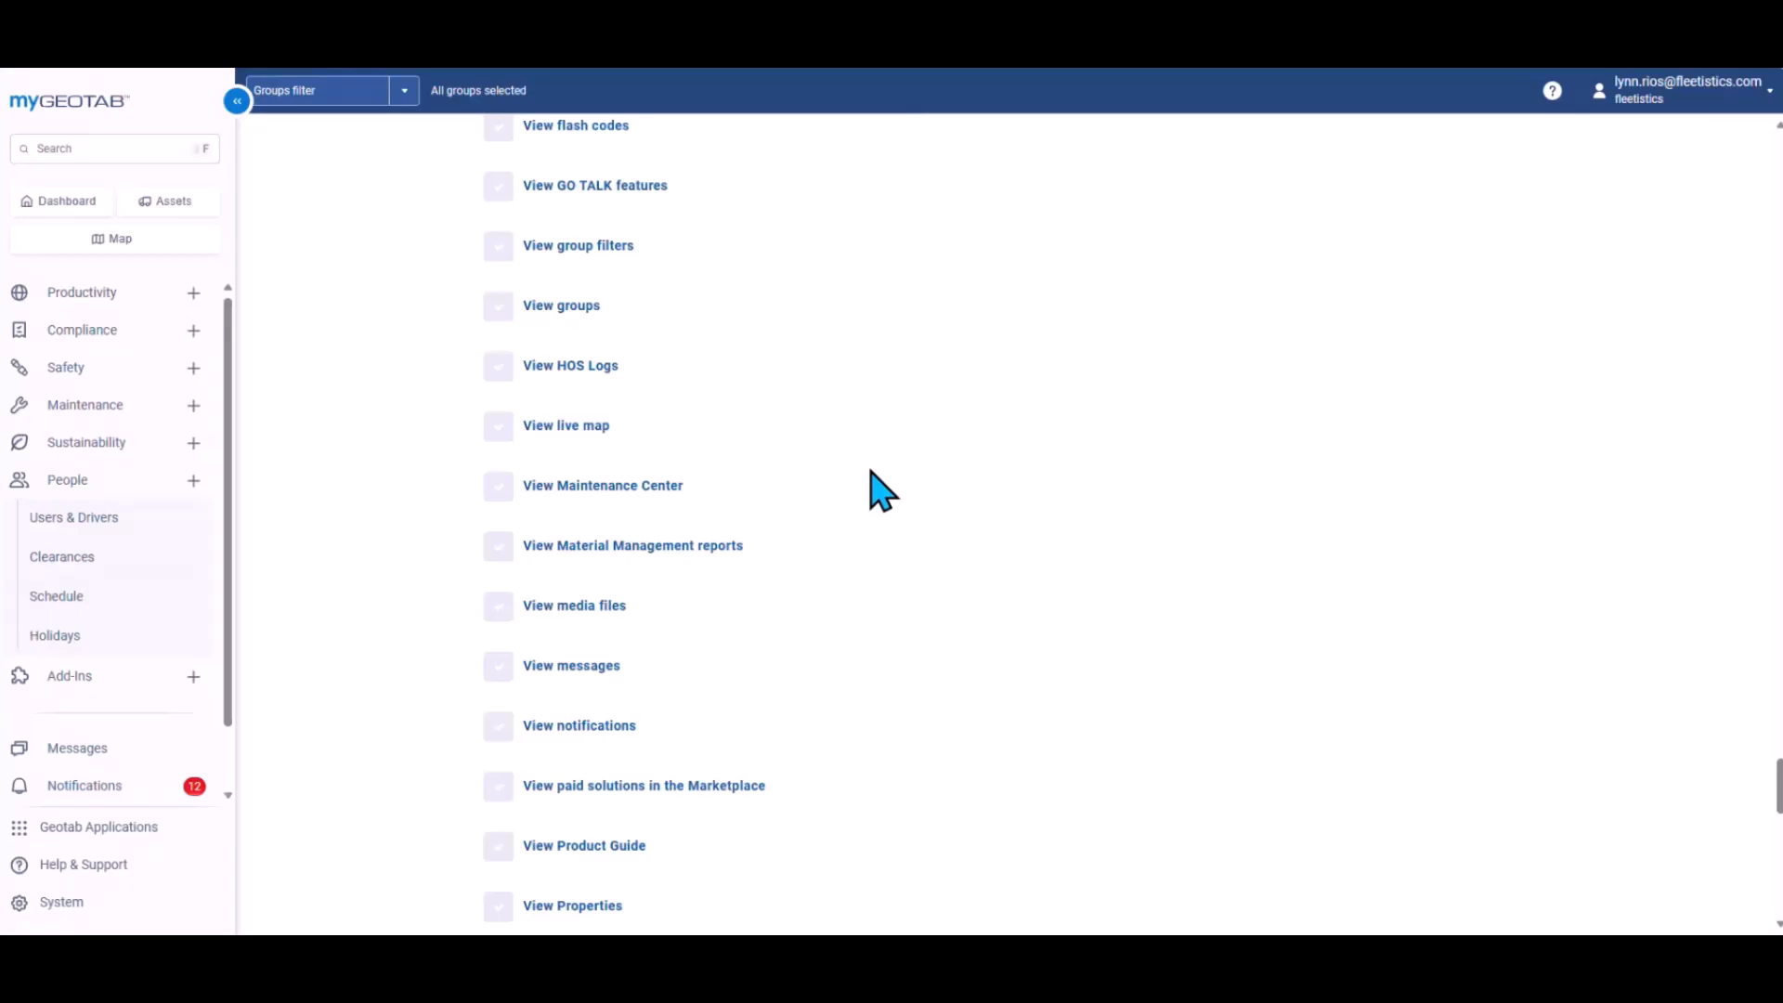
{"action": "left_click", "coordinate": [61, 556]}
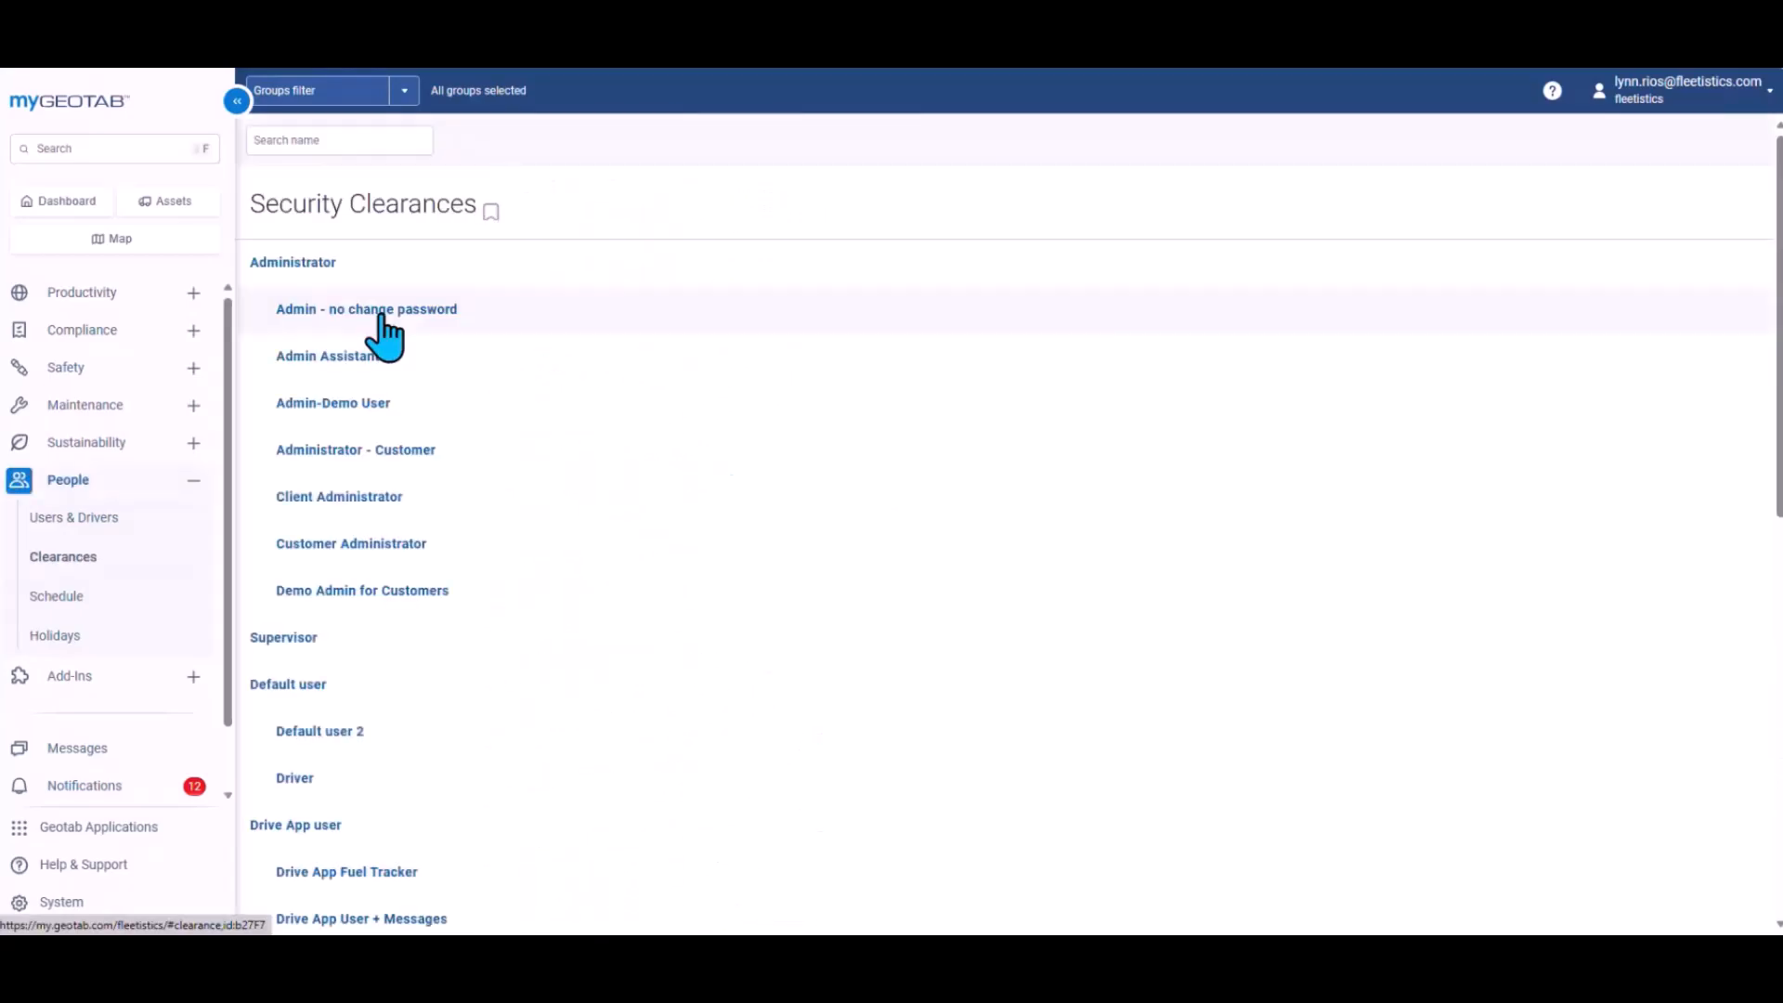
{"action": "mouse_move", "coordinate": [284, 649]}
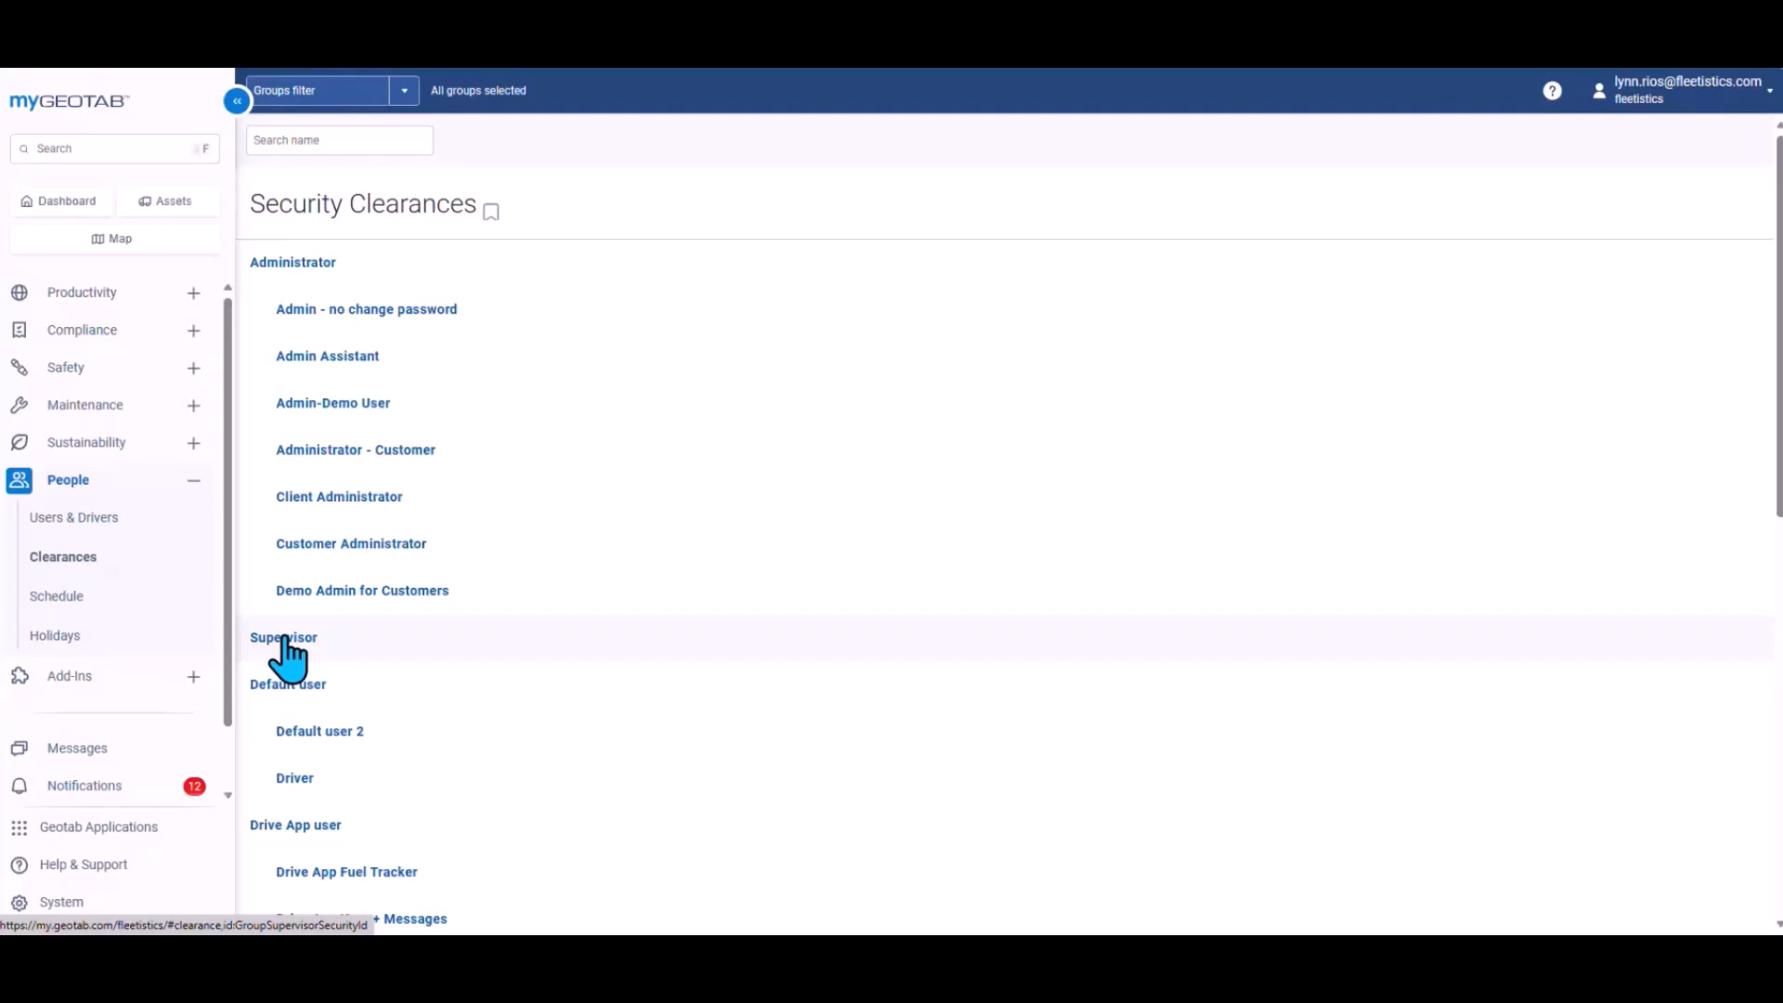
Step: Open the Supervisor clearance and add a new sub-clearance beneath it
{"action": "left_click", "coordinate": [284, 637]}
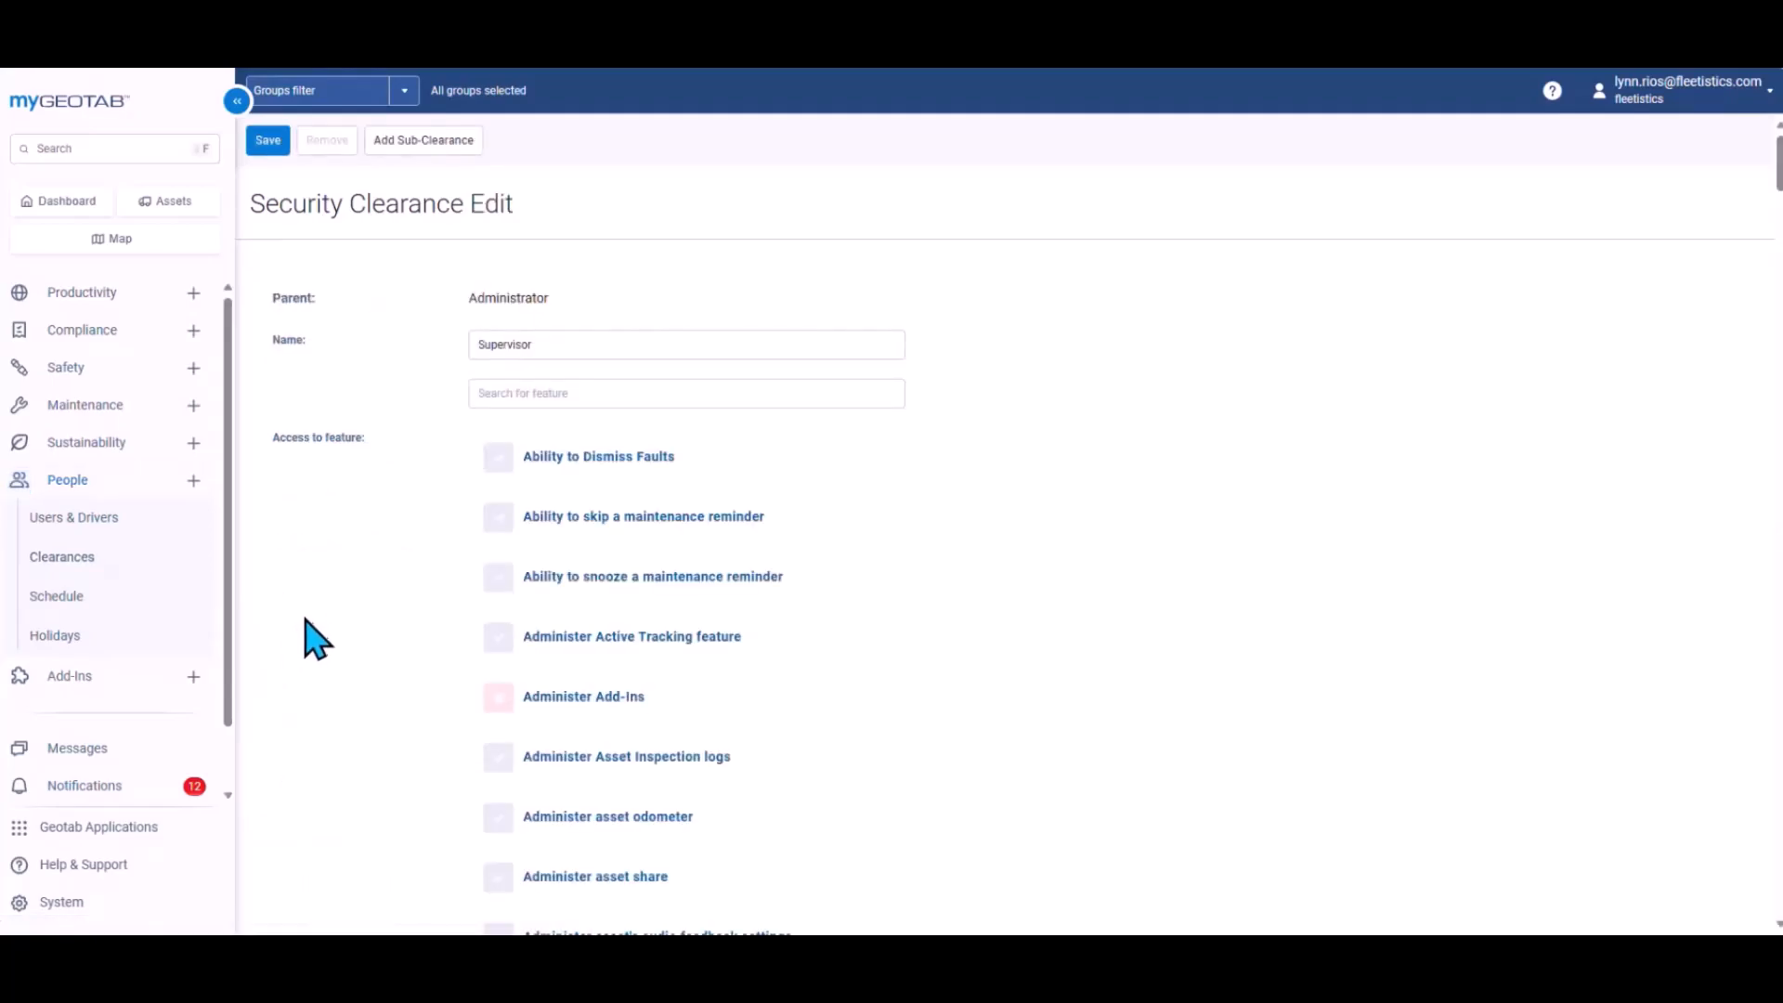
{"action": "mouse_move", "coordinate": [407, 426]}
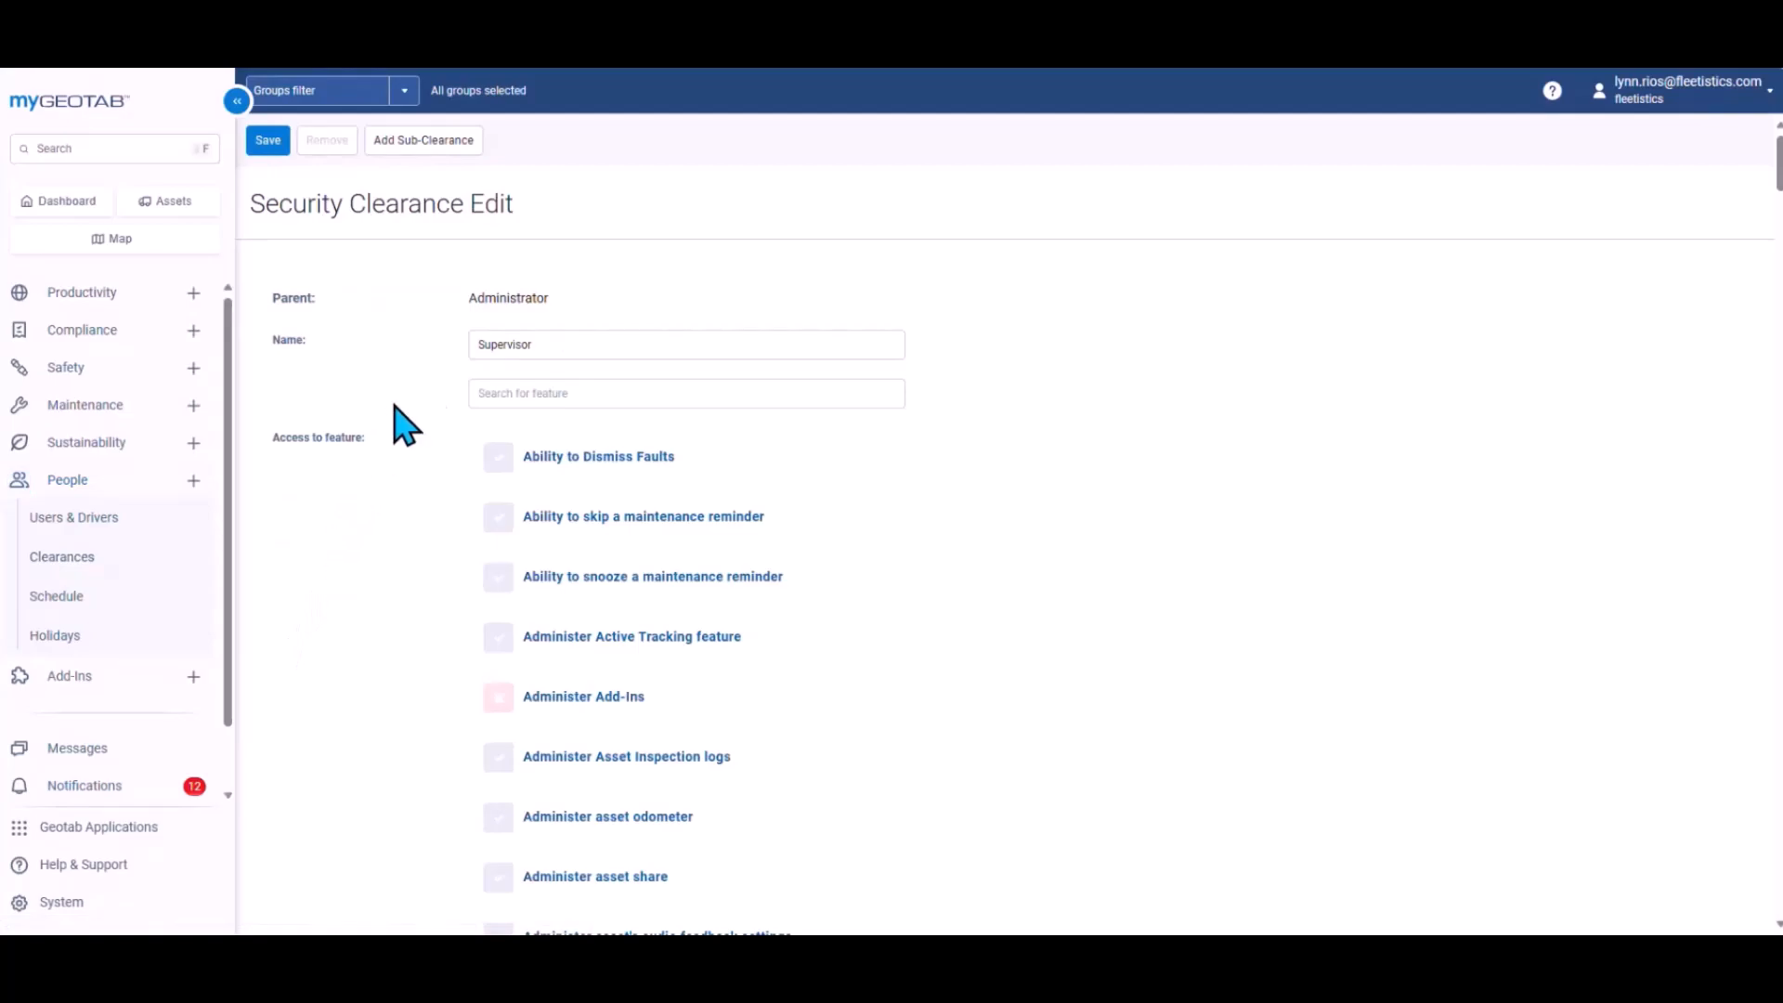
{"action": "scroll", "scroll_direction": "down", "scroll_amount": 3}
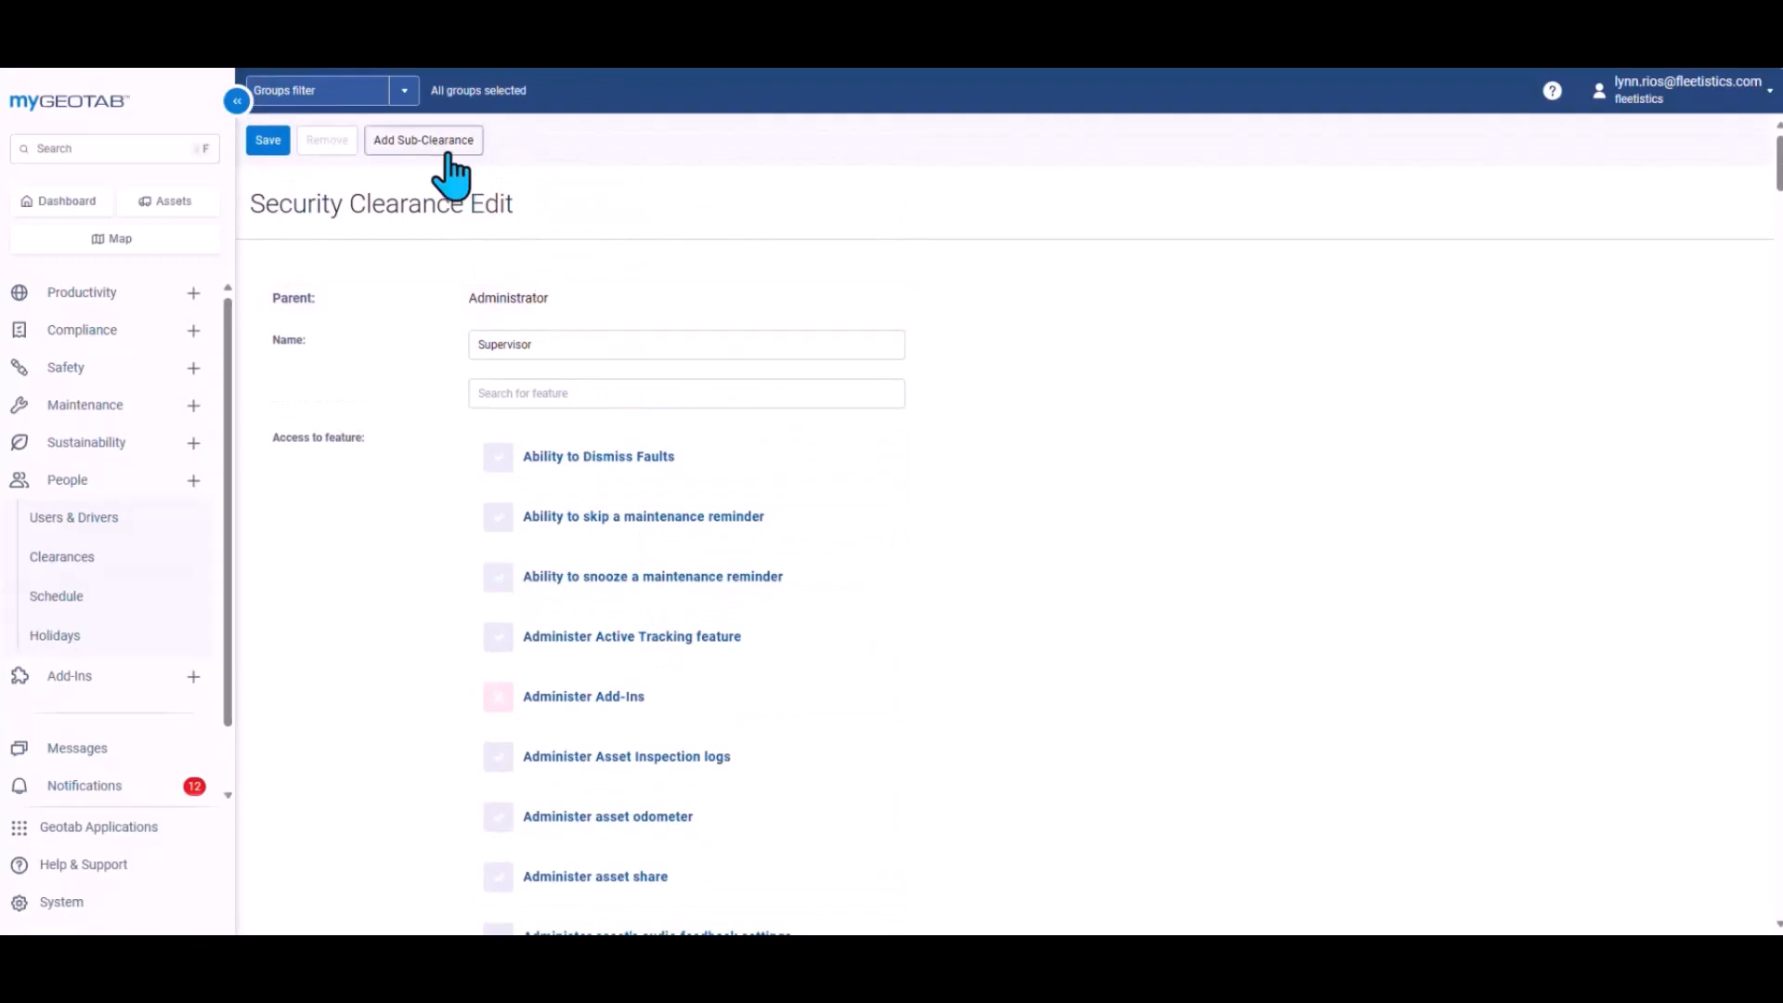
{"action": "left_click", "coordinate": [423, 140]}
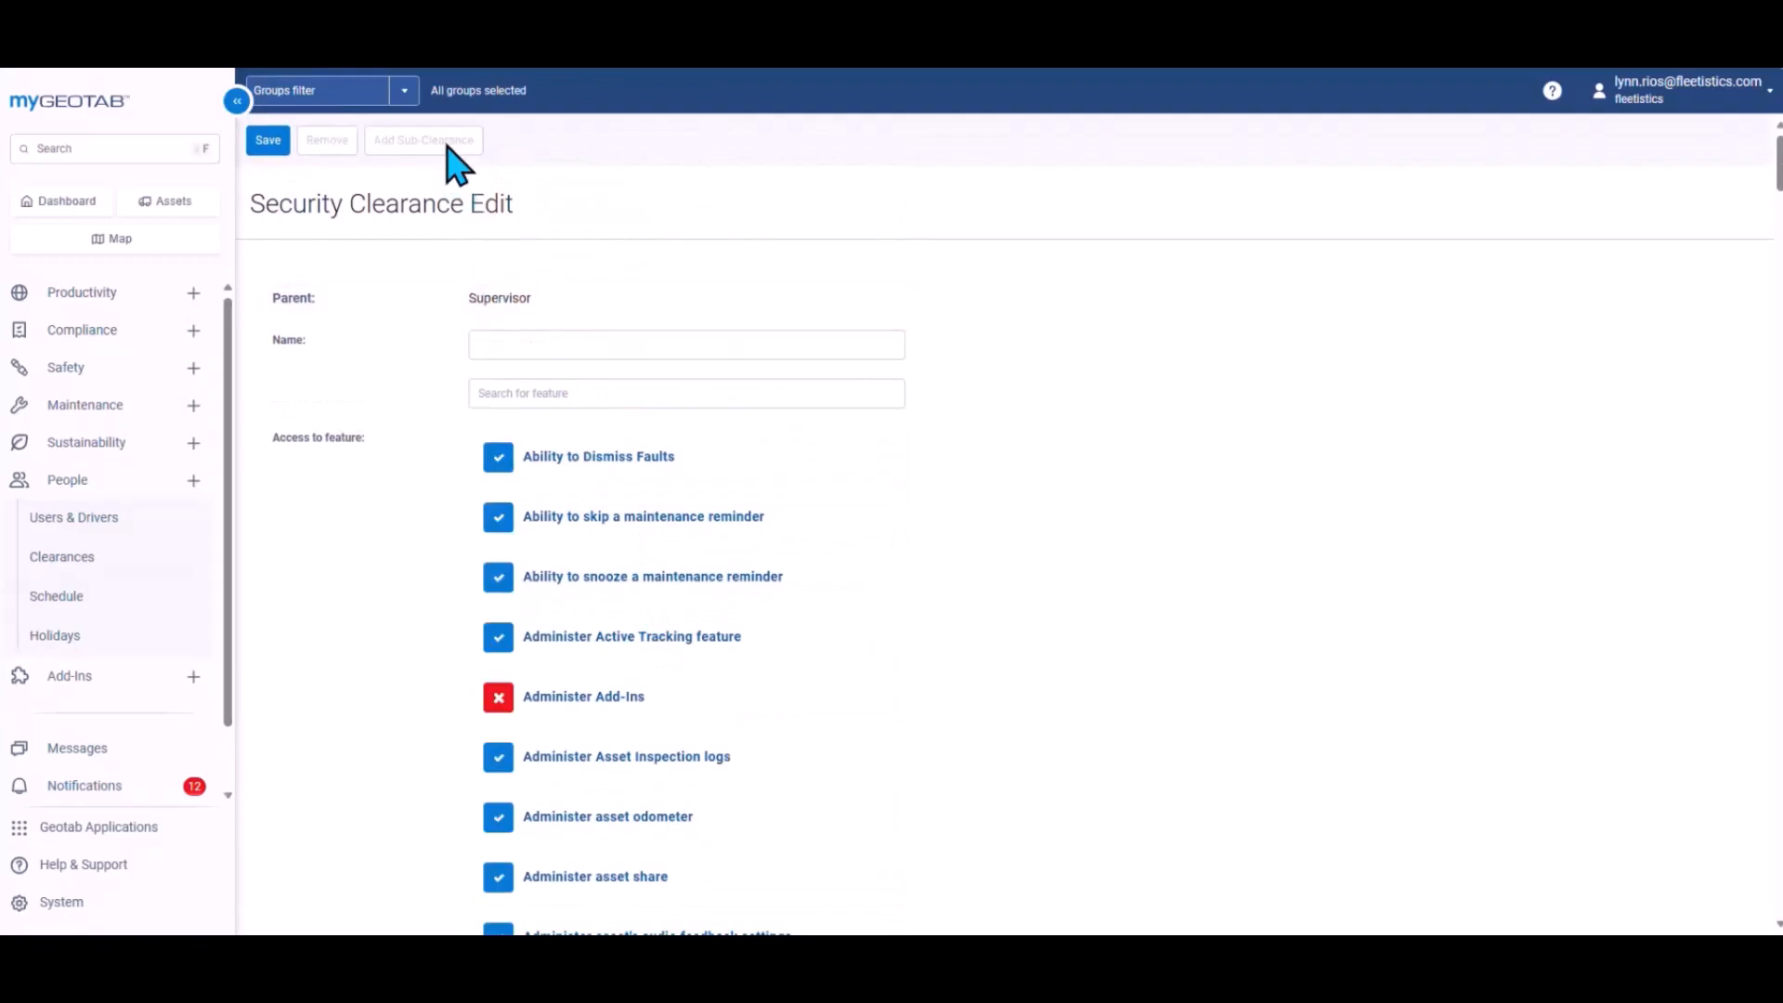
{"action": "mouse_move", "coordinate": [489, 437]}
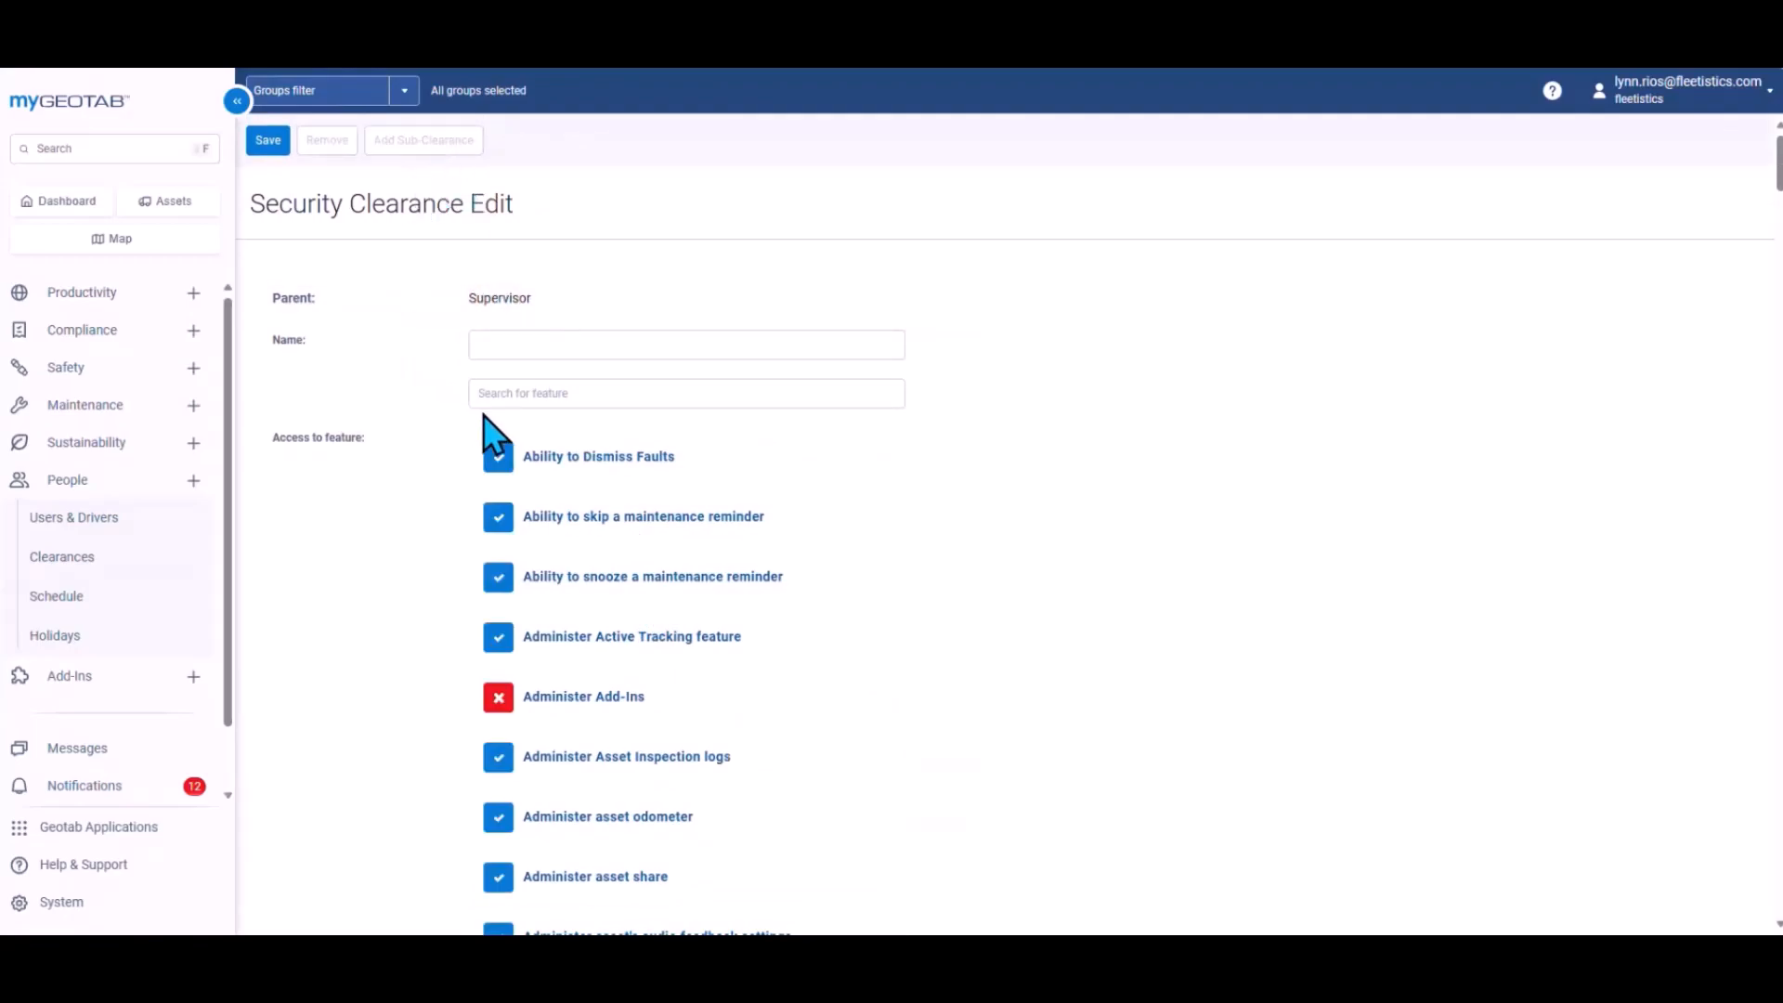
Step: Filter features by 'driver' and grant Administer Users/Drivers, Manage driver activity group, List Users/Drivers
{"action": "left_click", "coordinate": [685, 392]}
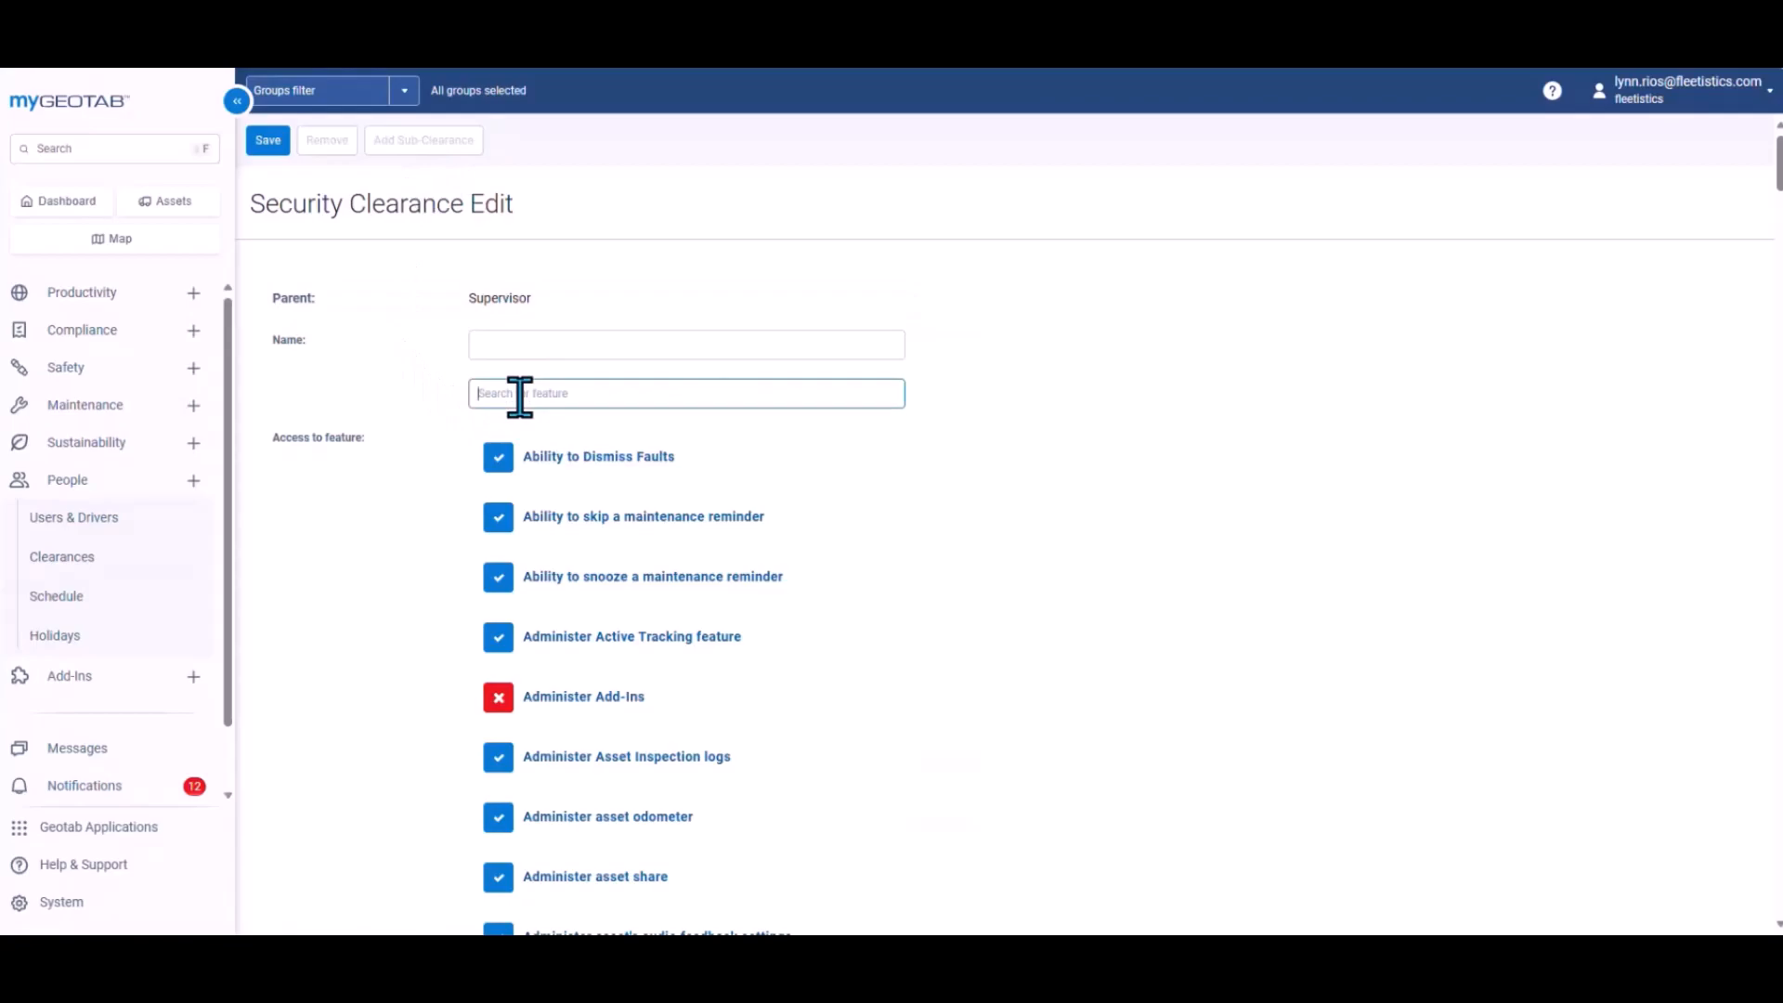
{"action": "type", "text": "driver"}
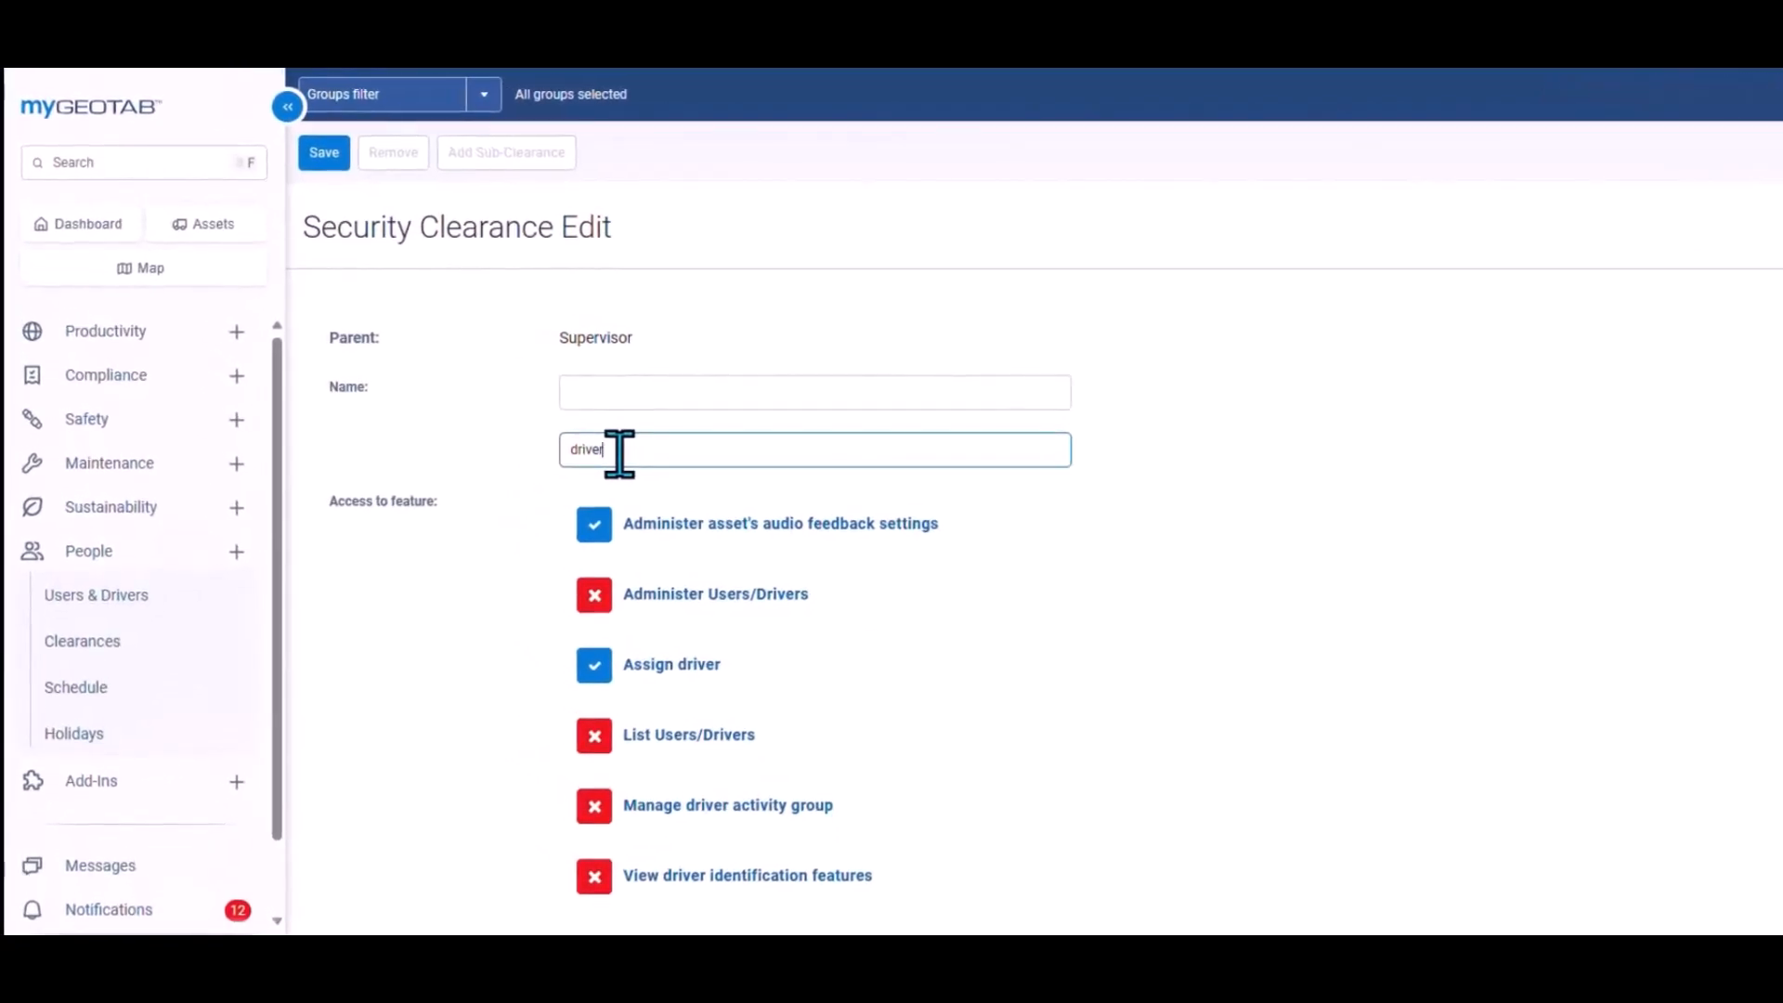
{"action": "mouse_move", "coordinate": [593, 593]}
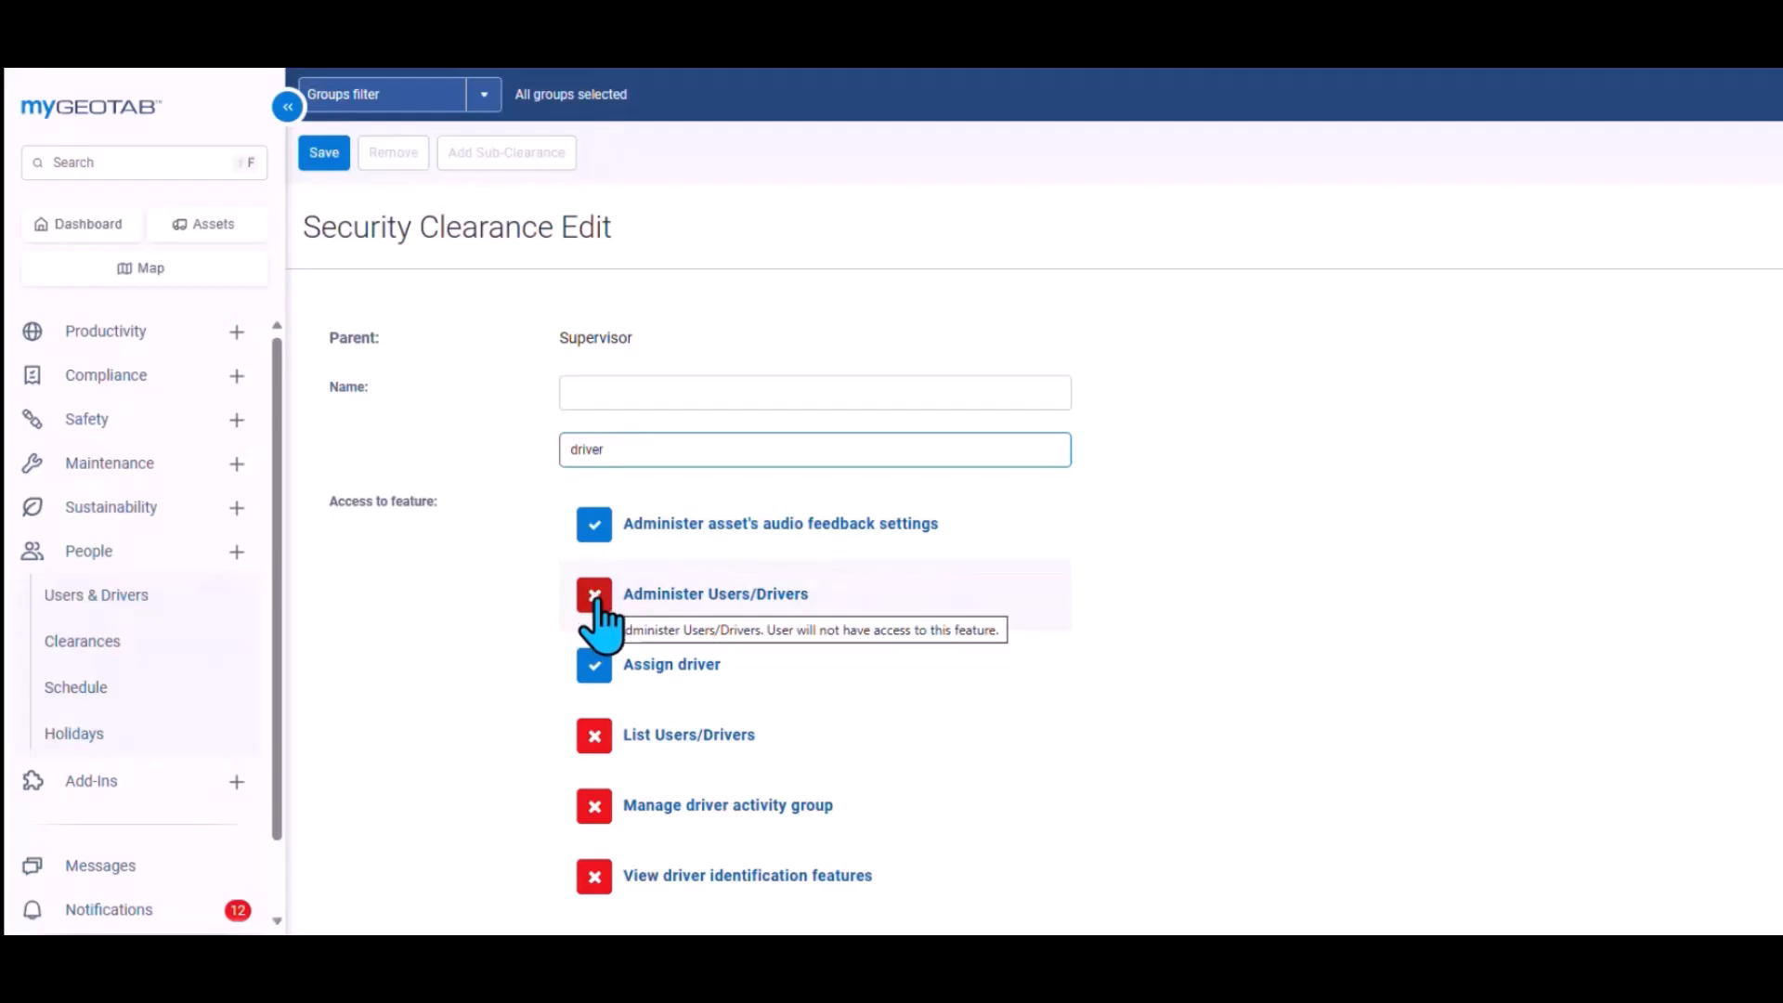
{"action": "left_click", "coordinate": [592, 592]}
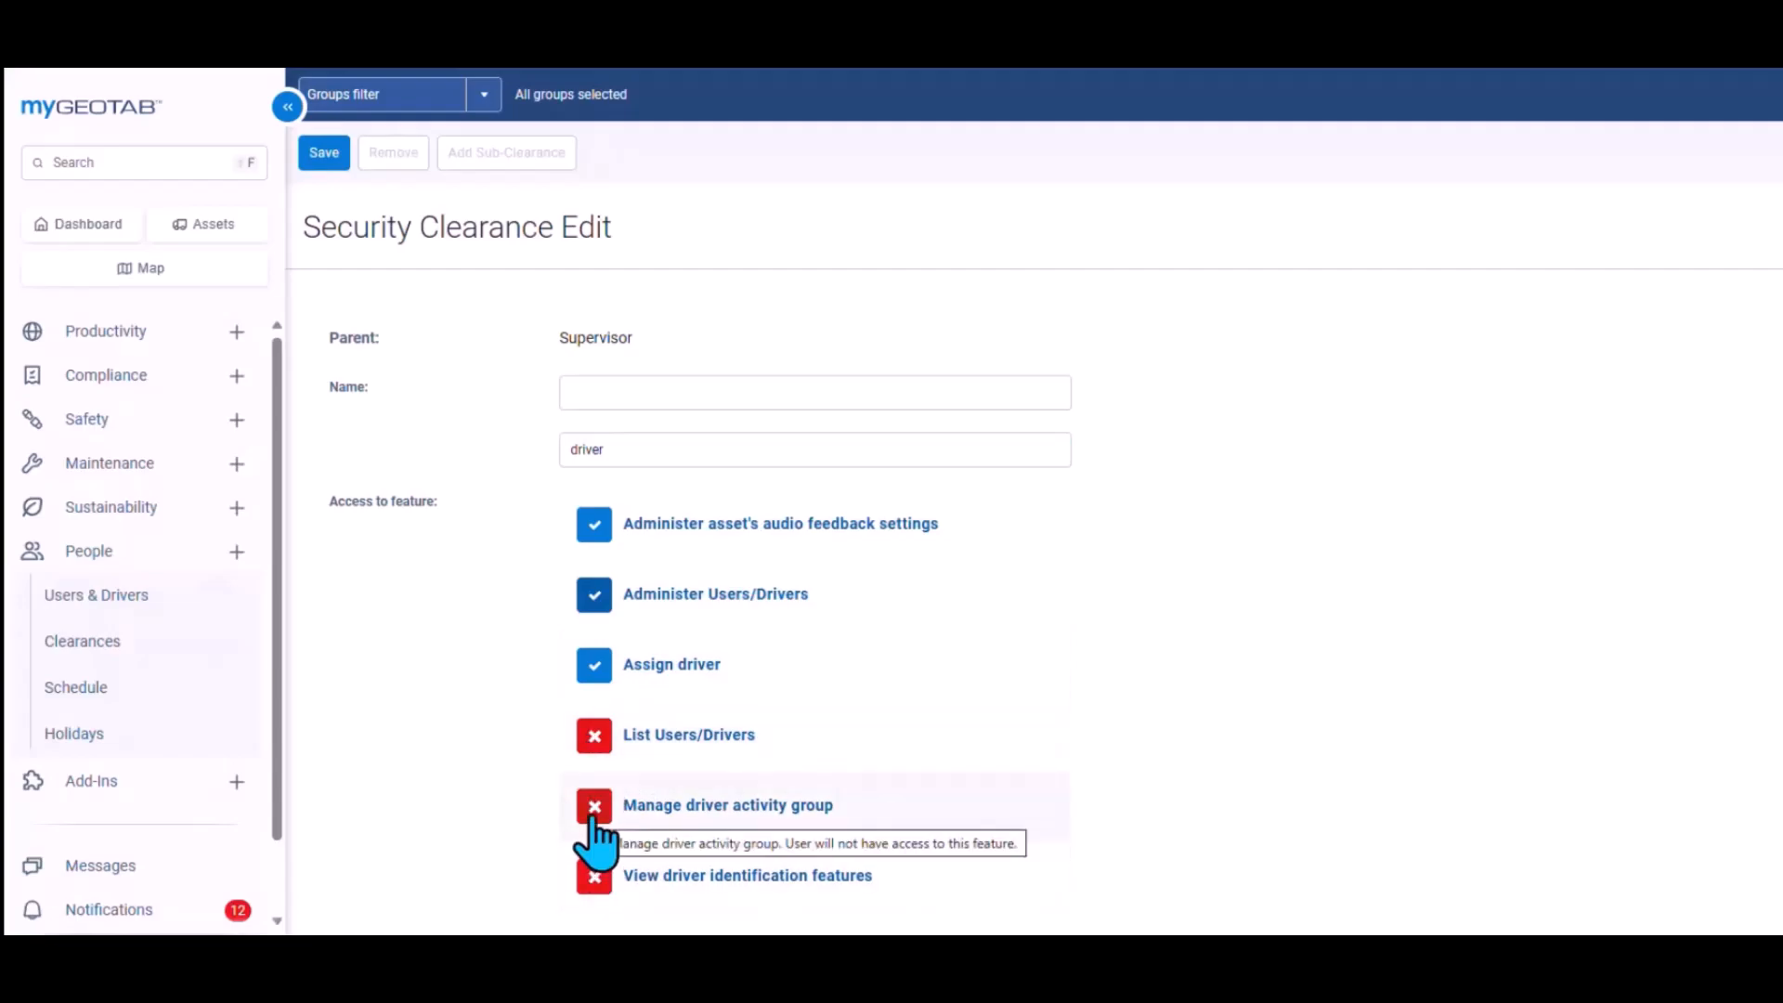
{"action": "left_click", "coordinate": [594, 805]}
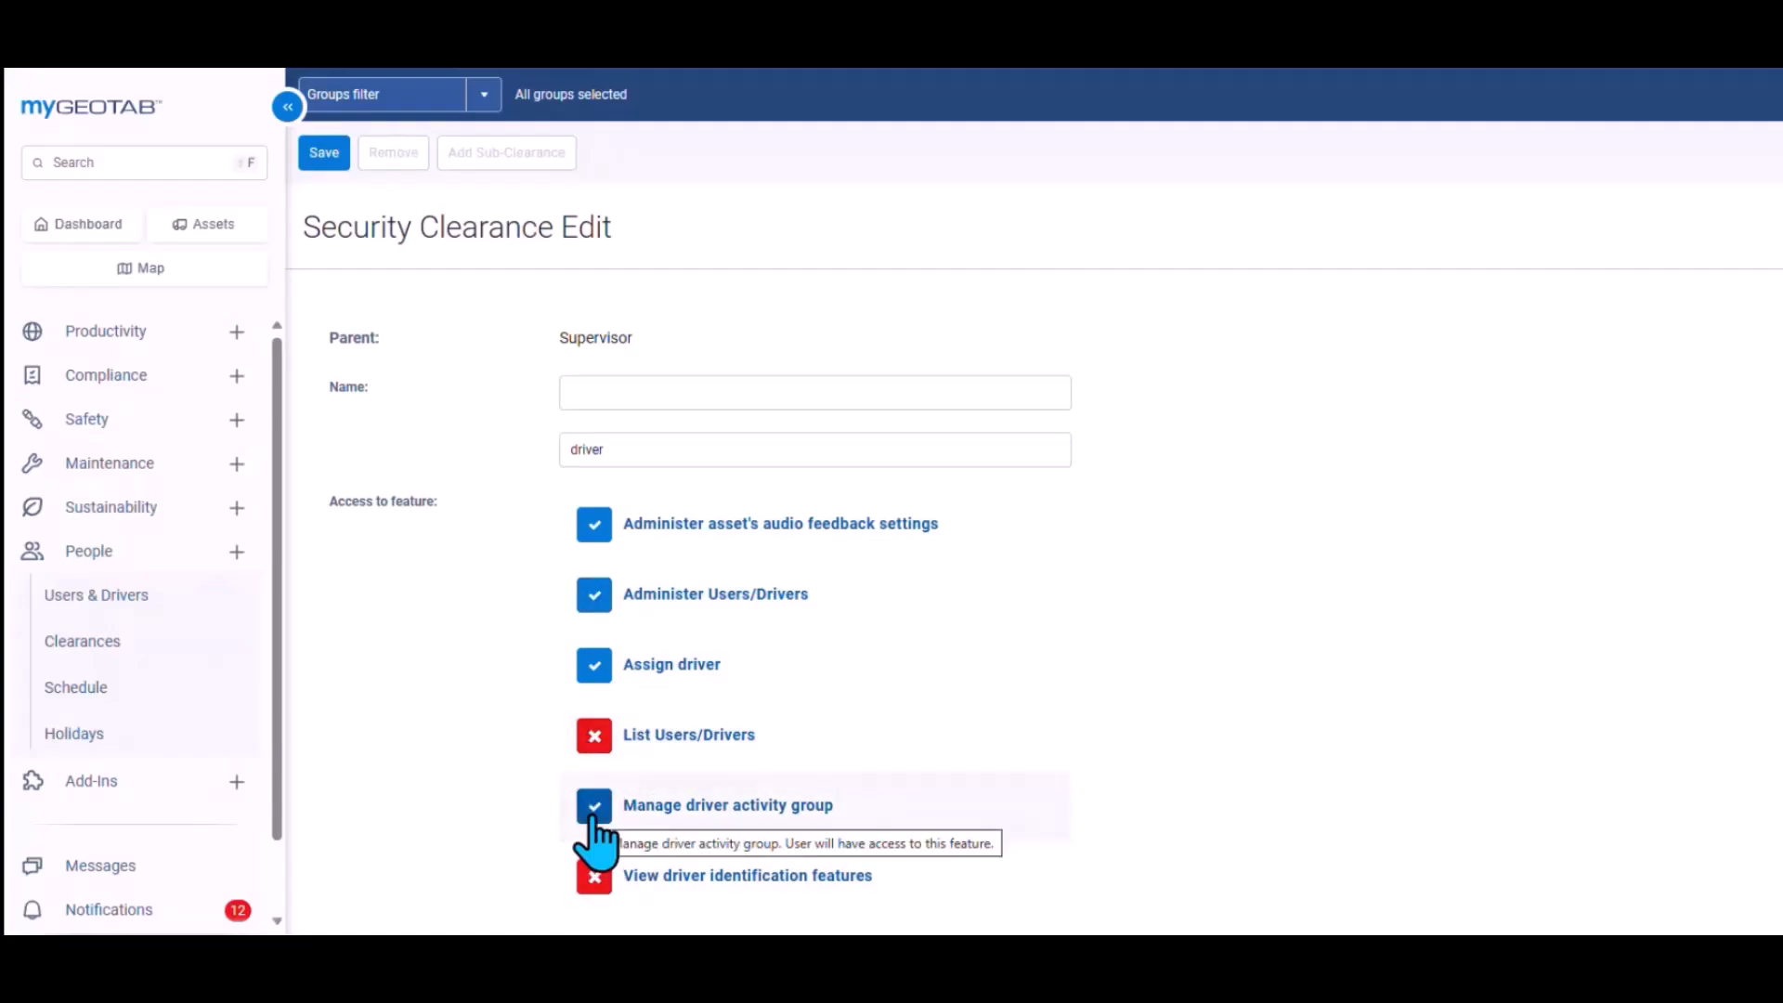
{"action": "mouse_move", "coordinate": [739, 870]}
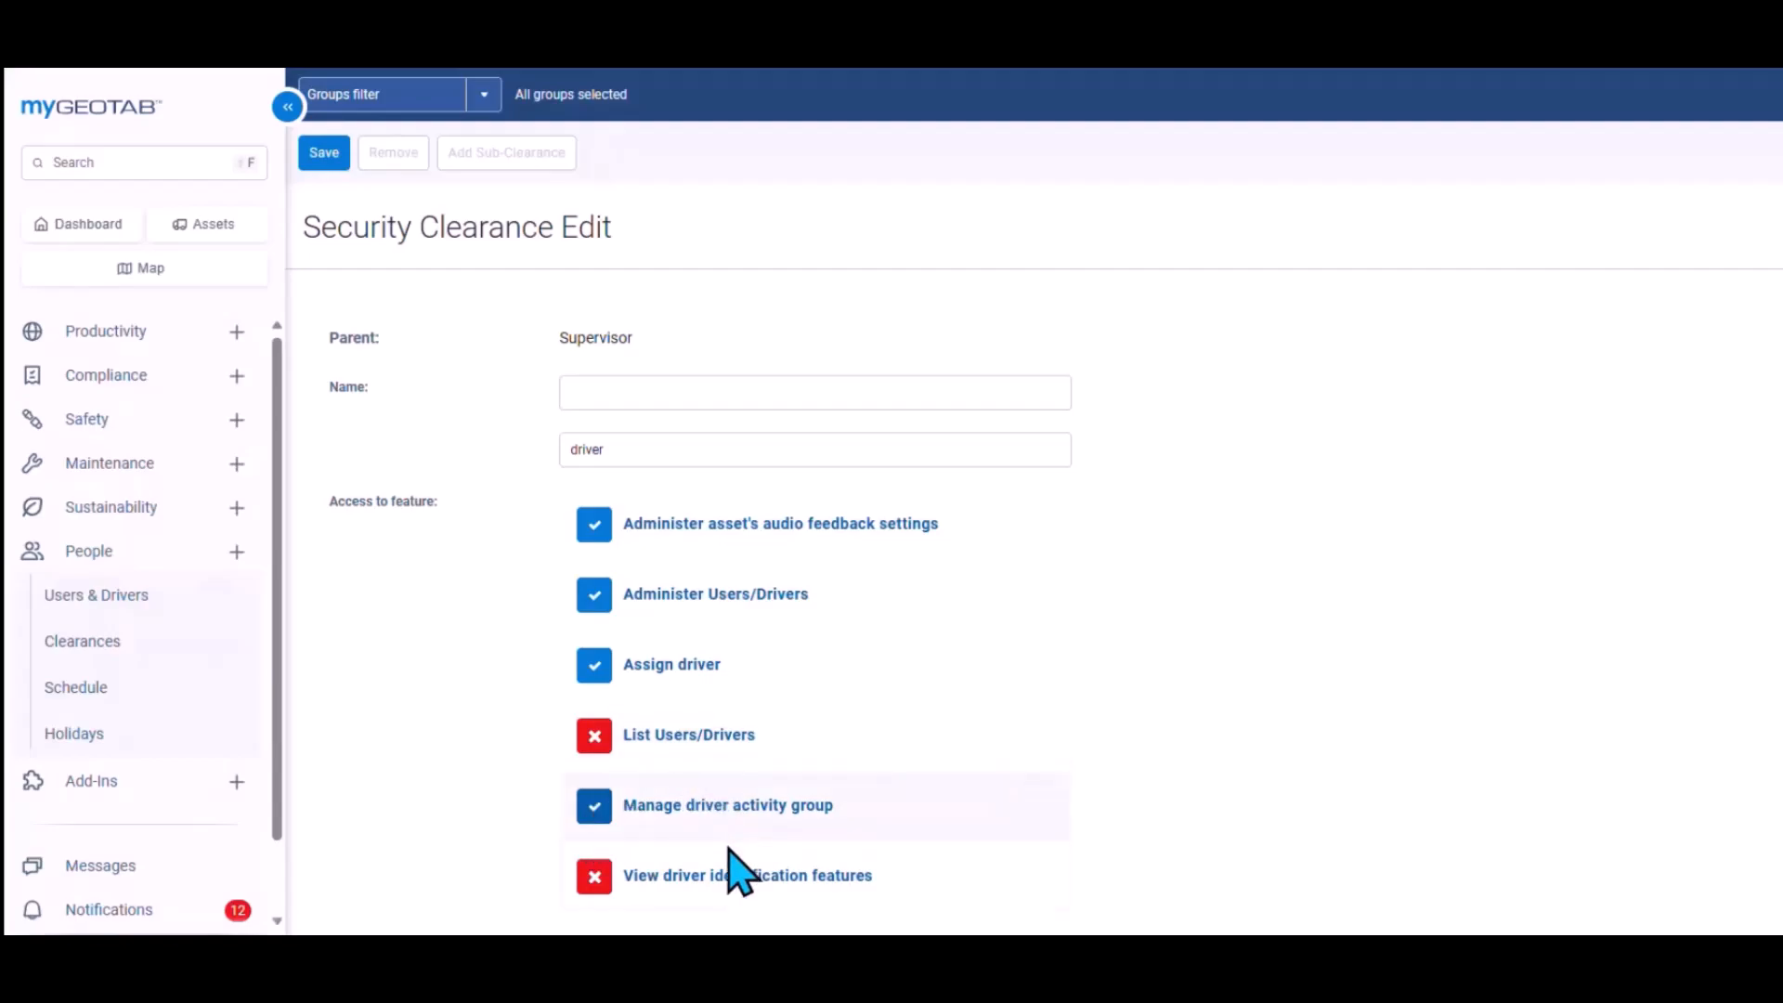
{"action": "mouse_move", "coordinate": [671, 773]}
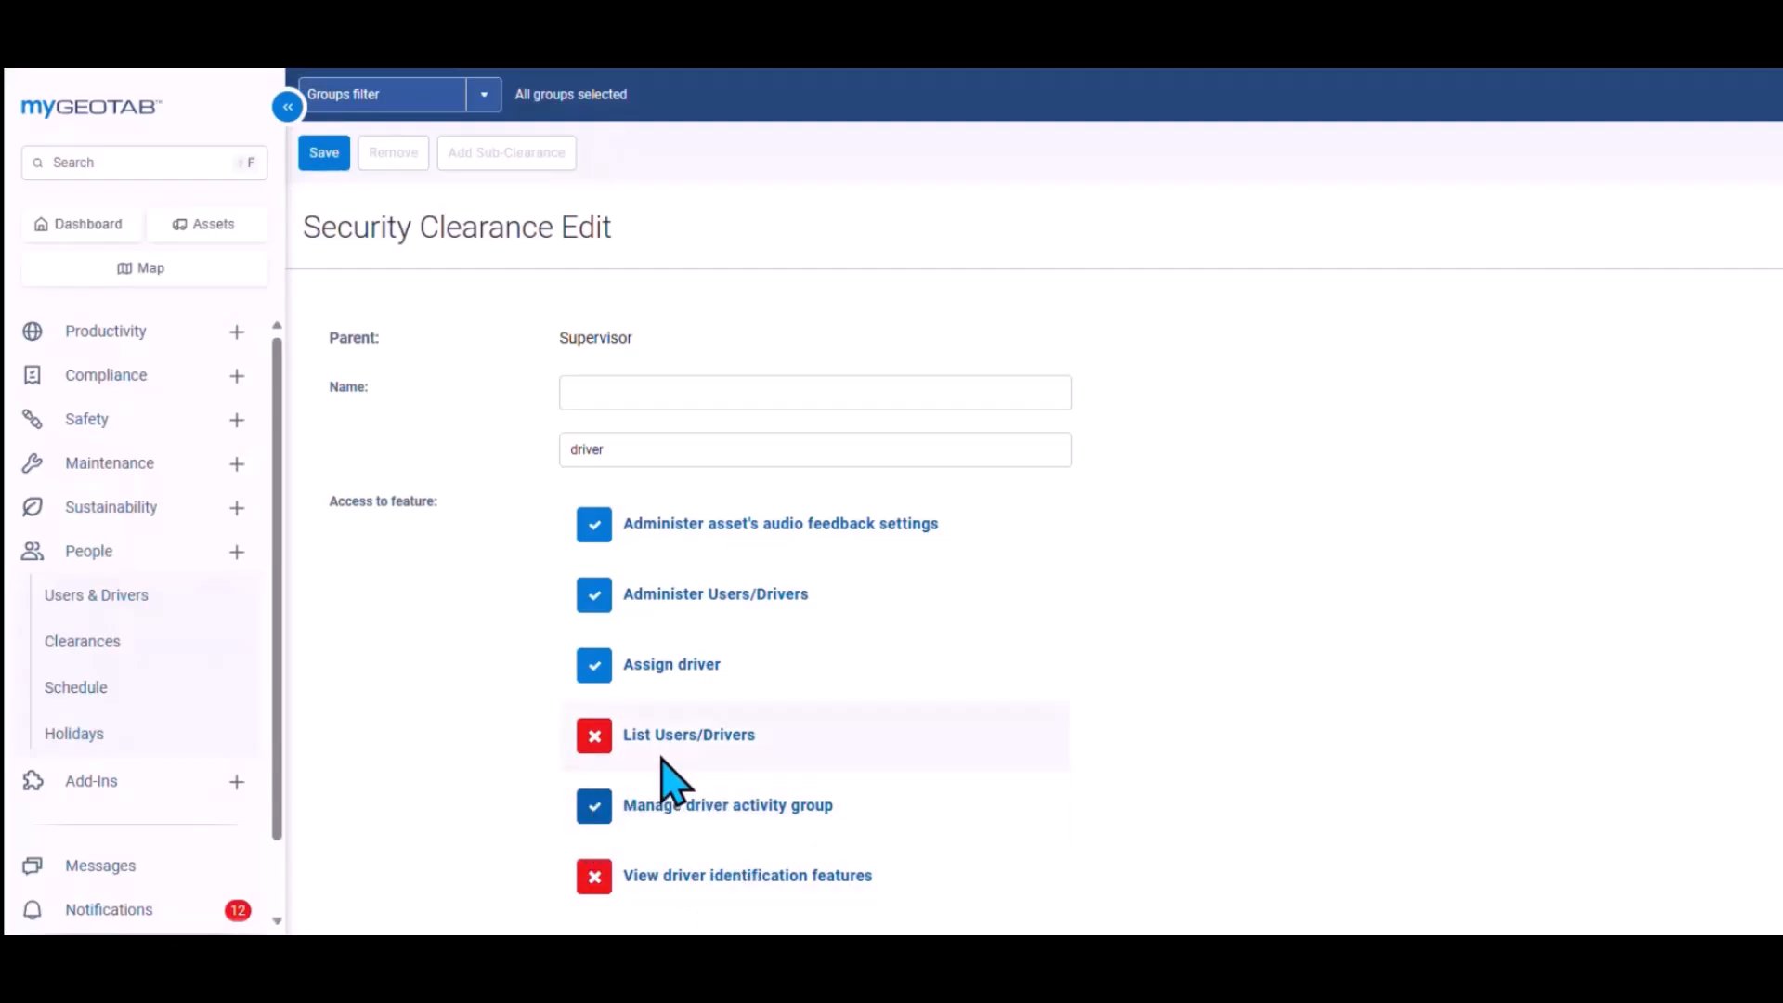
{"action": "left_click", "coordinate": [593, 735]}
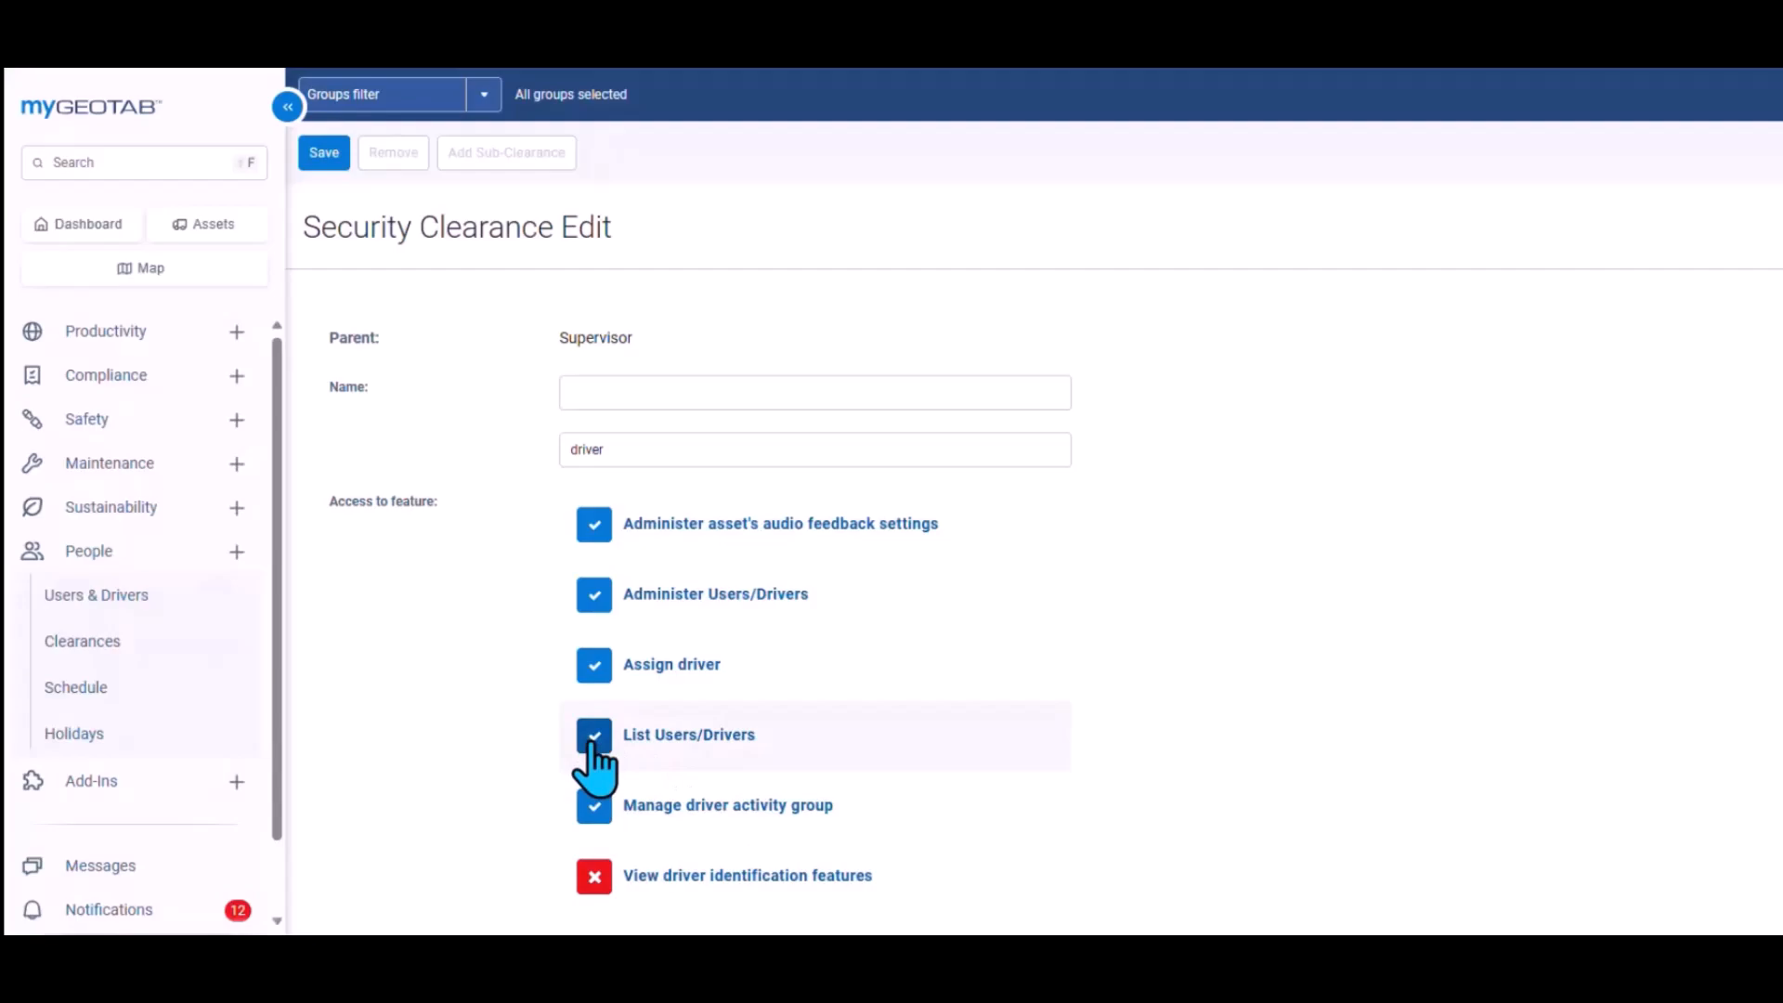
{"action": "mouse_move", "coordinate": [643, 386]}
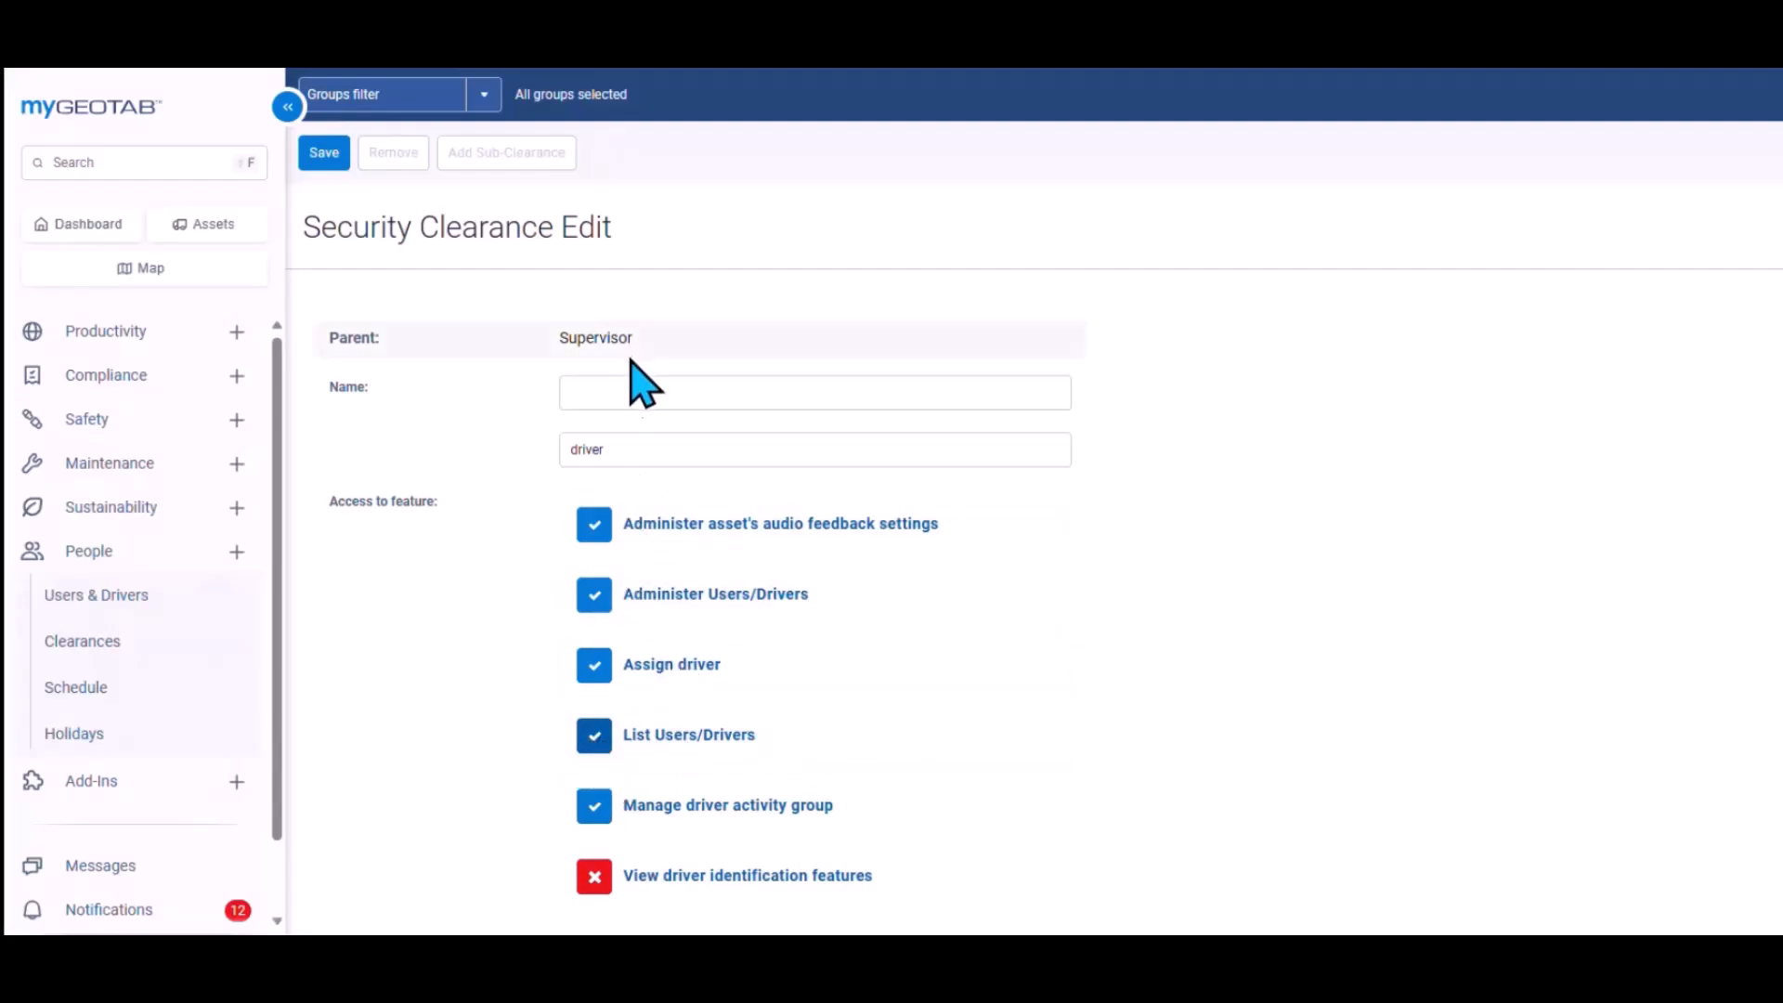
Step: Name the new sub-clearance 'Supervisor with driver access' and save it
{"action": "left_click", "coordinate": [814, 392]}
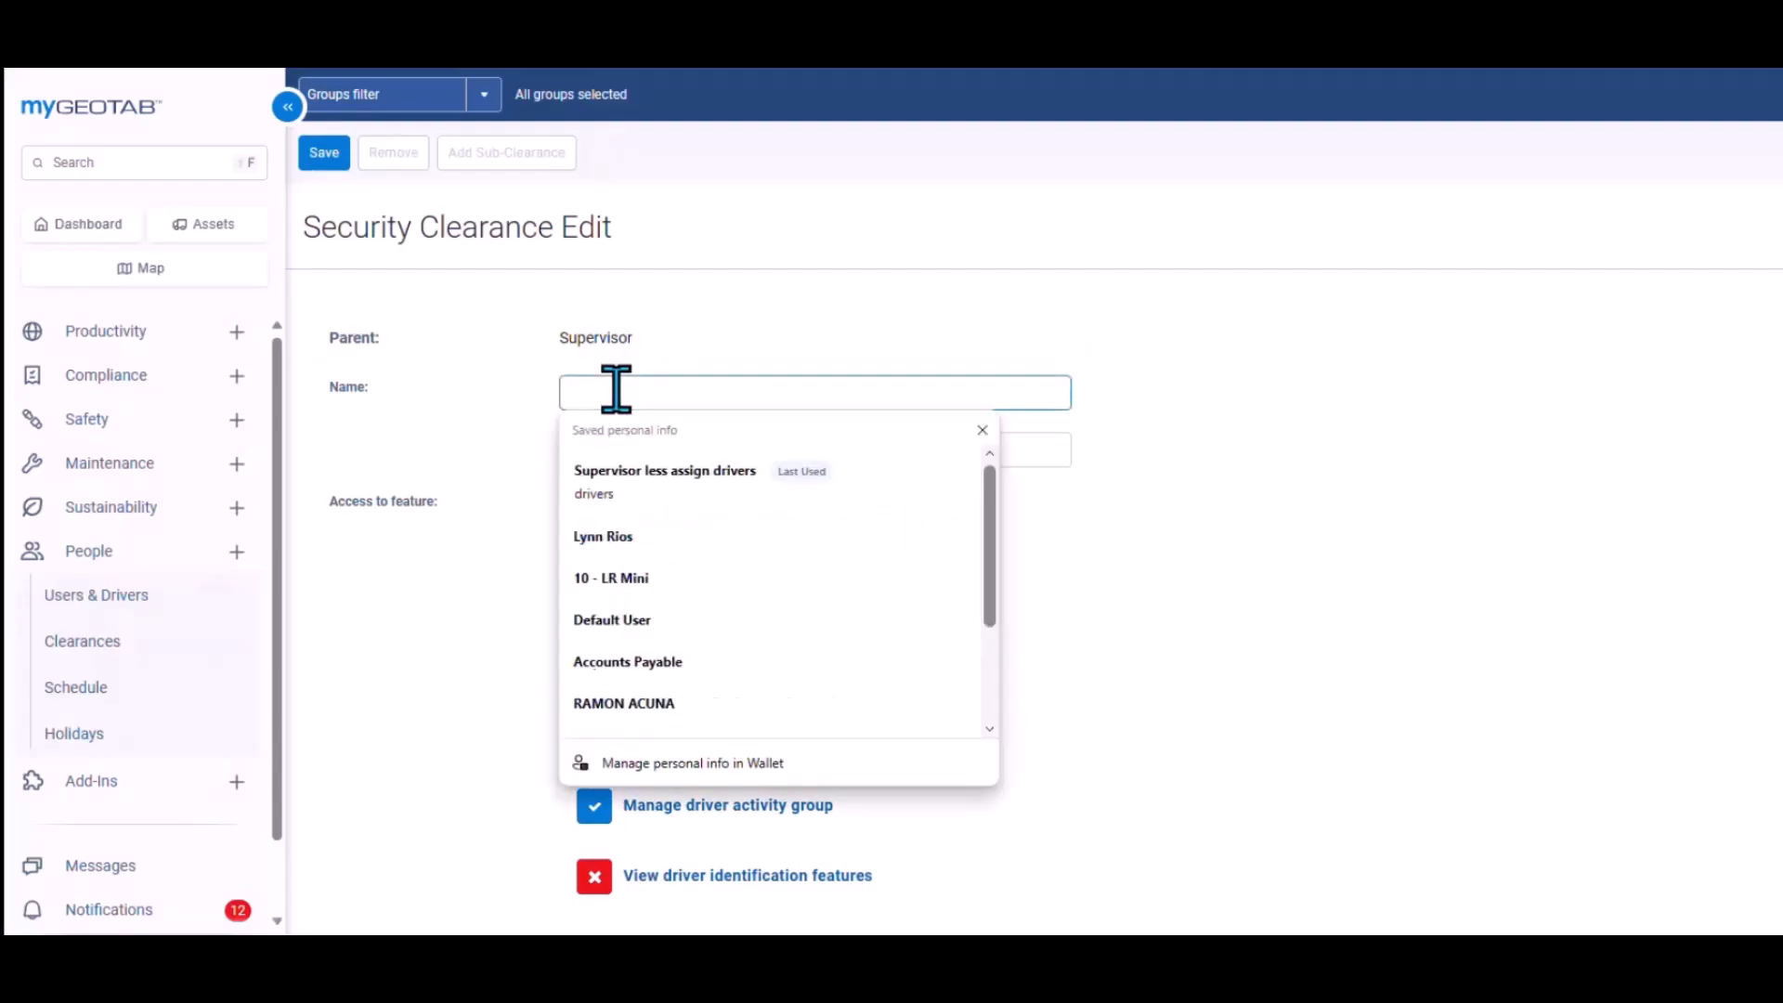
{"action": "type", "text": "Supervisor w"}
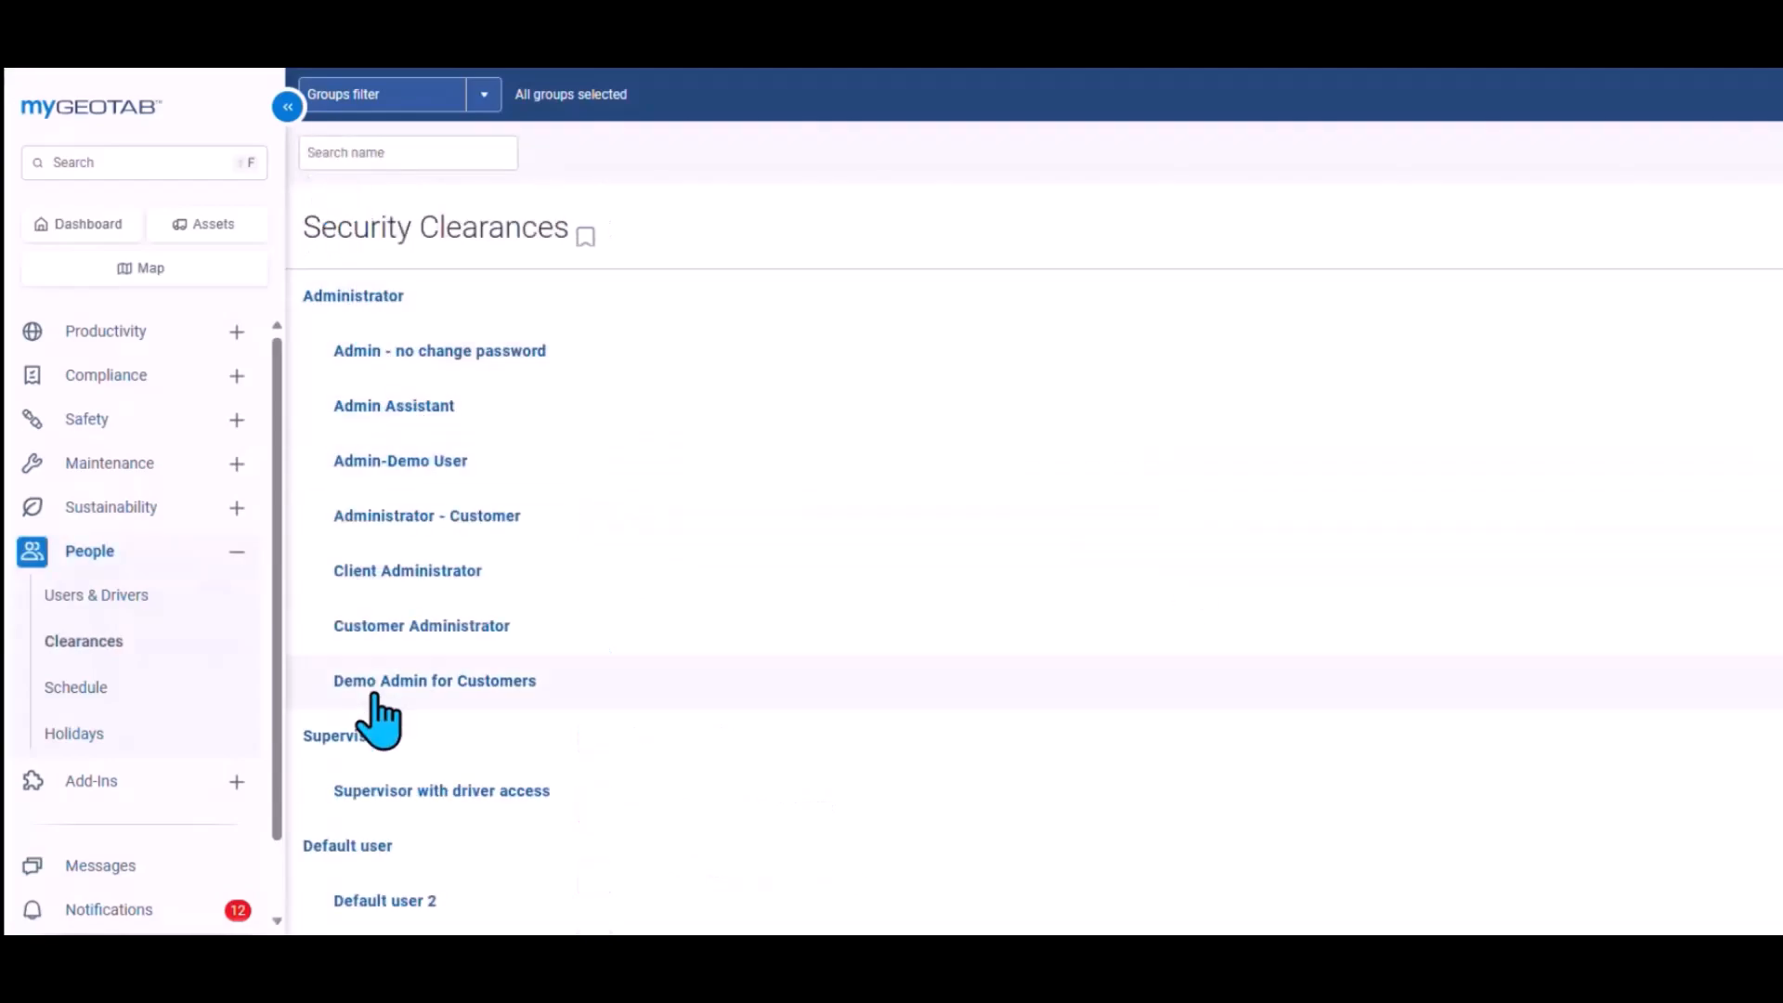
{"action": "mouse_move", "coordinate": [444, 802]}
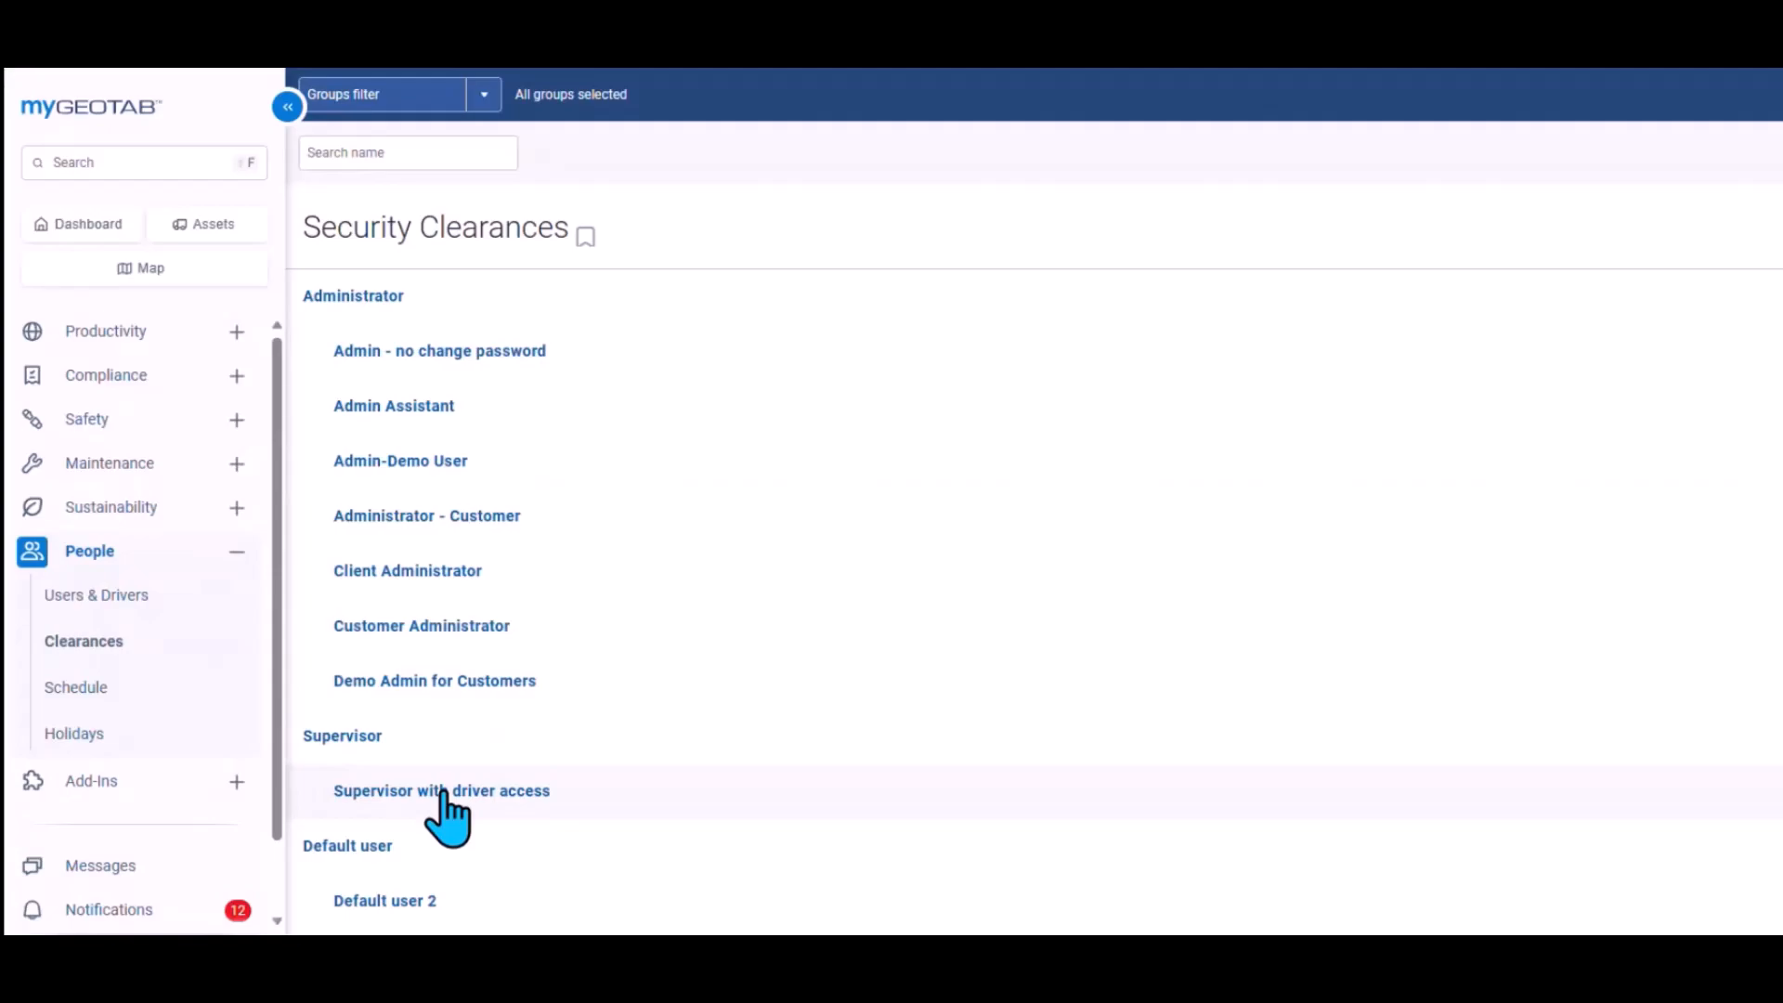
Step: Open 'Supervisor with driver access' and confirm its permanent removal
{"action": "left_click", "coordinate": [441, 790]}
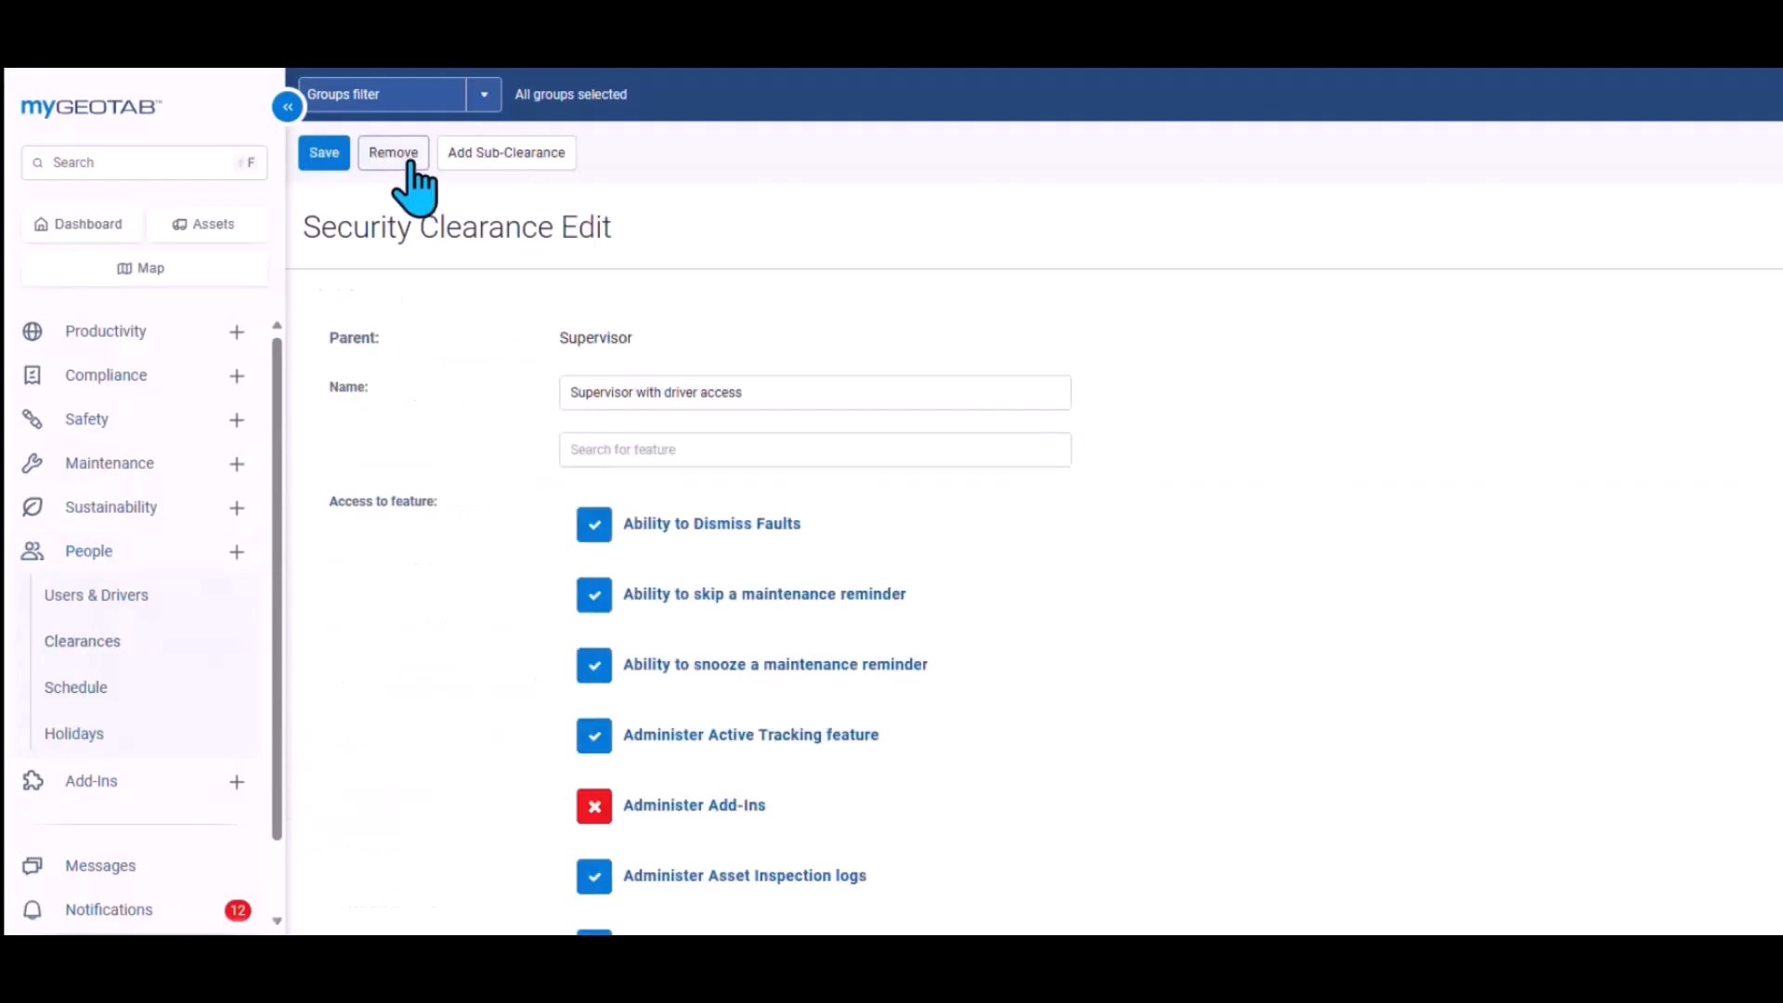
{"action": "mouse_move", "coordinate": [392, 153]}
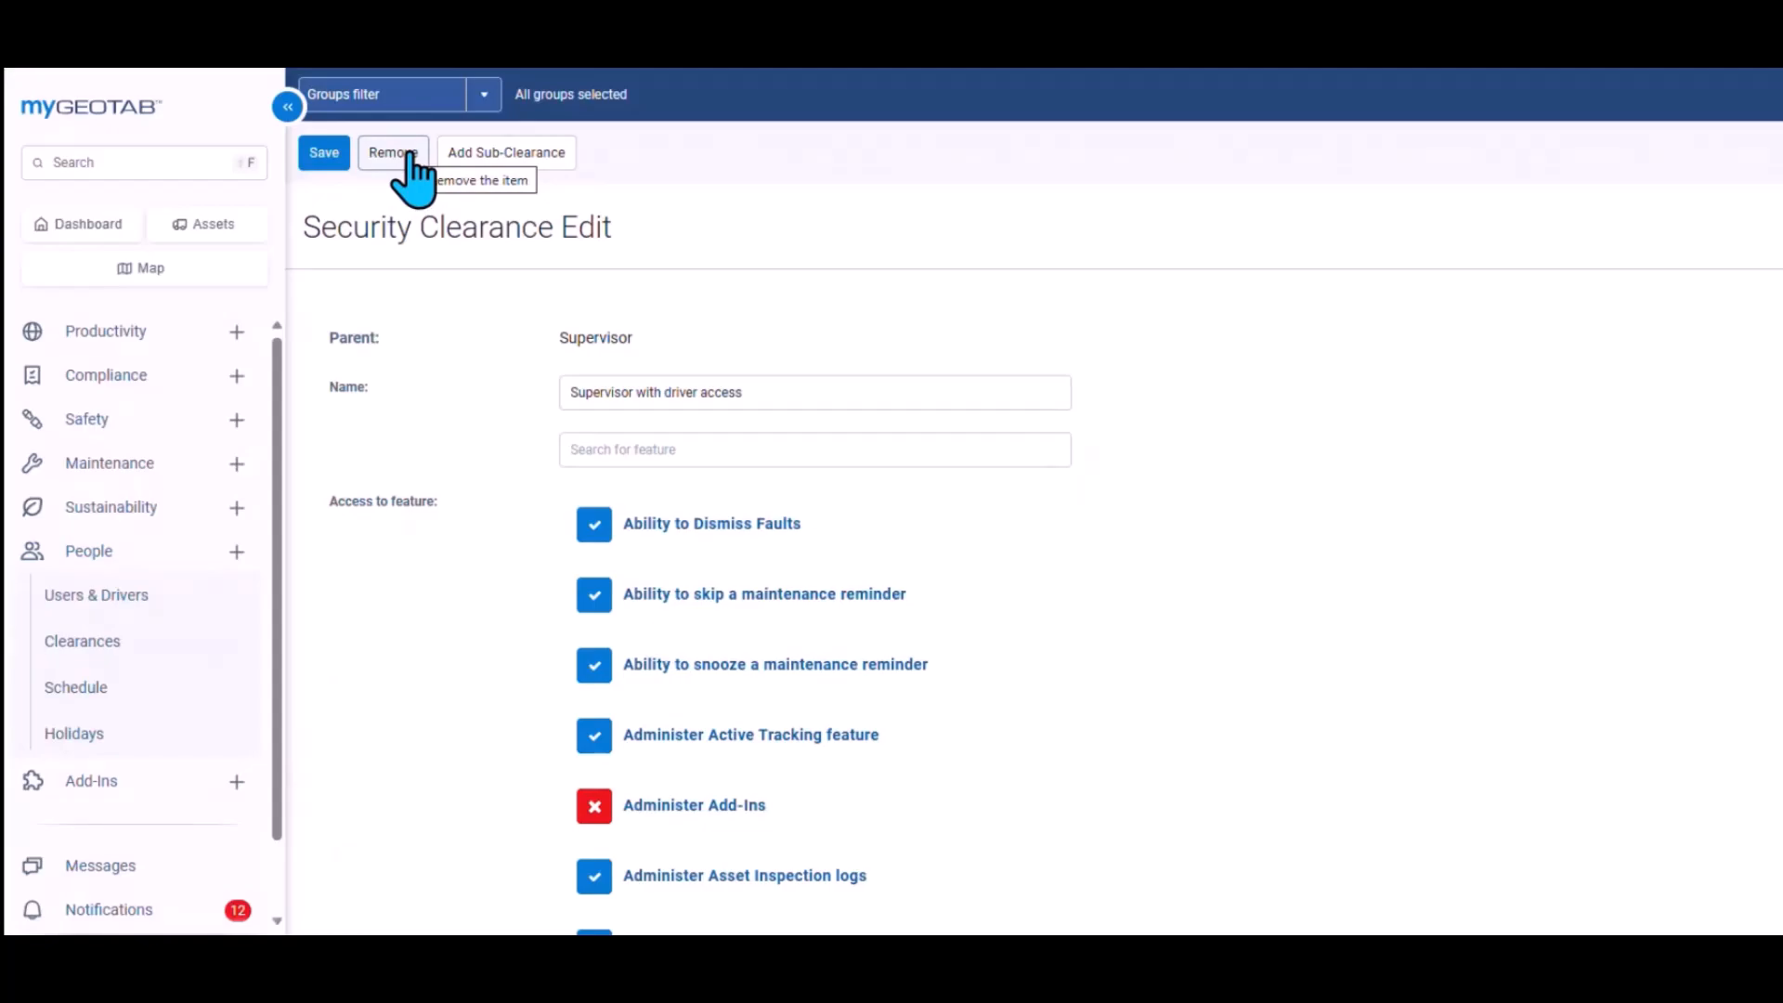
{"action": "scroll", "scroll_direction": "down", "scroll_amount": 3}
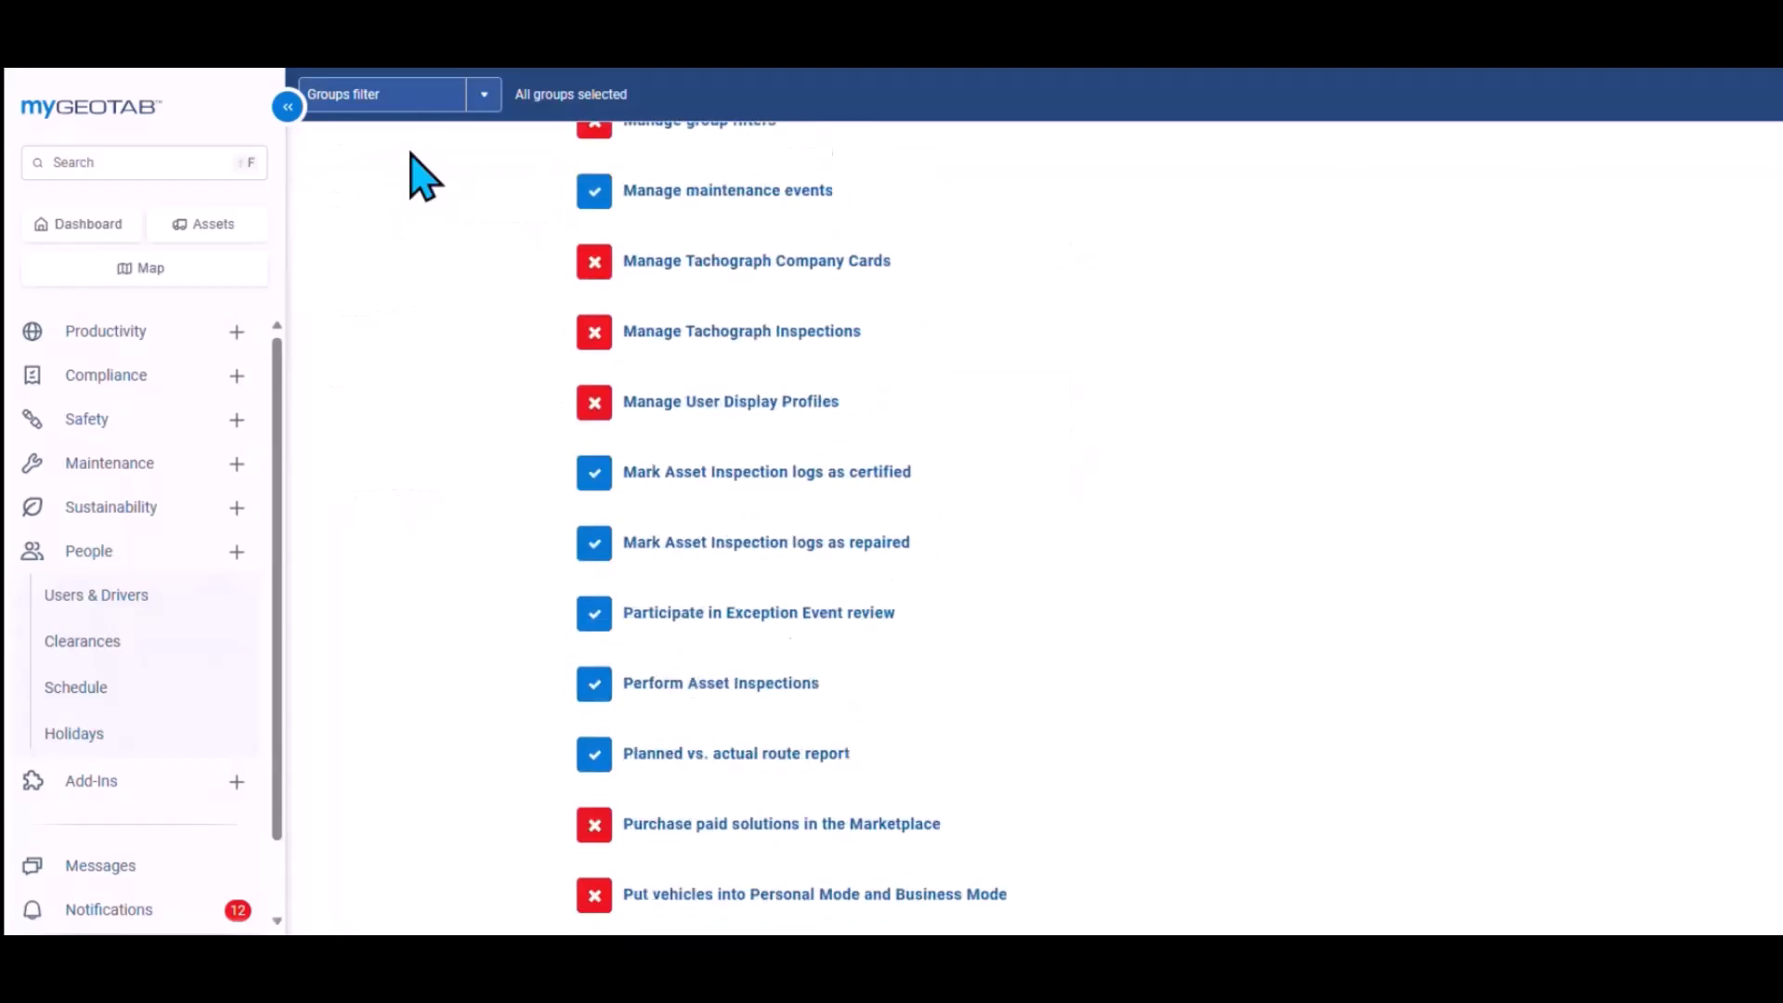
{"action": "scroll", "scroll_direction": "up", "scroll_amount": 3}
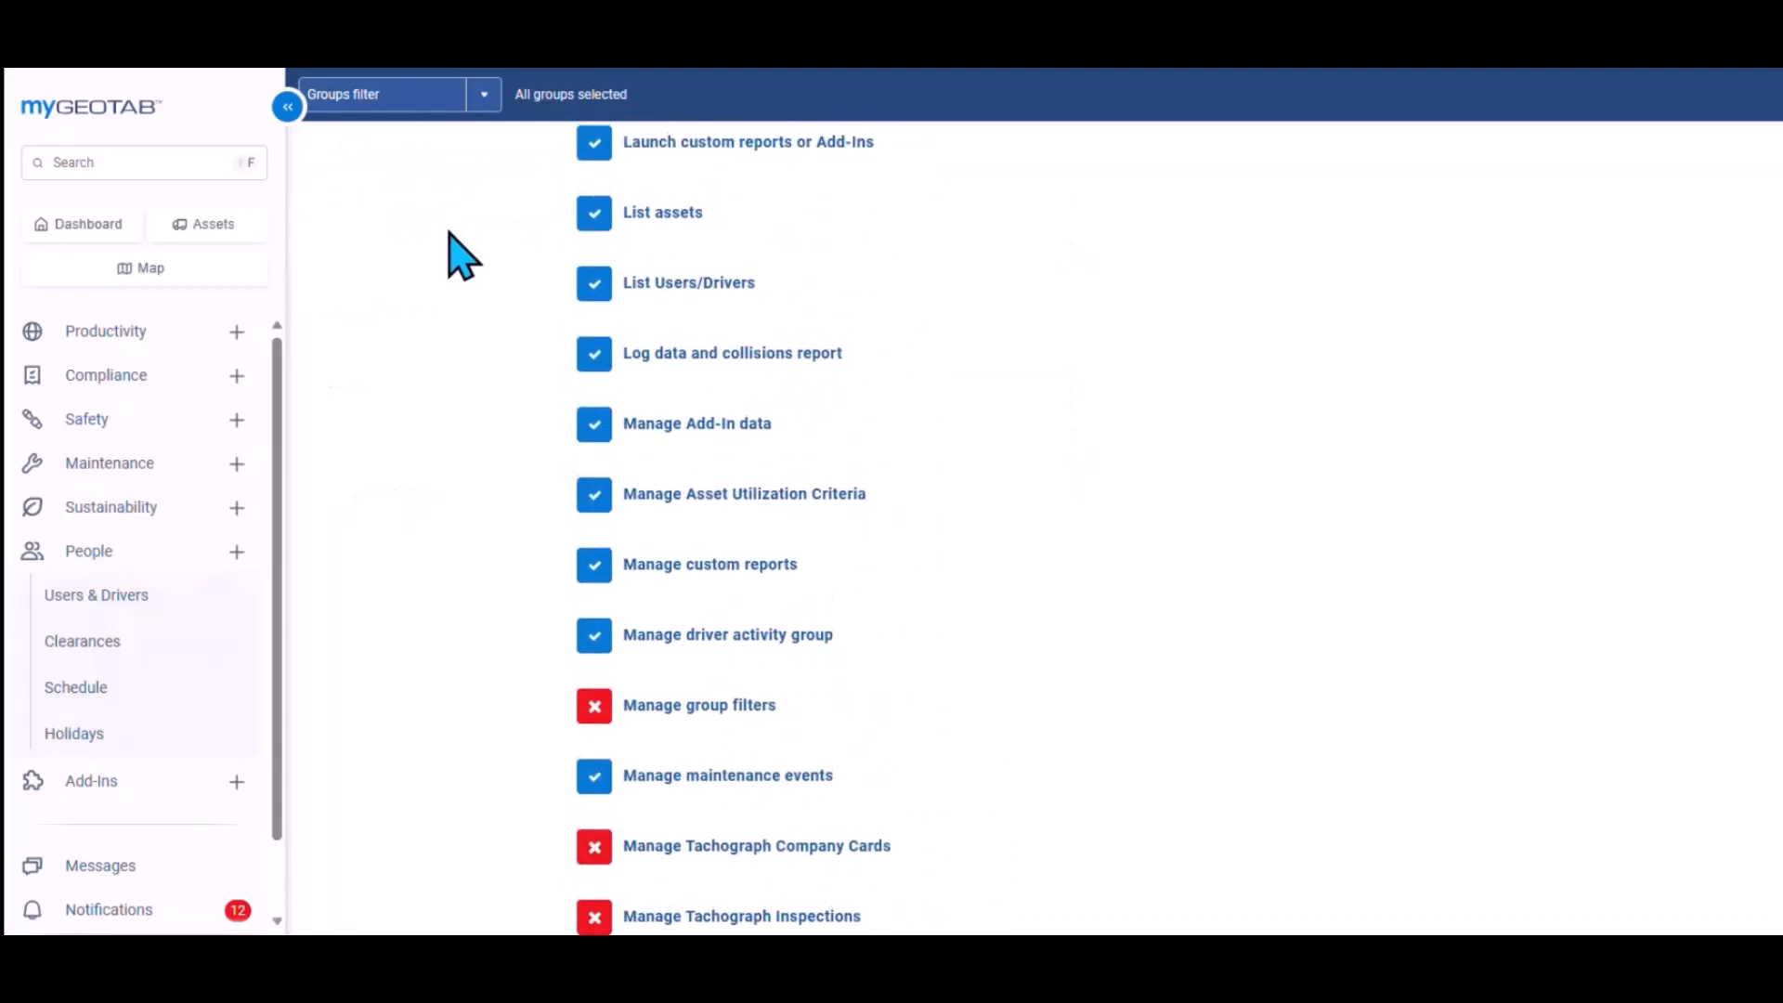
{"action": "scroll", "scroll_direction": "up", "scroll_amount": 3}
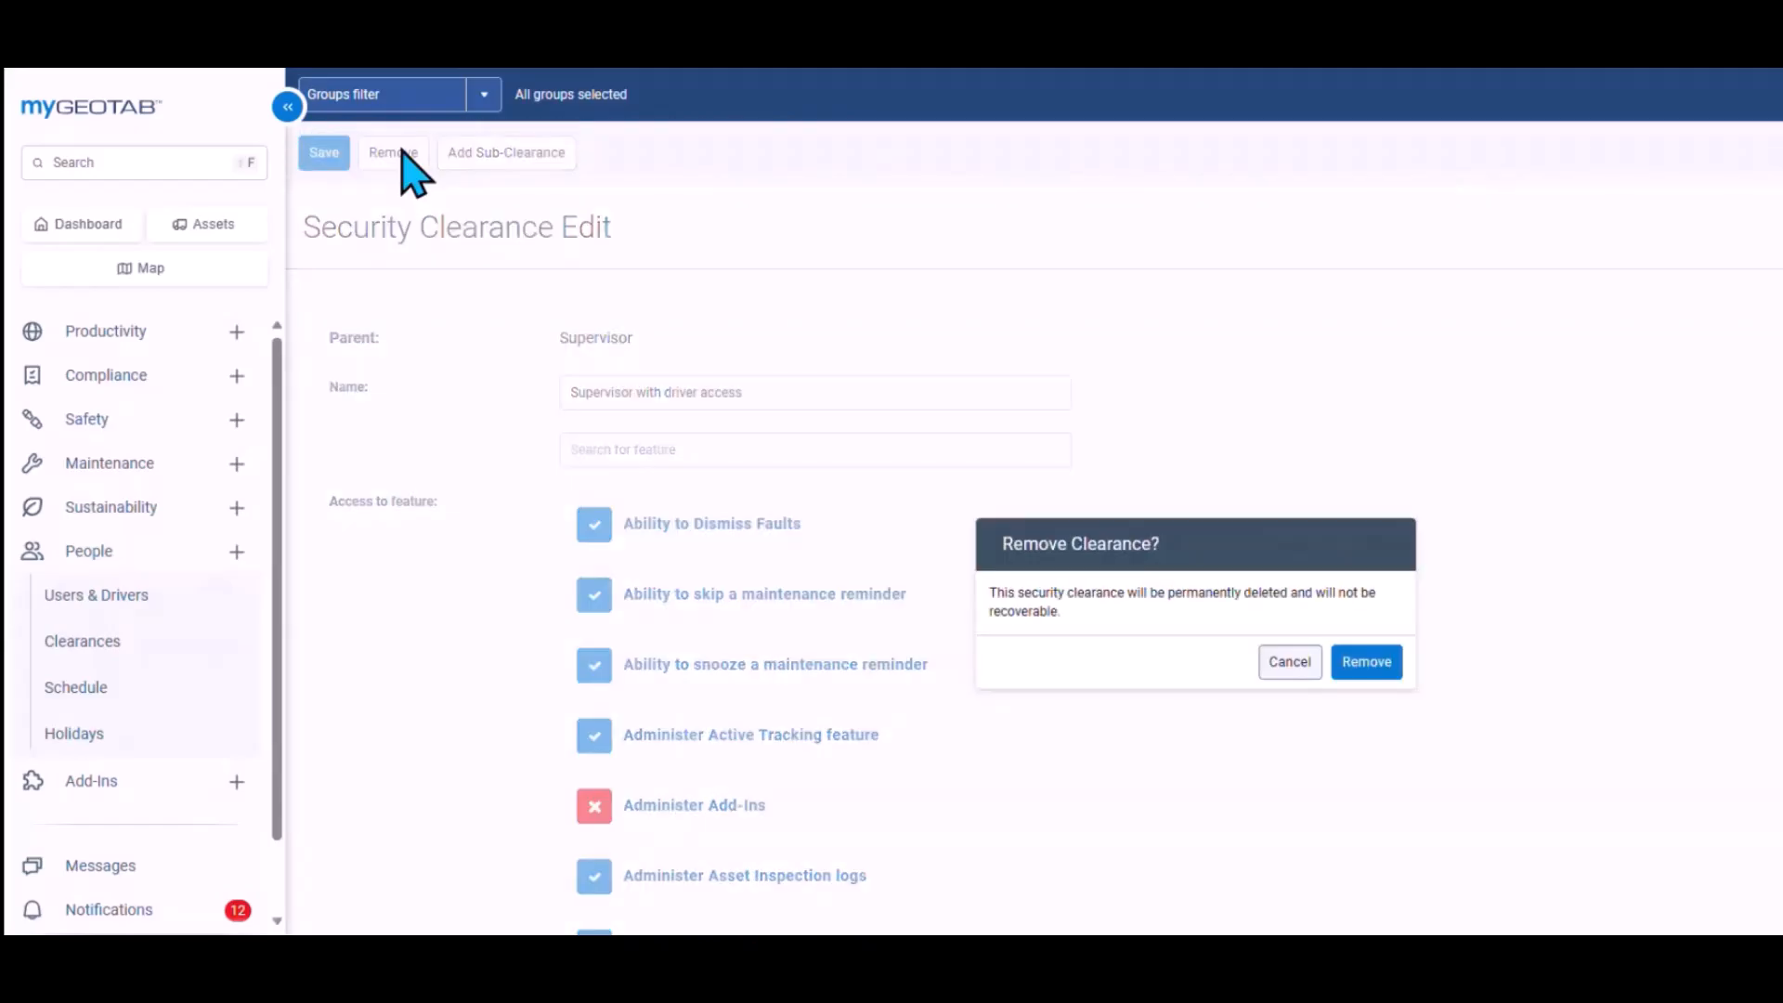
{"action": "left_click", "coordinate": [1366, 662]}
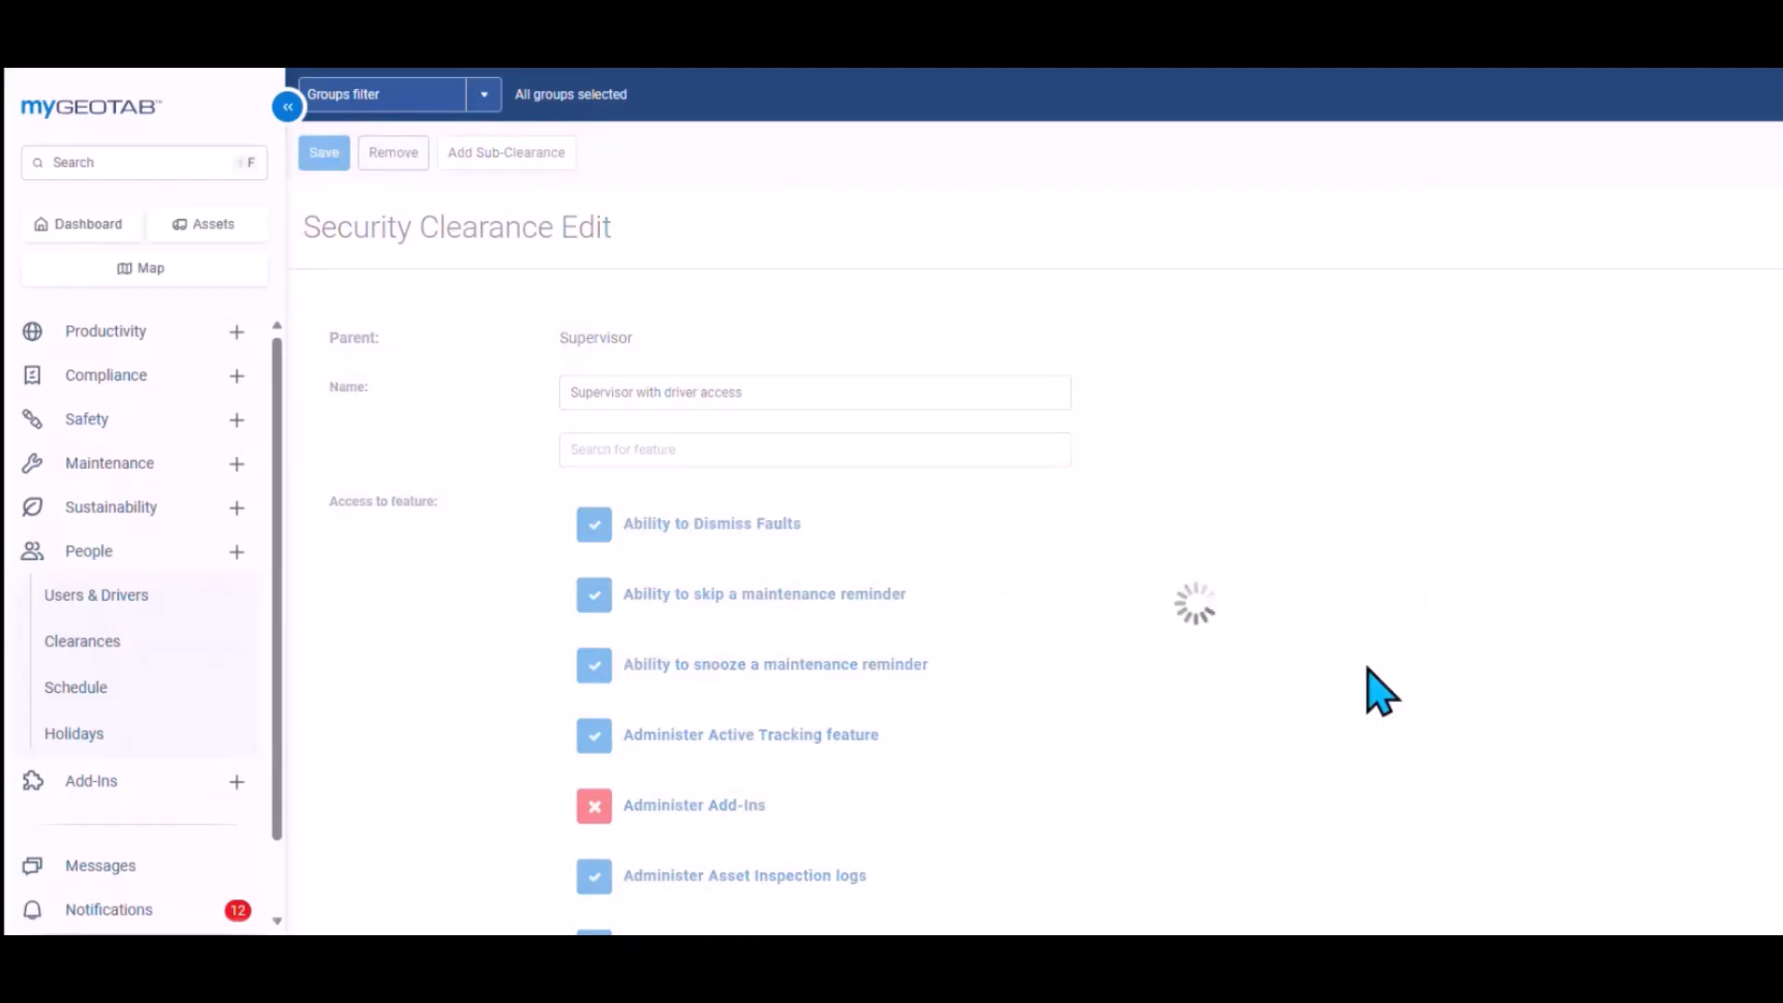